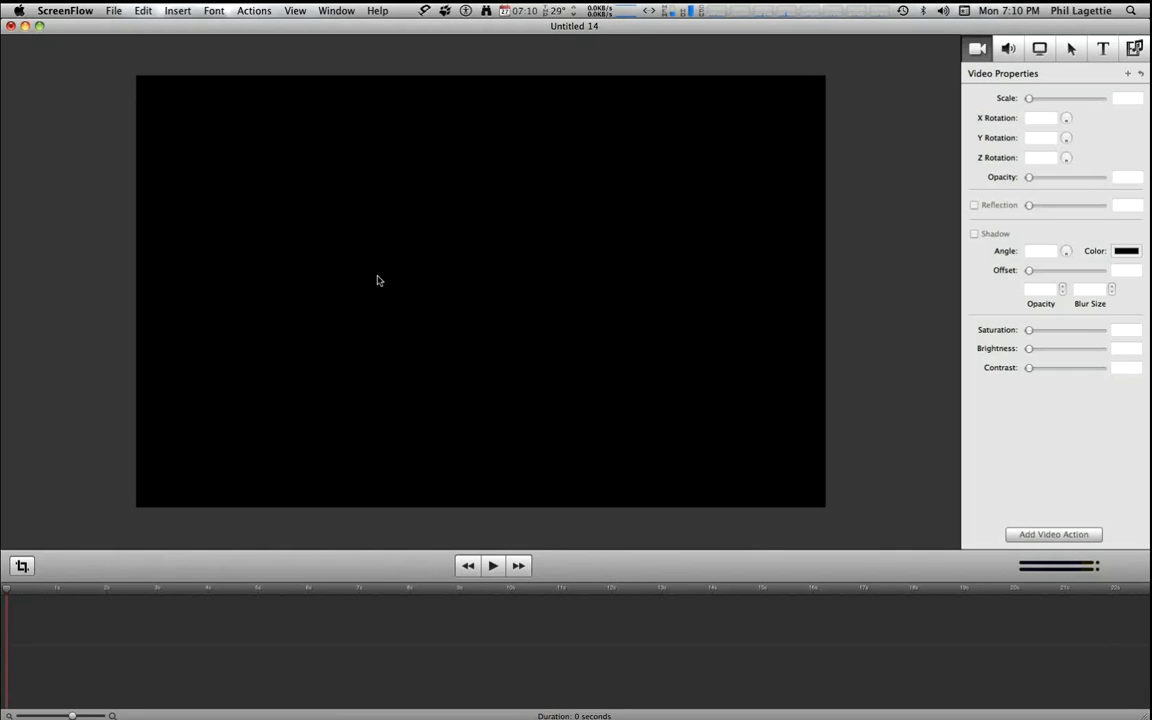
mouse_move(374, 248)
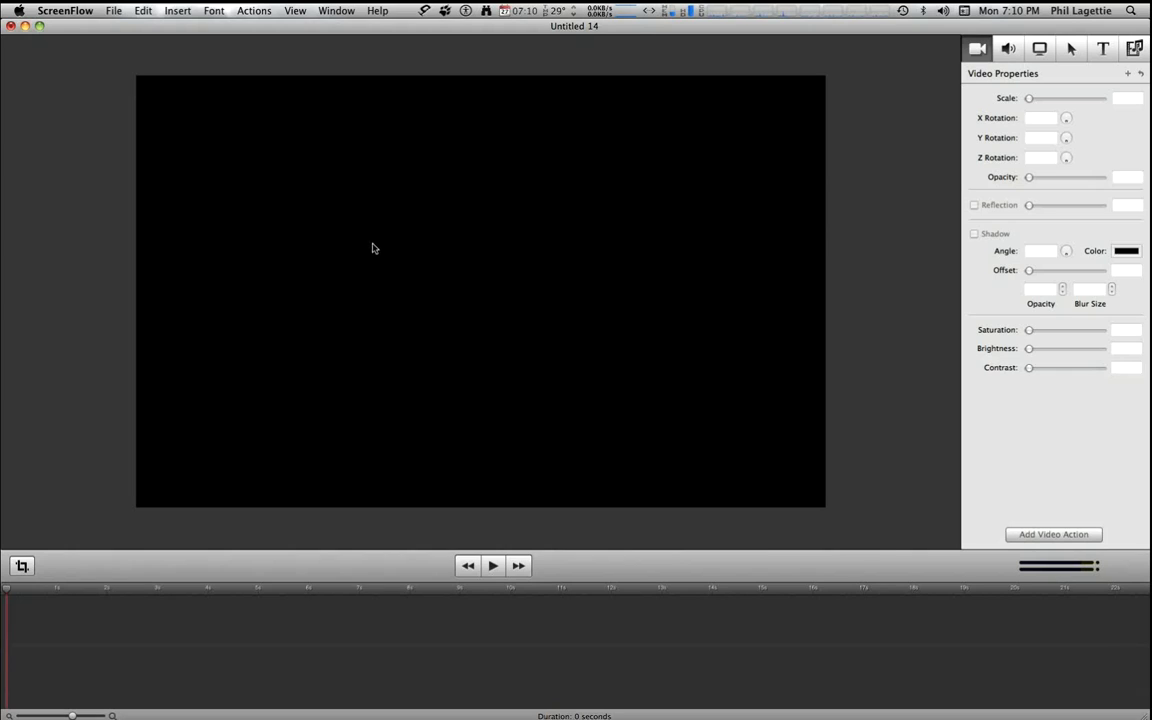
mouse_move(376, 263)
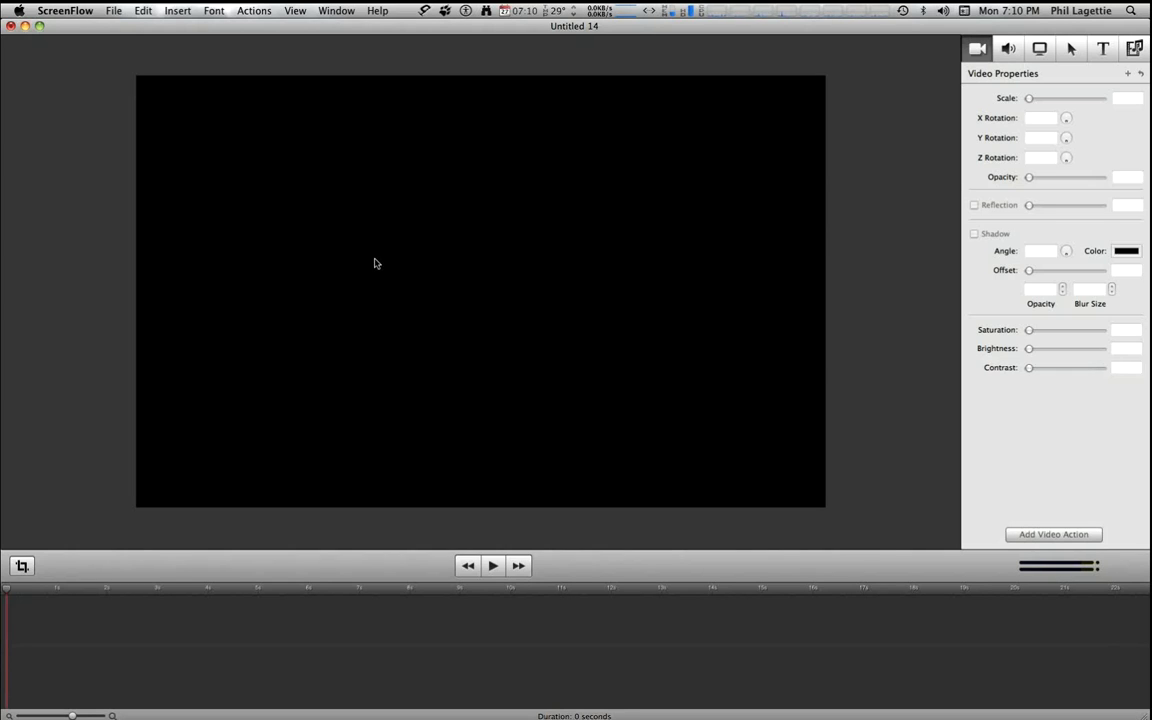
mouse_move(378, 268)
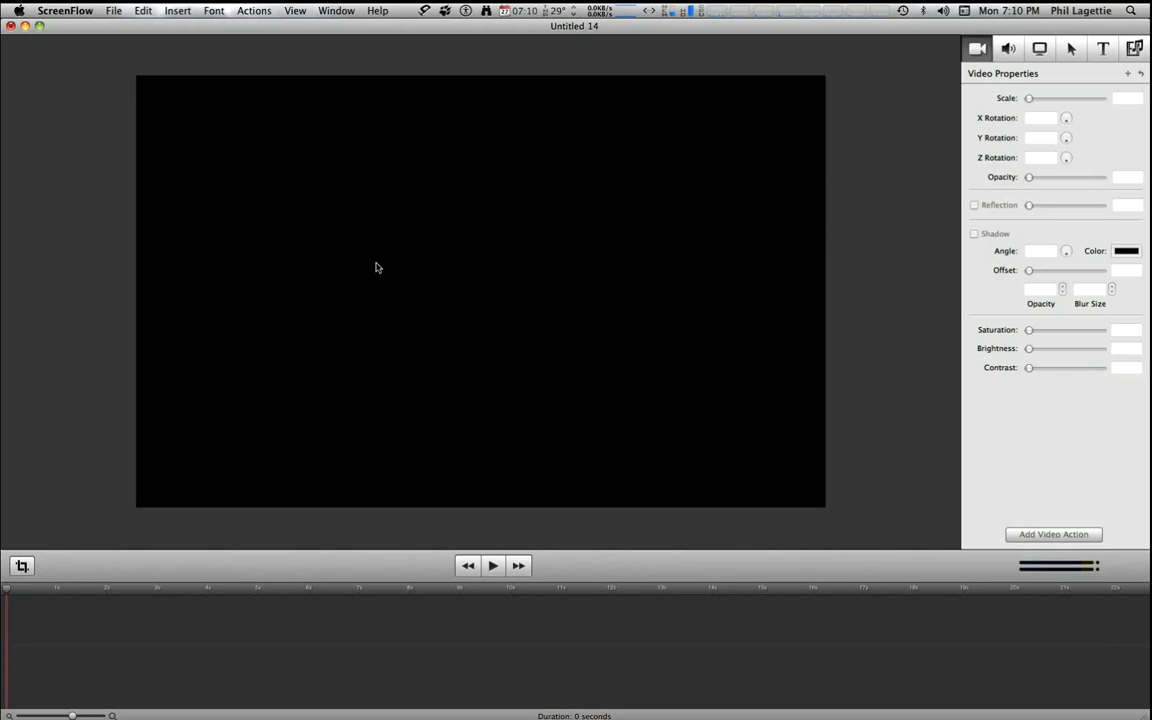
mouse_move(378, 264)
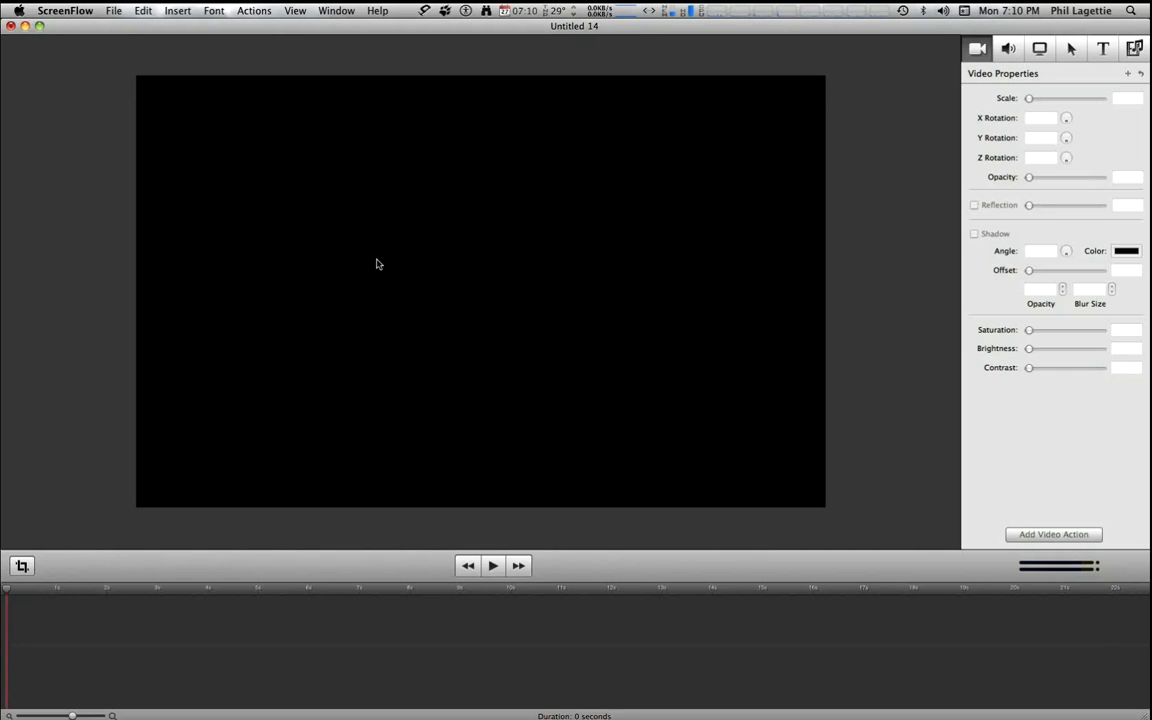
mouse_move(380, 257)
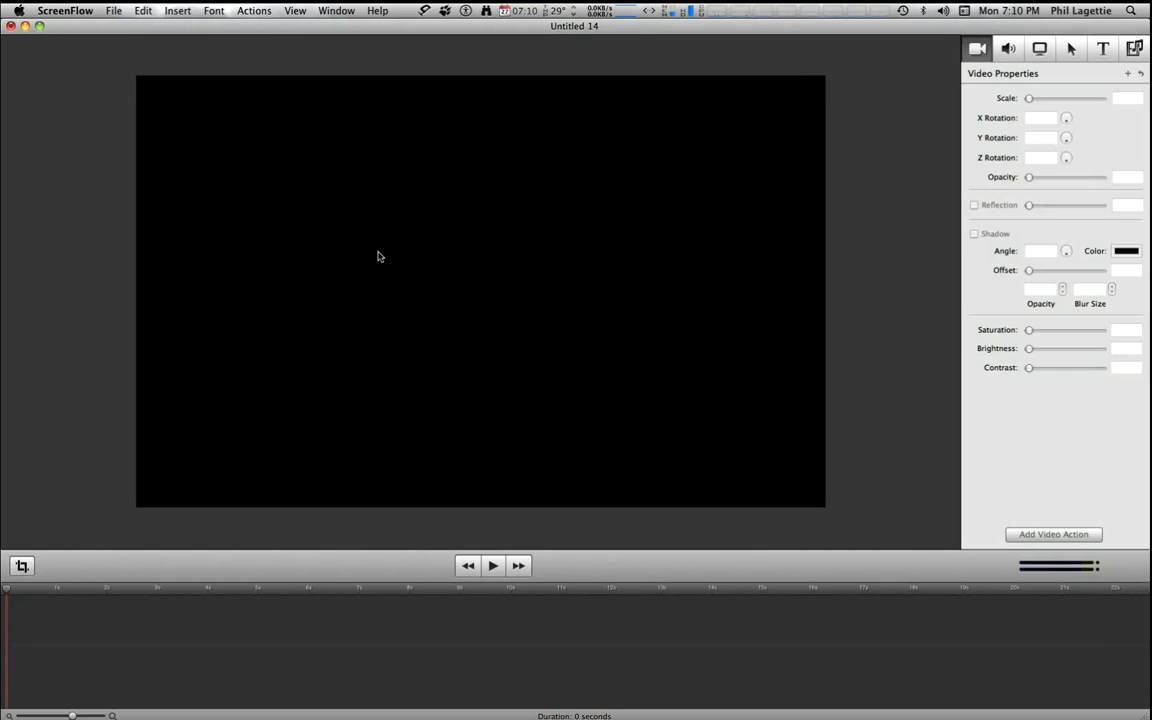
mouse_move(373, 252)
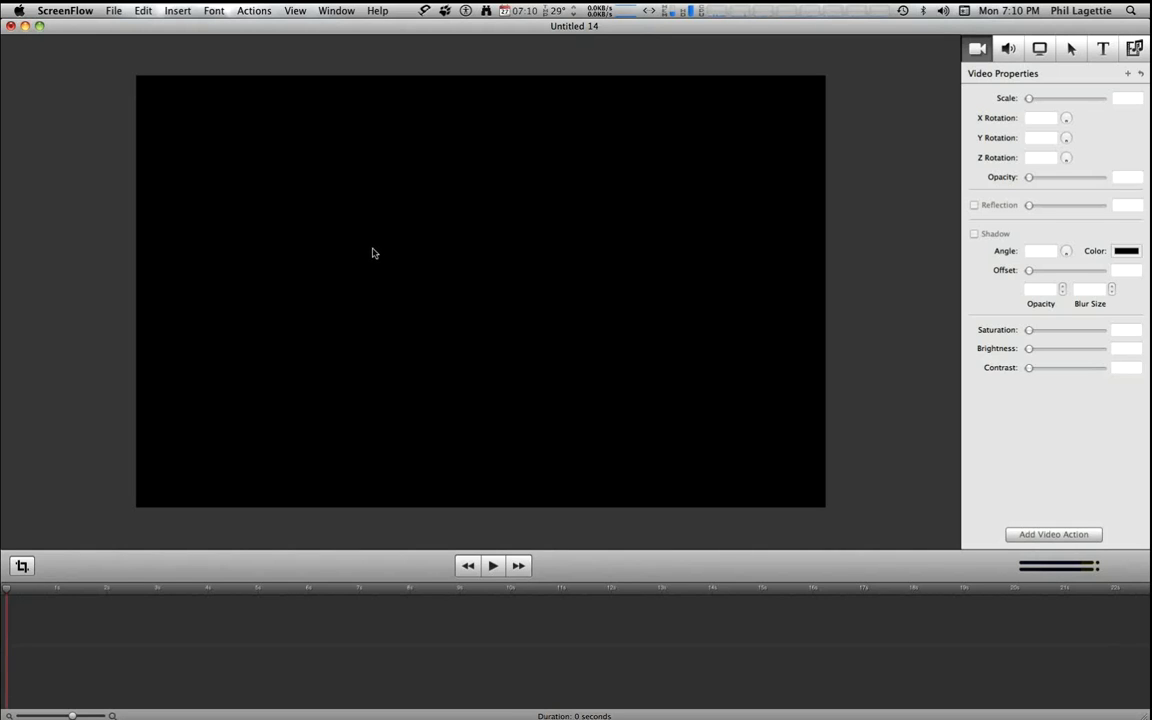
mouse_move(515, 292)
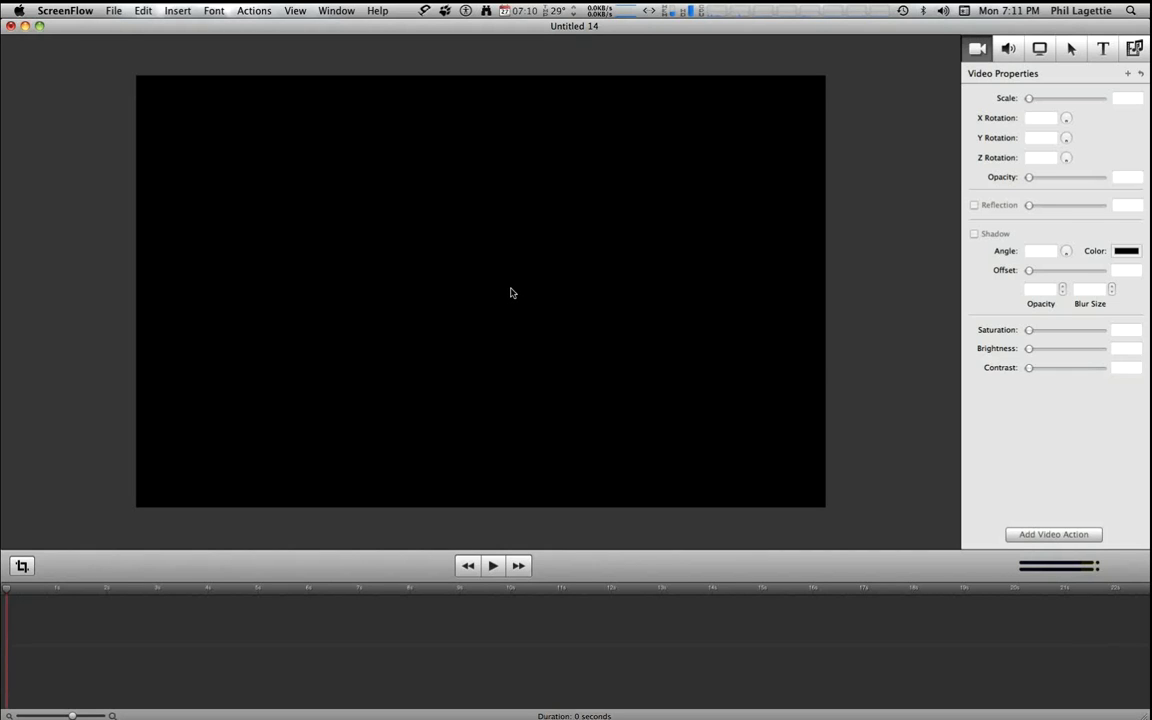
mouse_move(505, 290)
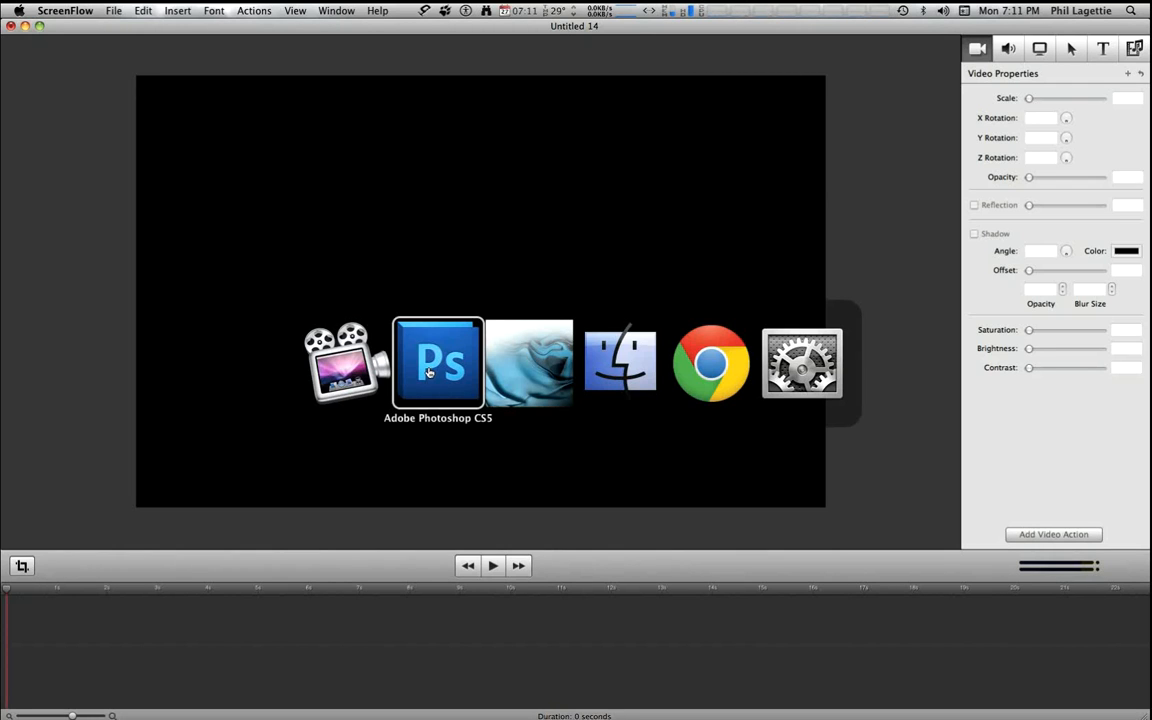
Step: In Photoshop, view each bracket from -2 to +2 stops, ending on PAL_7154 Correct Exposure
left_click(437, 364)
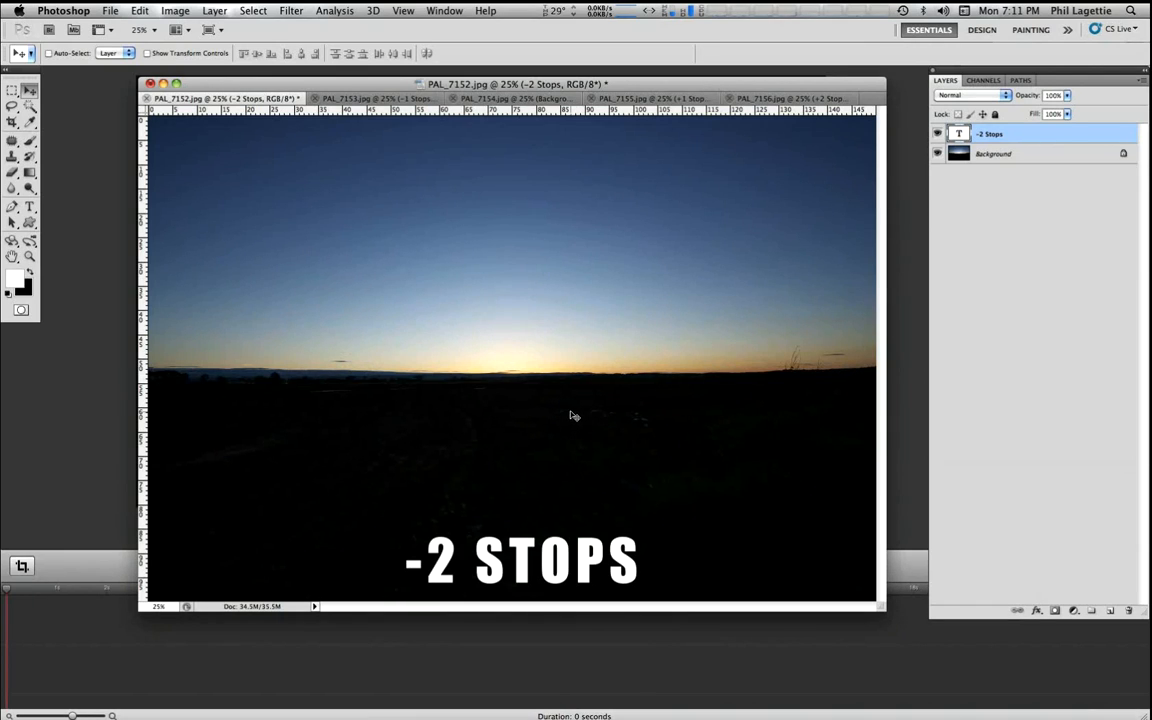
mouse_move(471, 294)
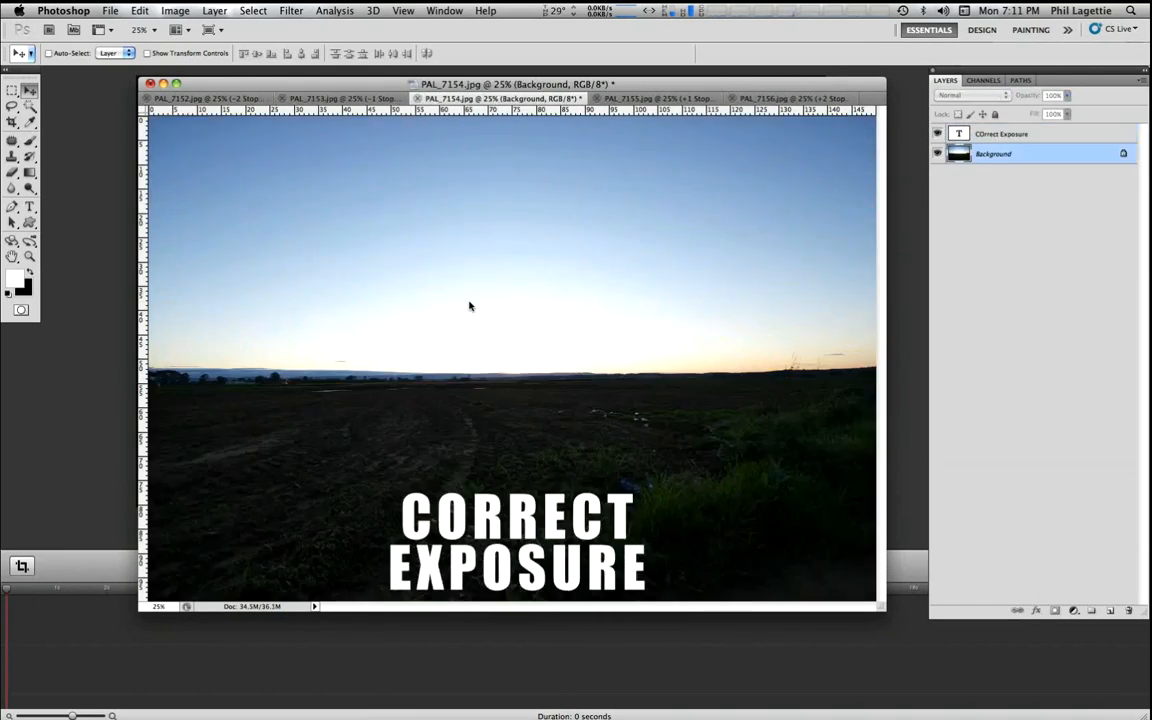
left_click(670, 97)
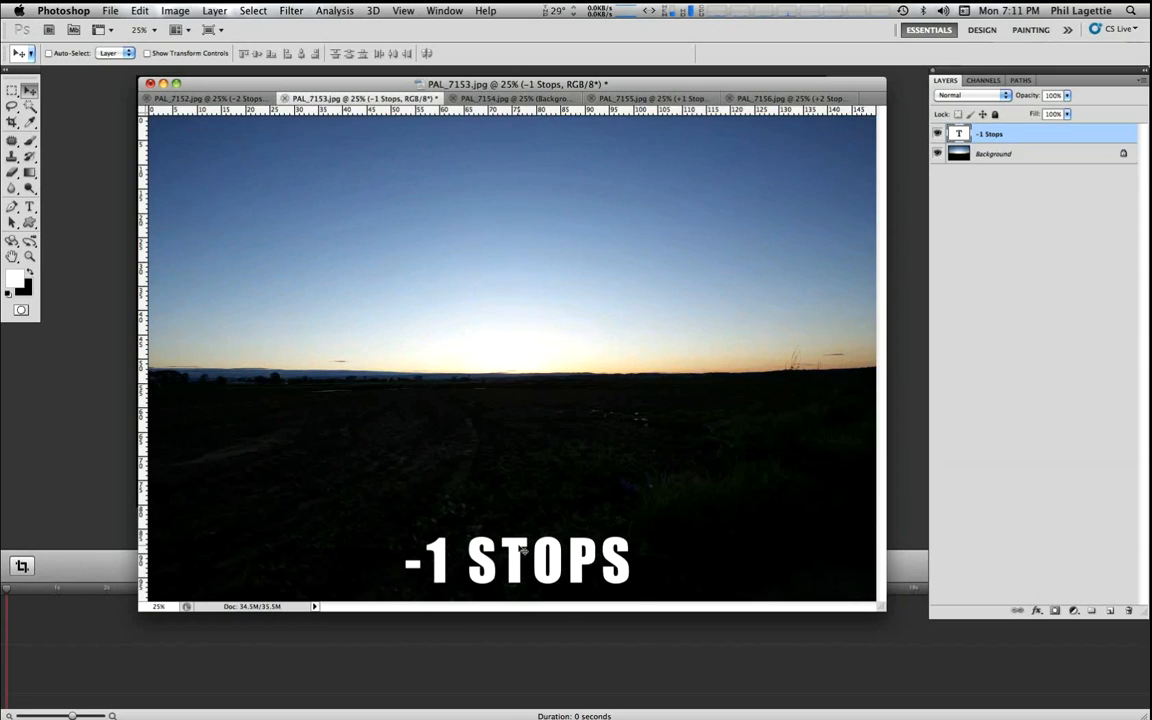
left_click(520, 97)
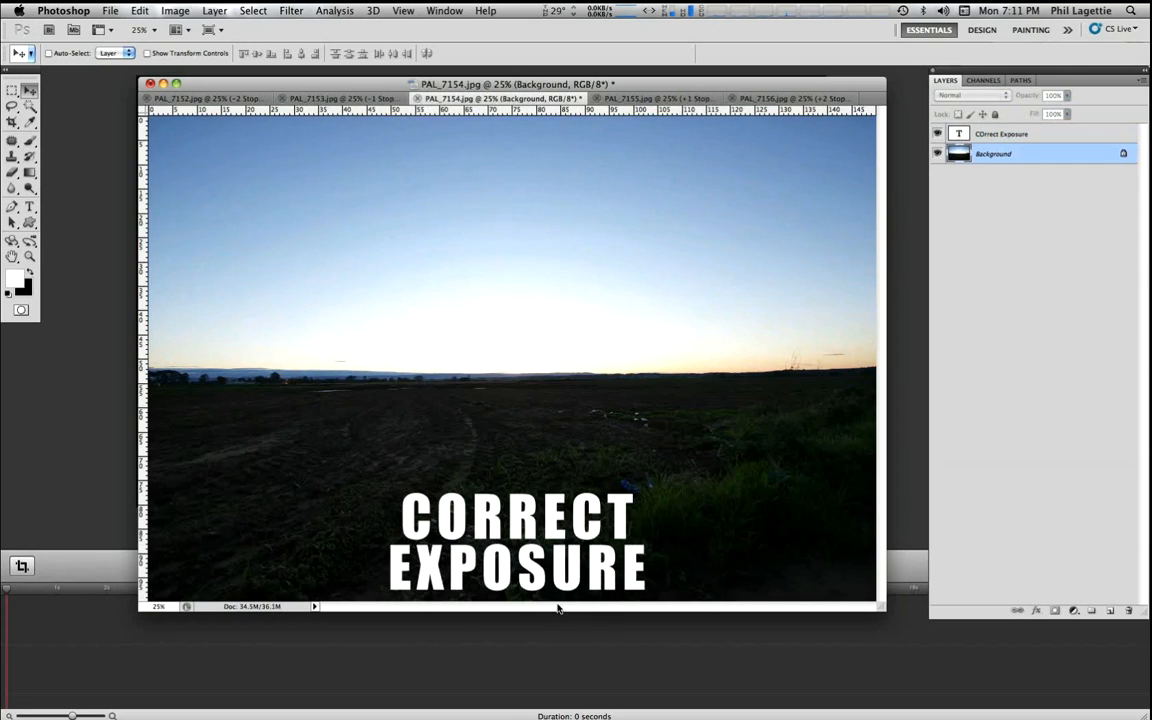
left_click(655, 96)
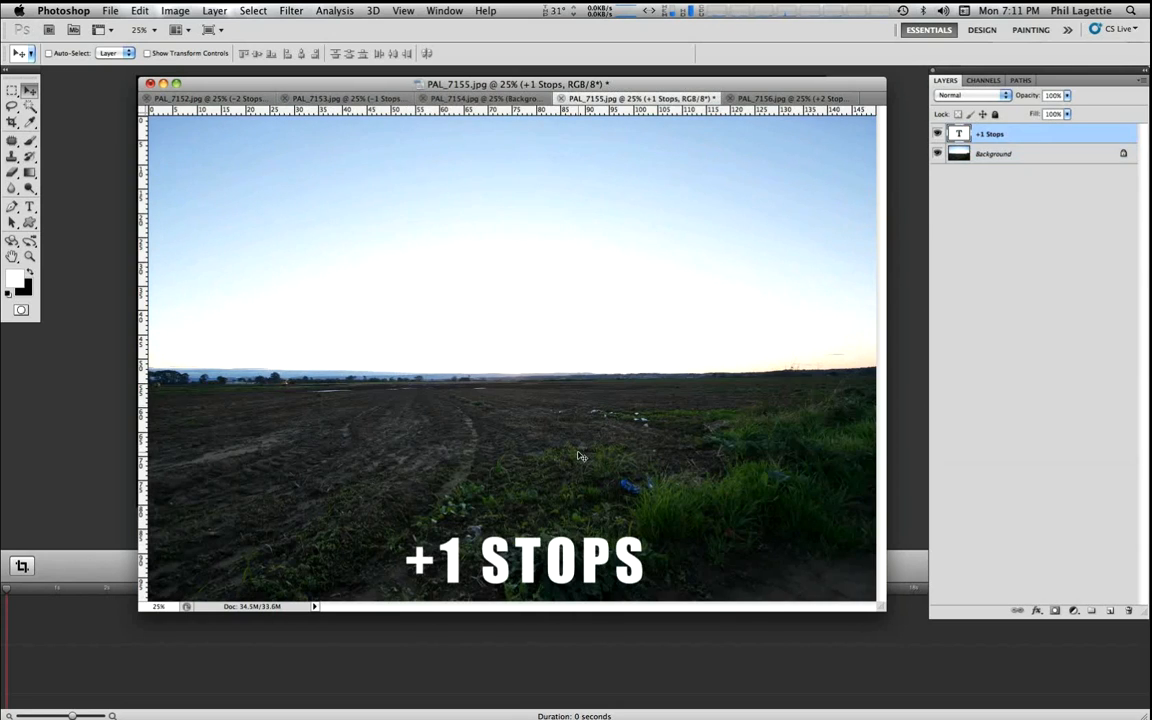
left_click(800, 97)
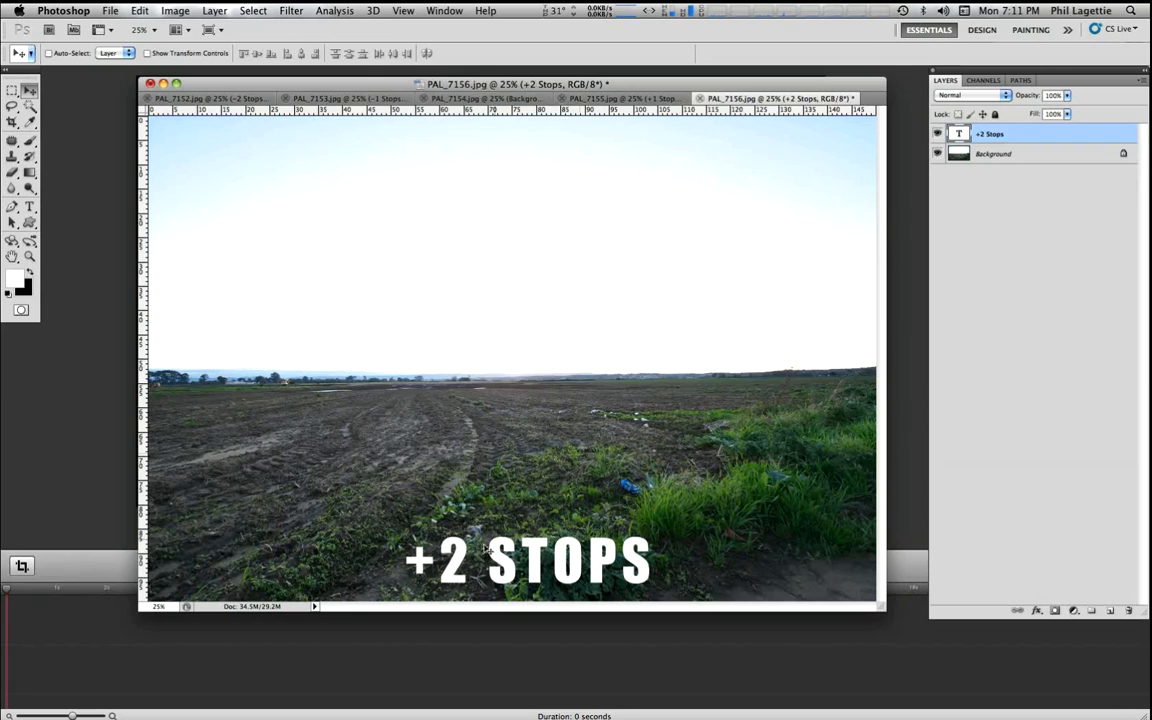
mouse_move(515, 649)
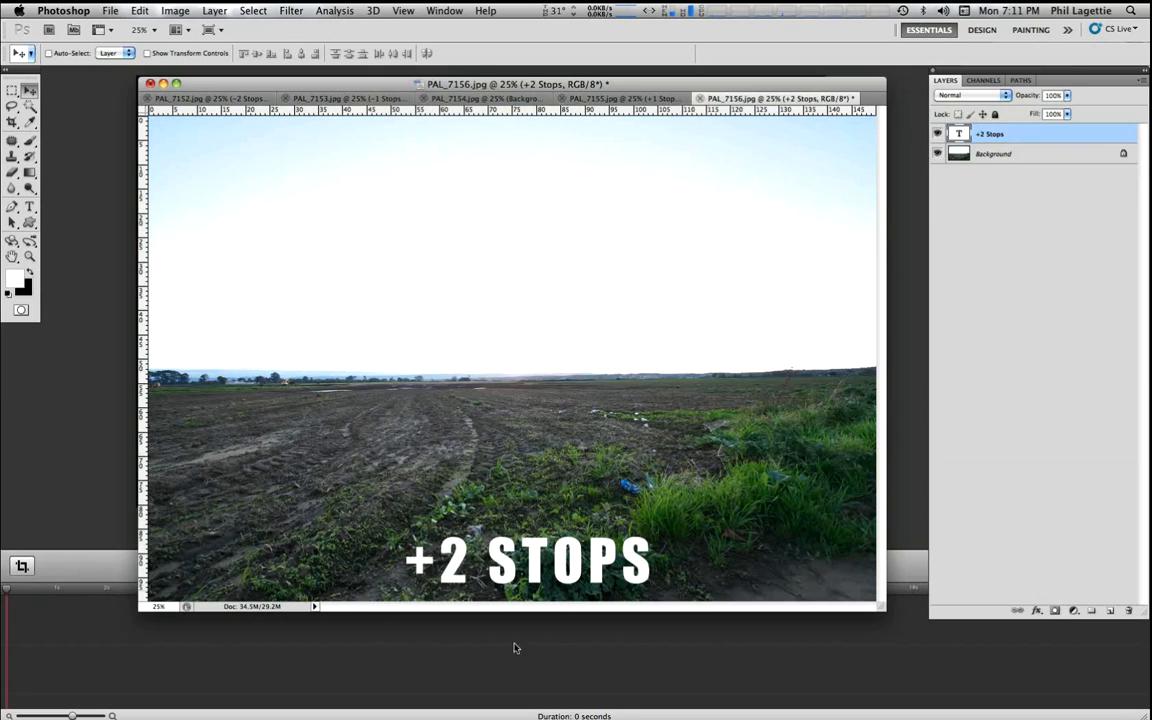
mouse_move(336, 432)
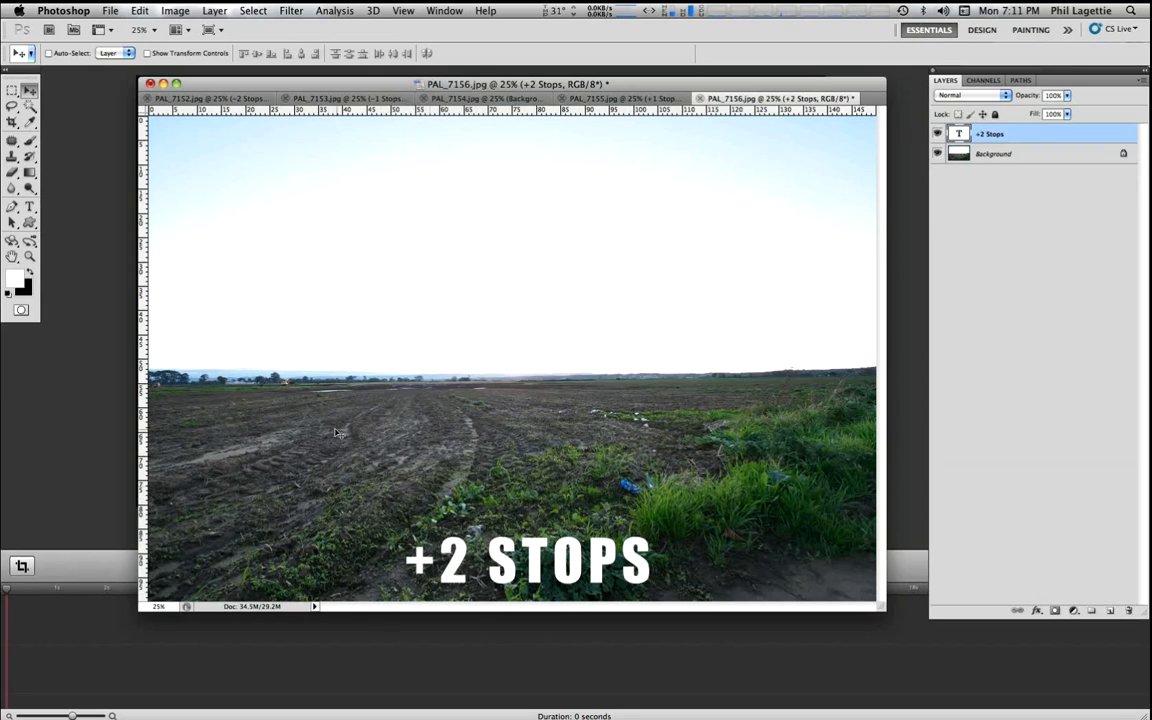
mouse_move(455, 277)
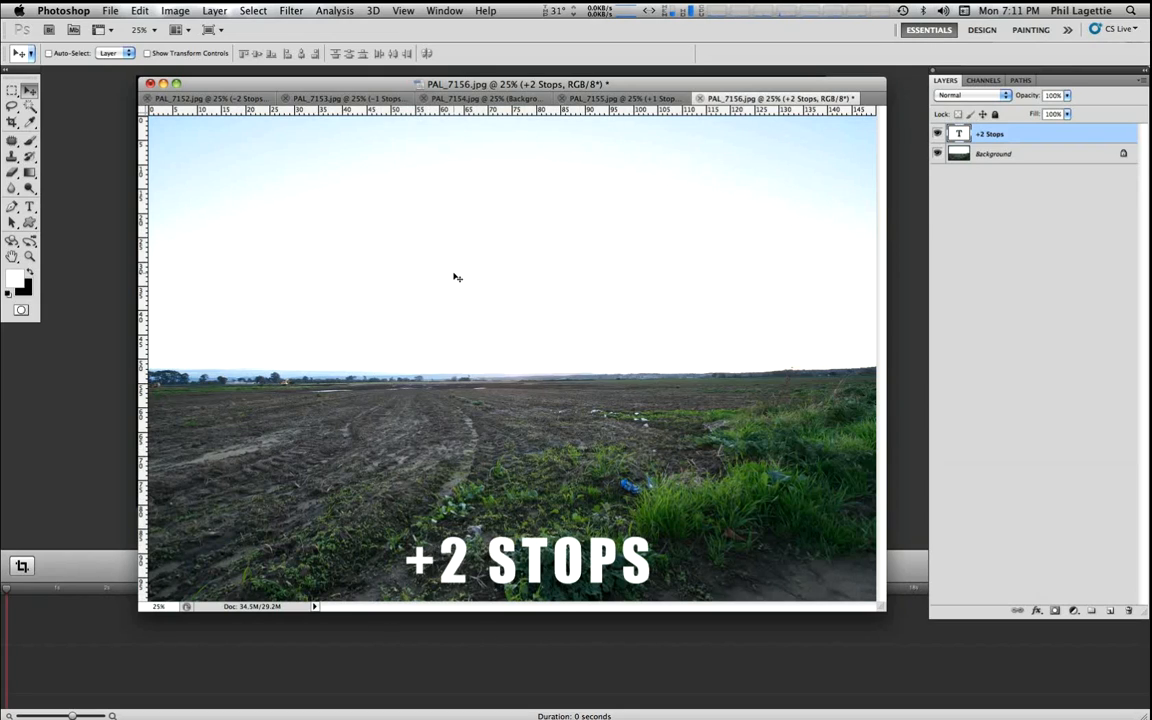
left_click(210, 96)
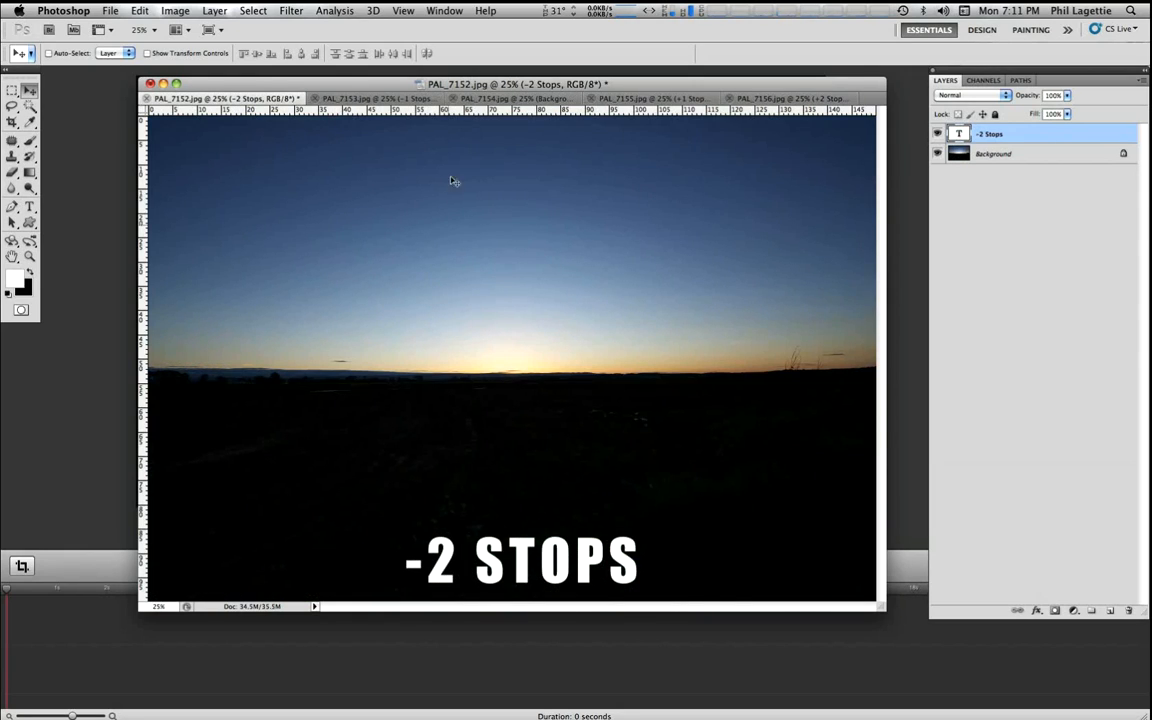
left_click(498, 97)
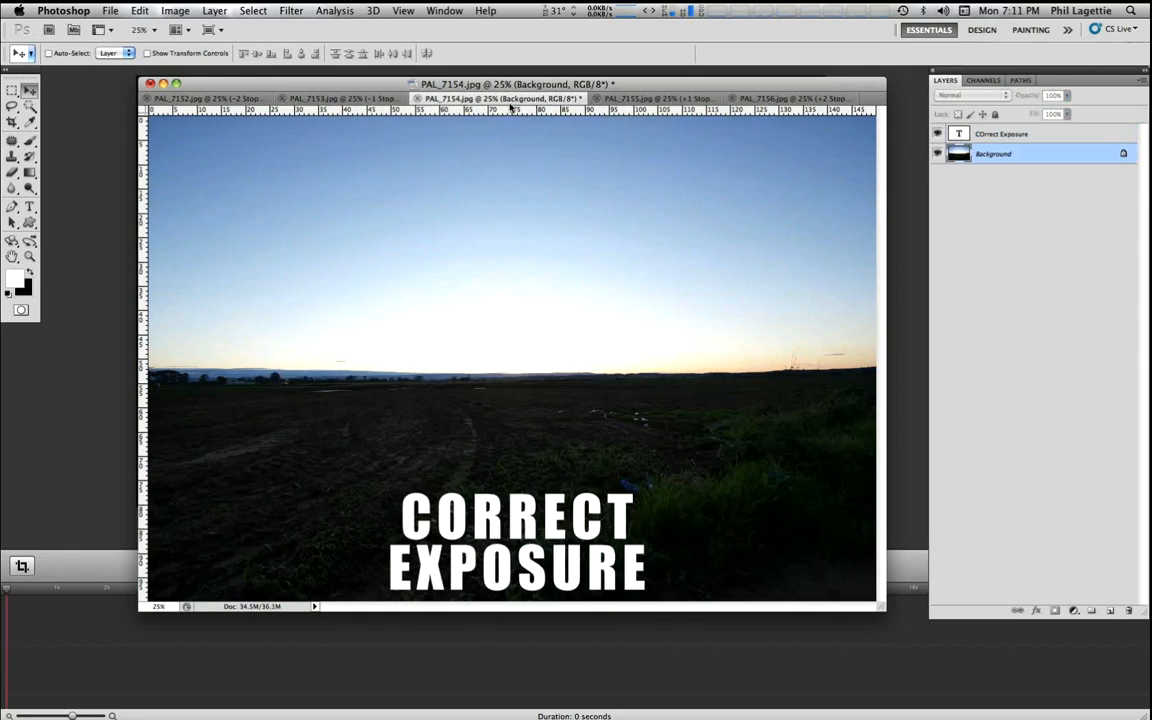
mouse_move(653, 268)
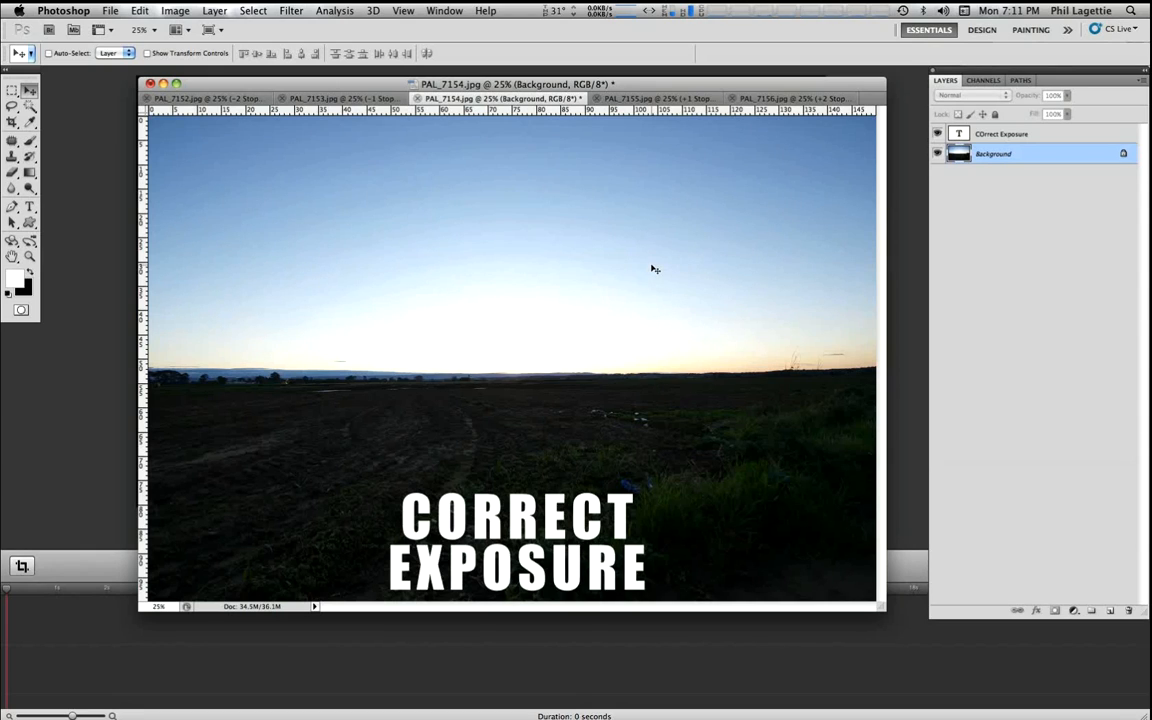
mouse_move(667, 310)
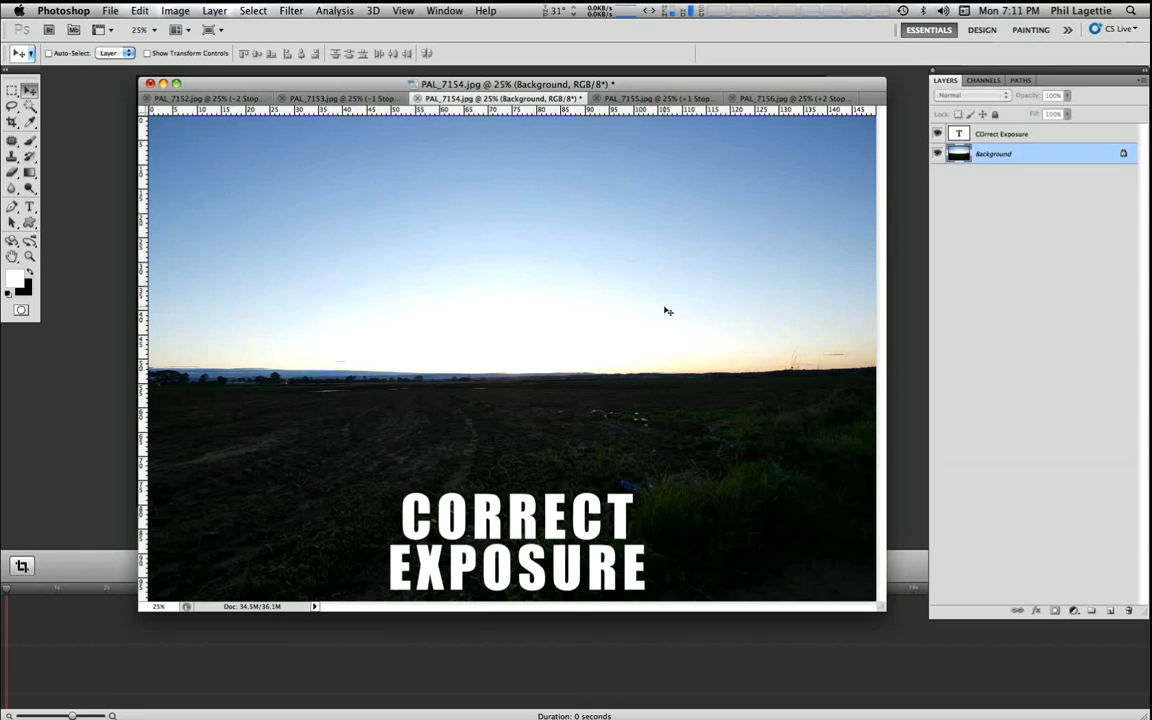
mouse_move(812, 246)
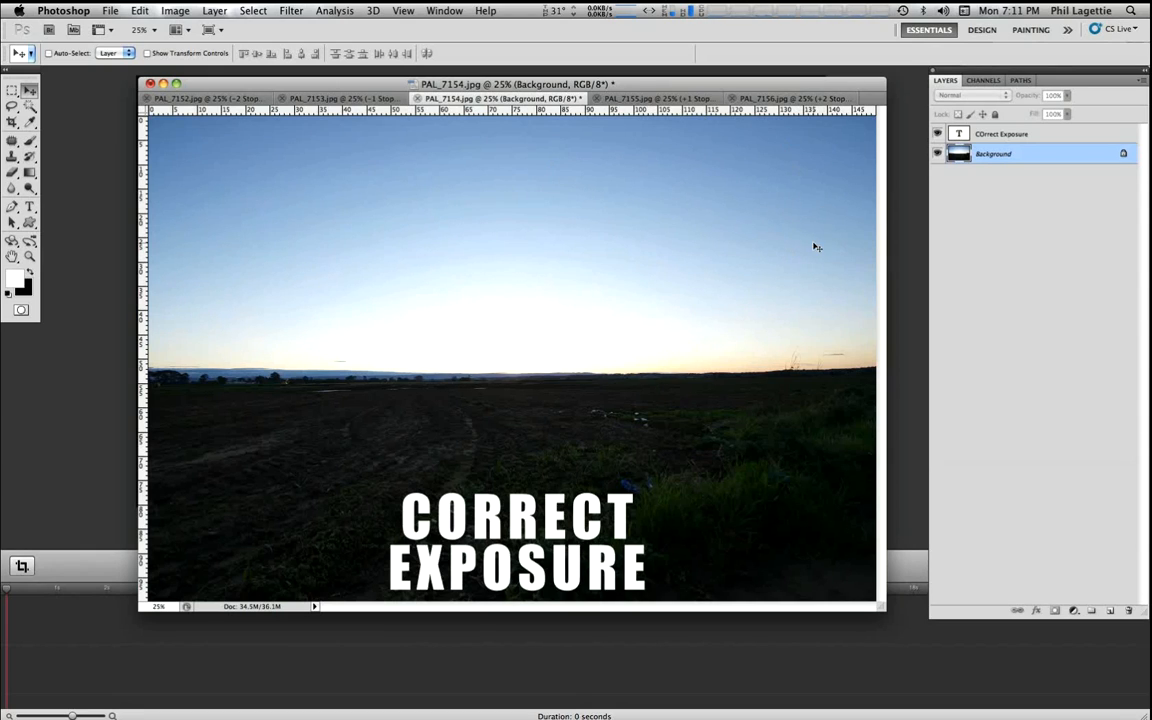
mouse_move(686, 198)
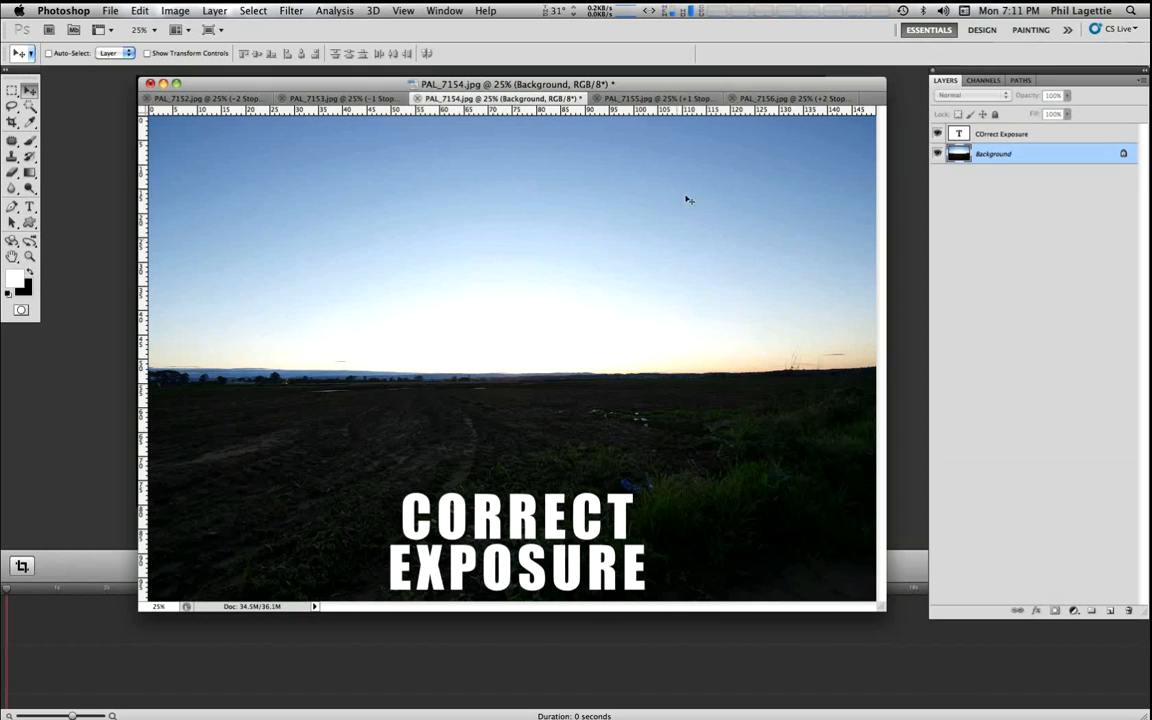
mouse_move(575, 280)
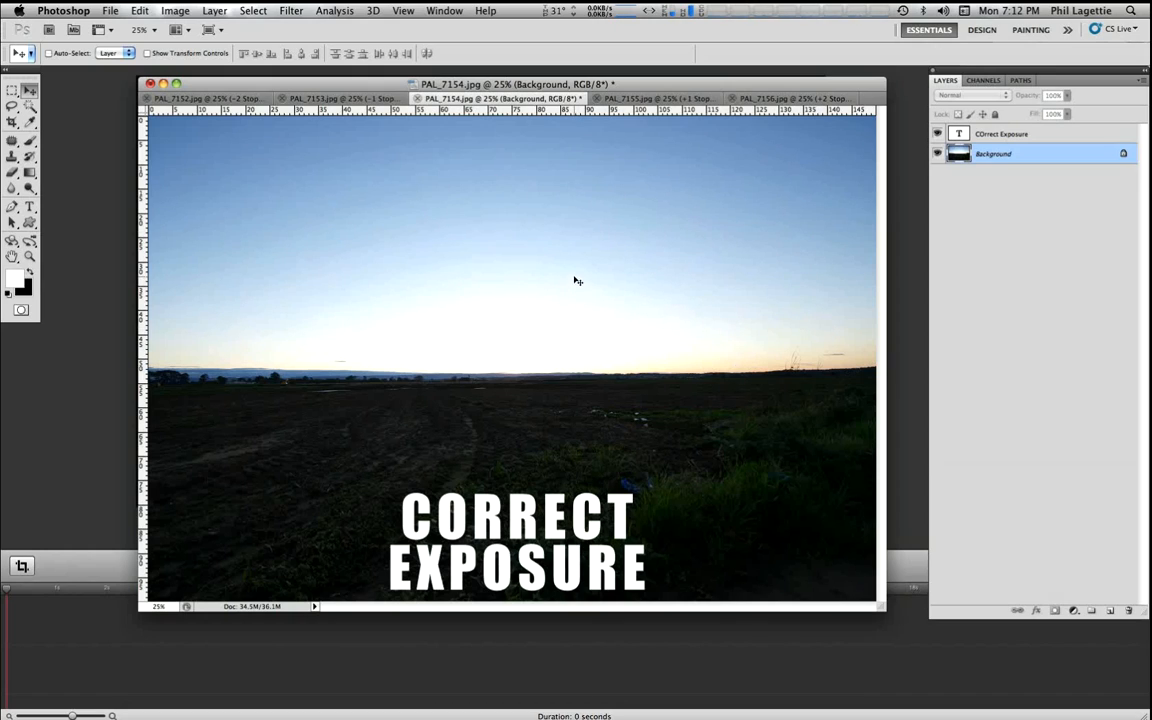
mouse_move(491, 329)
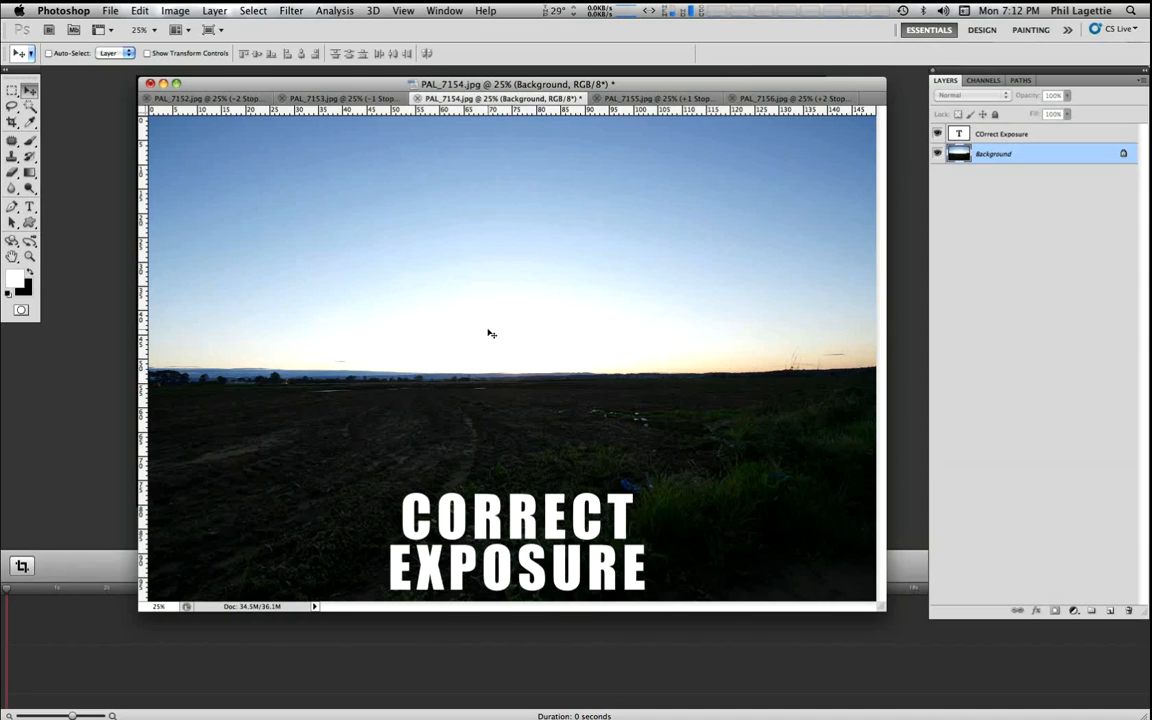
mouse_move(491, 336)
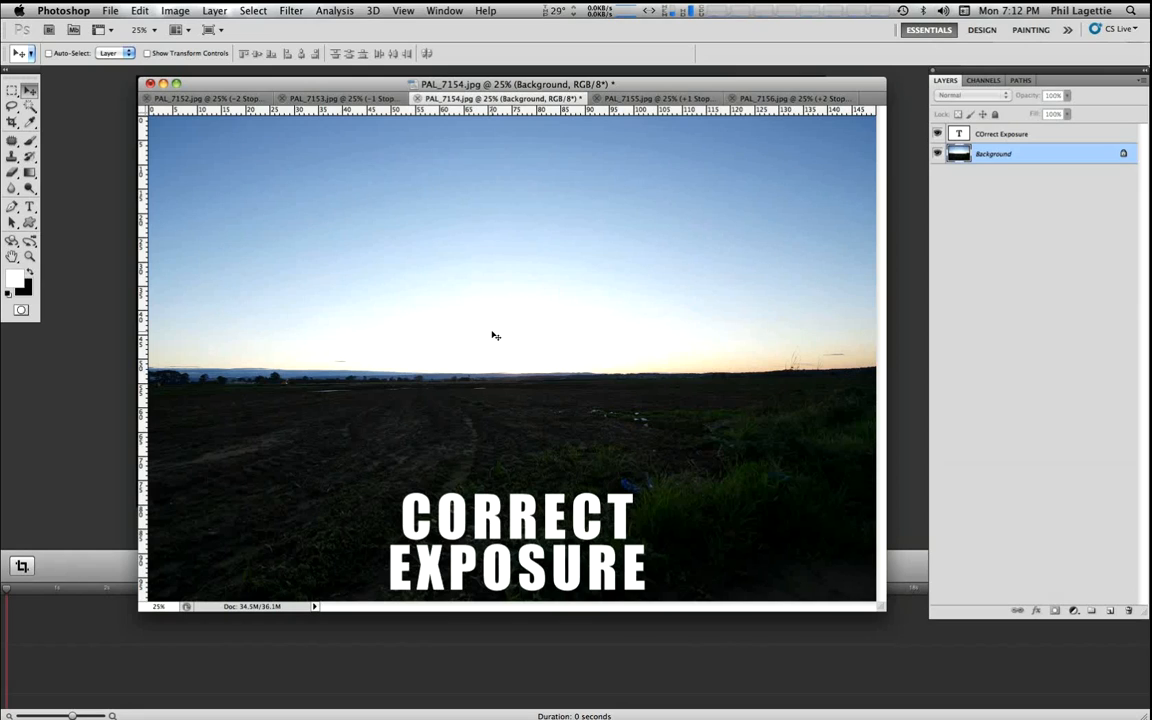
mouse_move(473, 318)
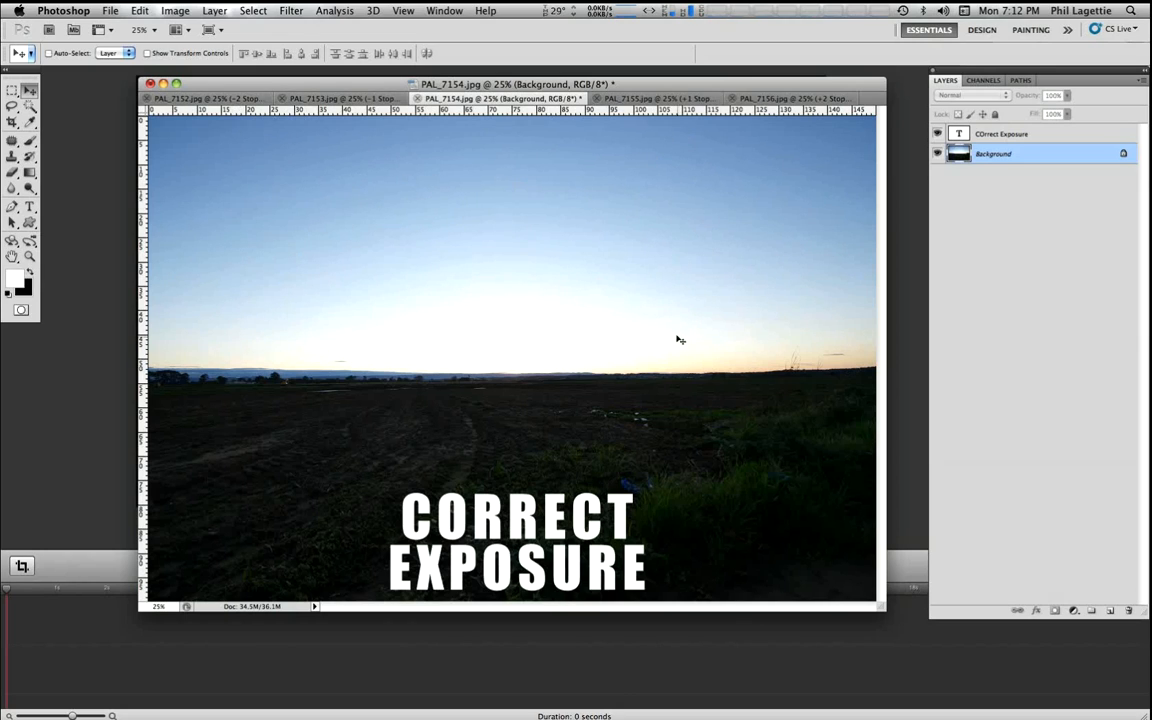
mouse_move(814, 253)
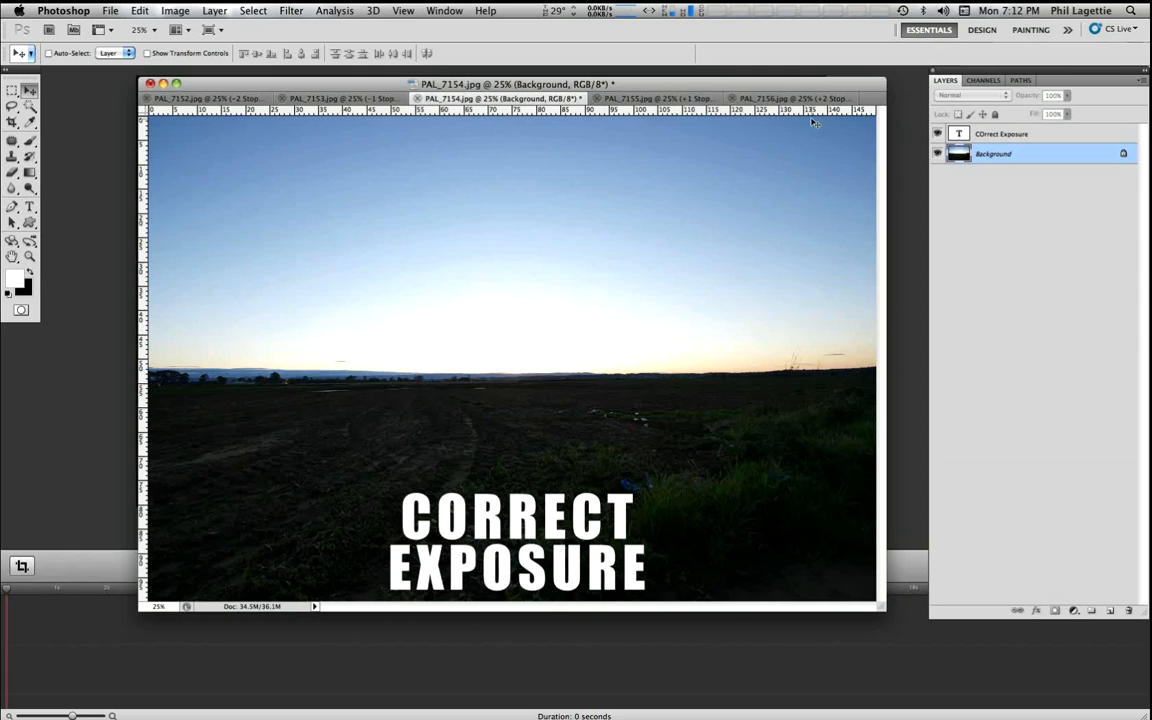
mouse_move(820, 138)
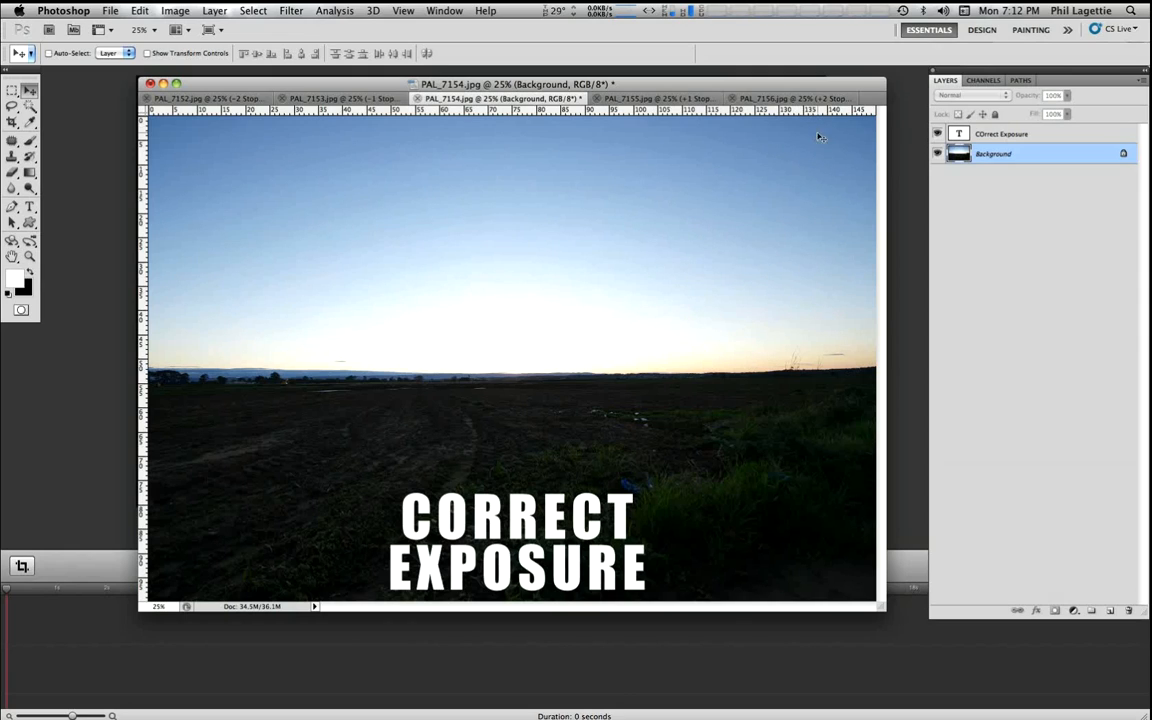
mouse_move(457, 390)
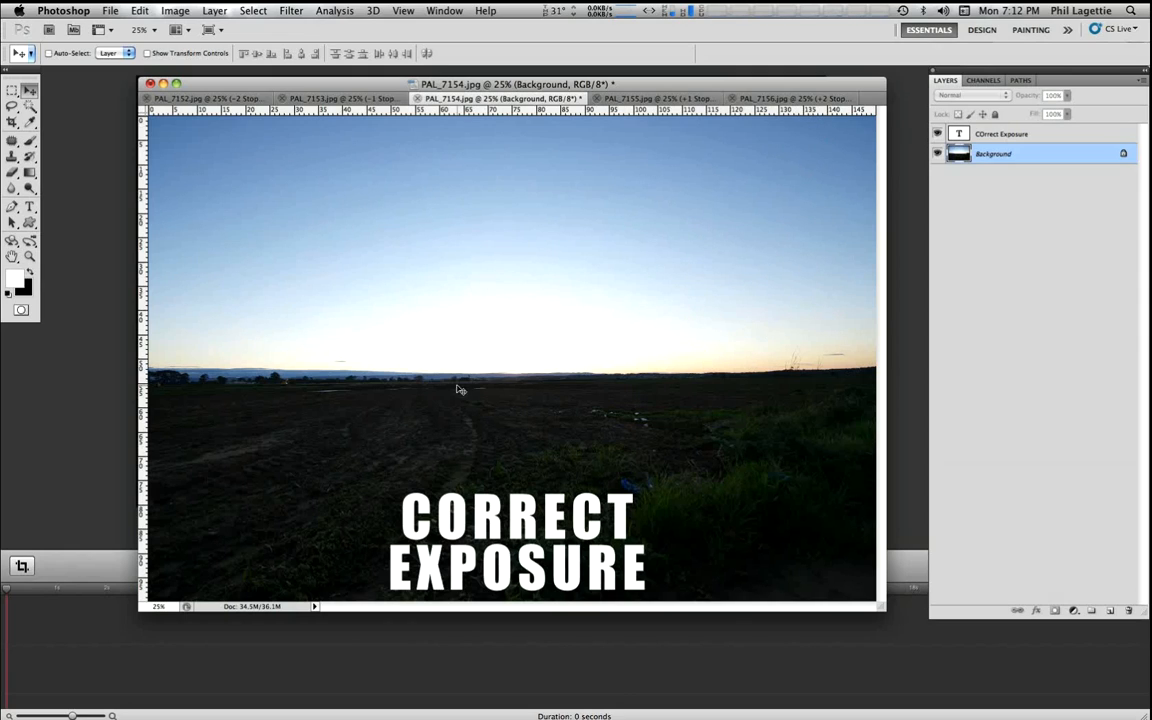
mouse_move(671, 430)
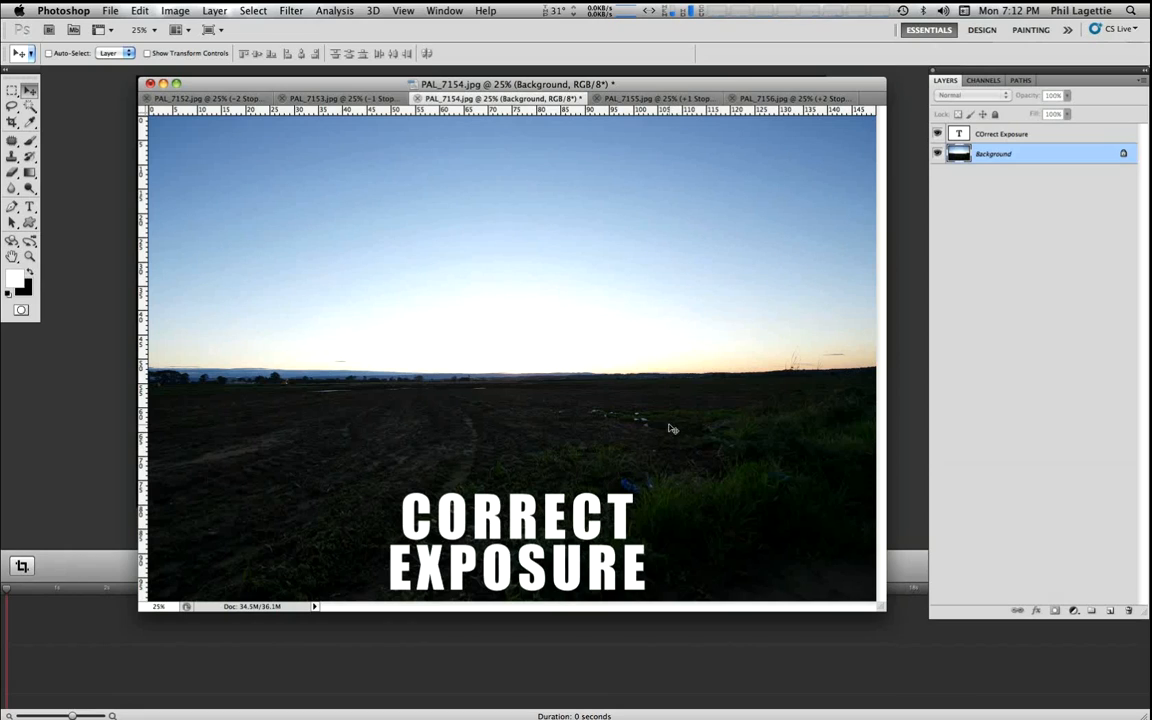
mouse_move(701, 418)
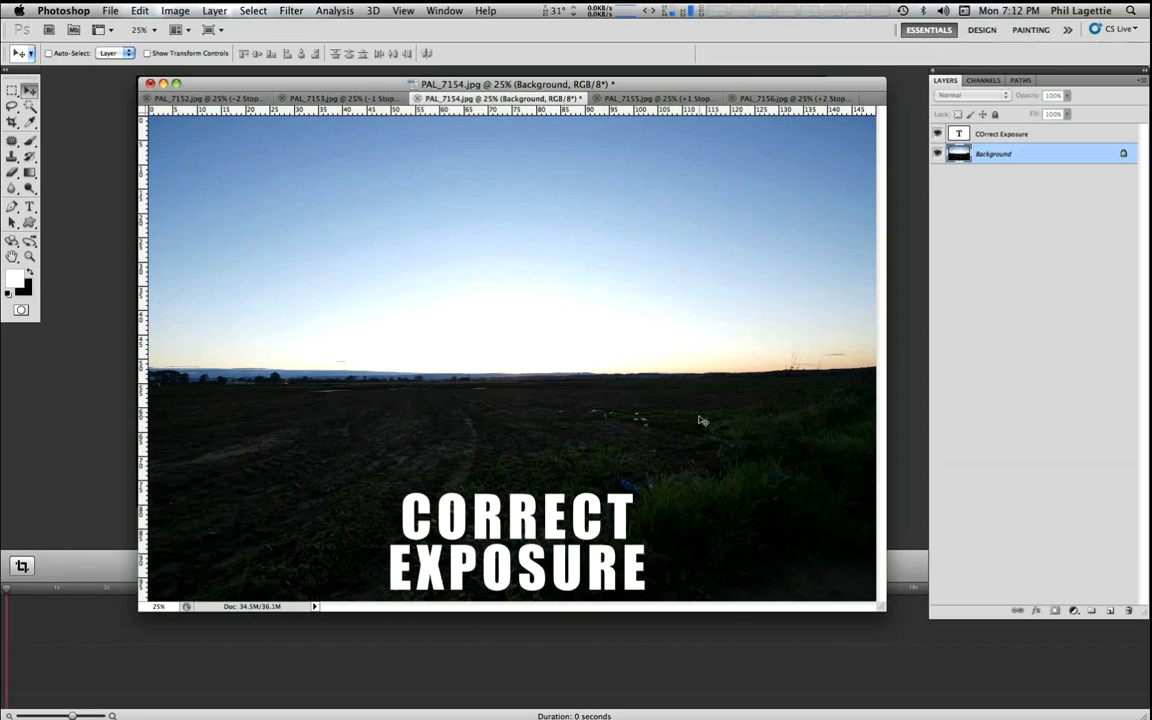
mouse_move(782, 535)
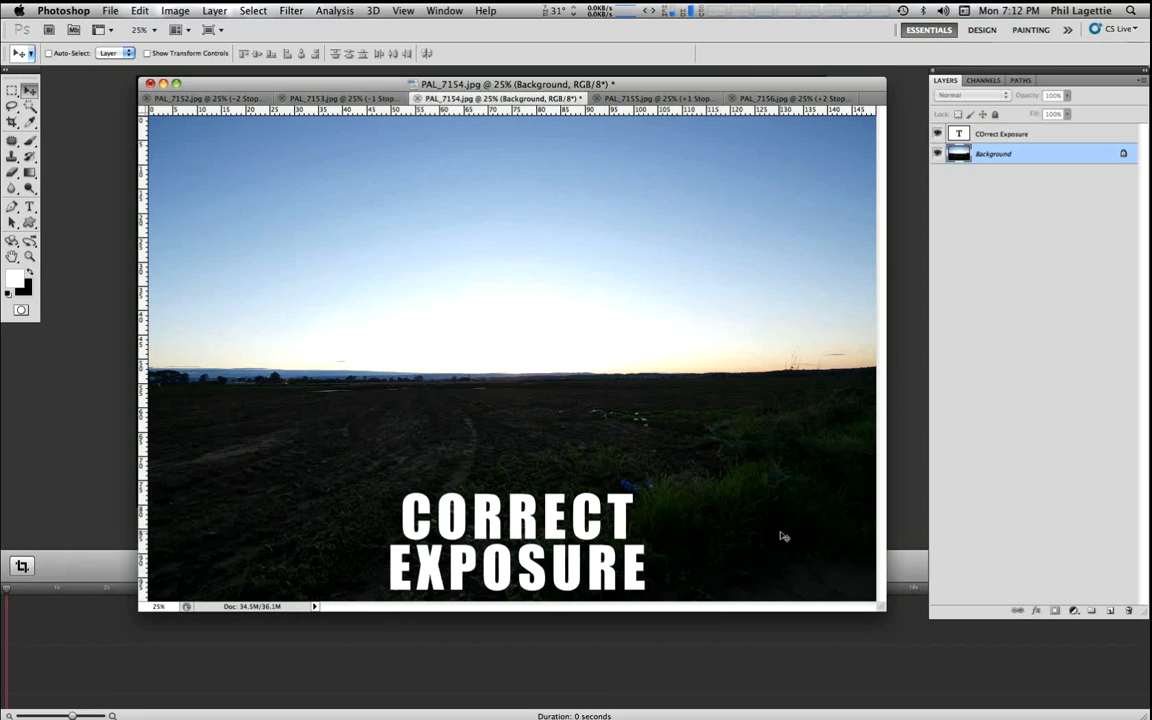
mouse_move(572, 146)
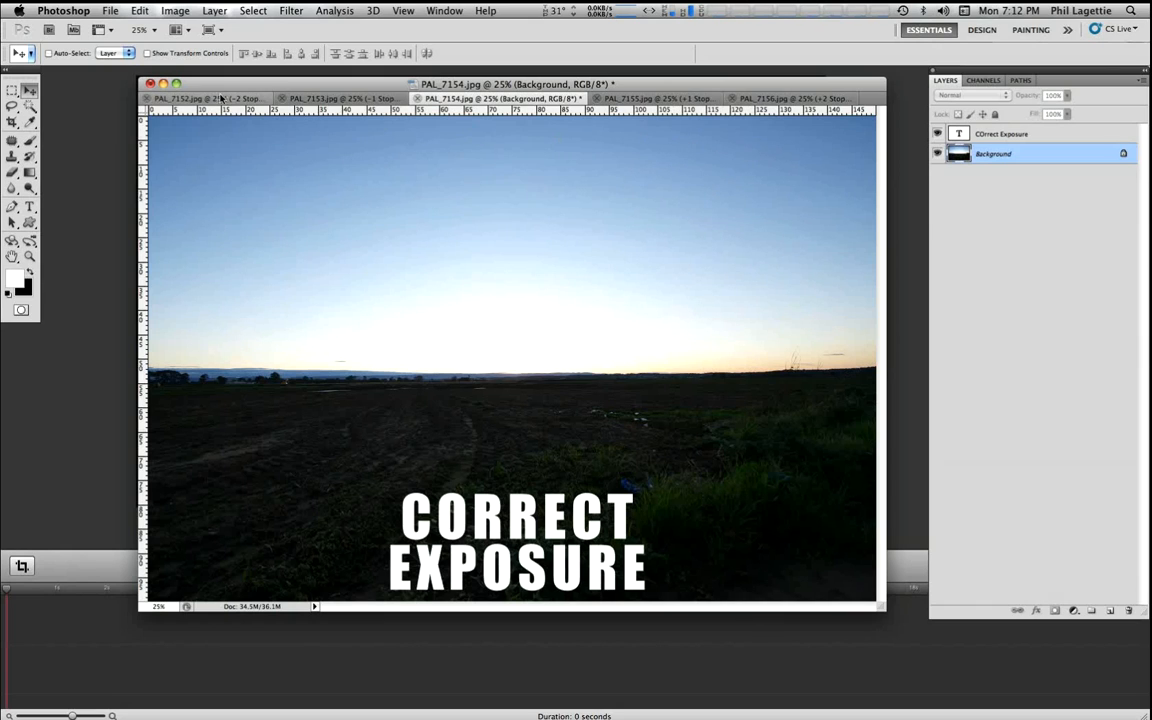
Step: Flip between the -2 stops, correct and +2 stops tabs, ending on -2 stops
left_click(210, 118)
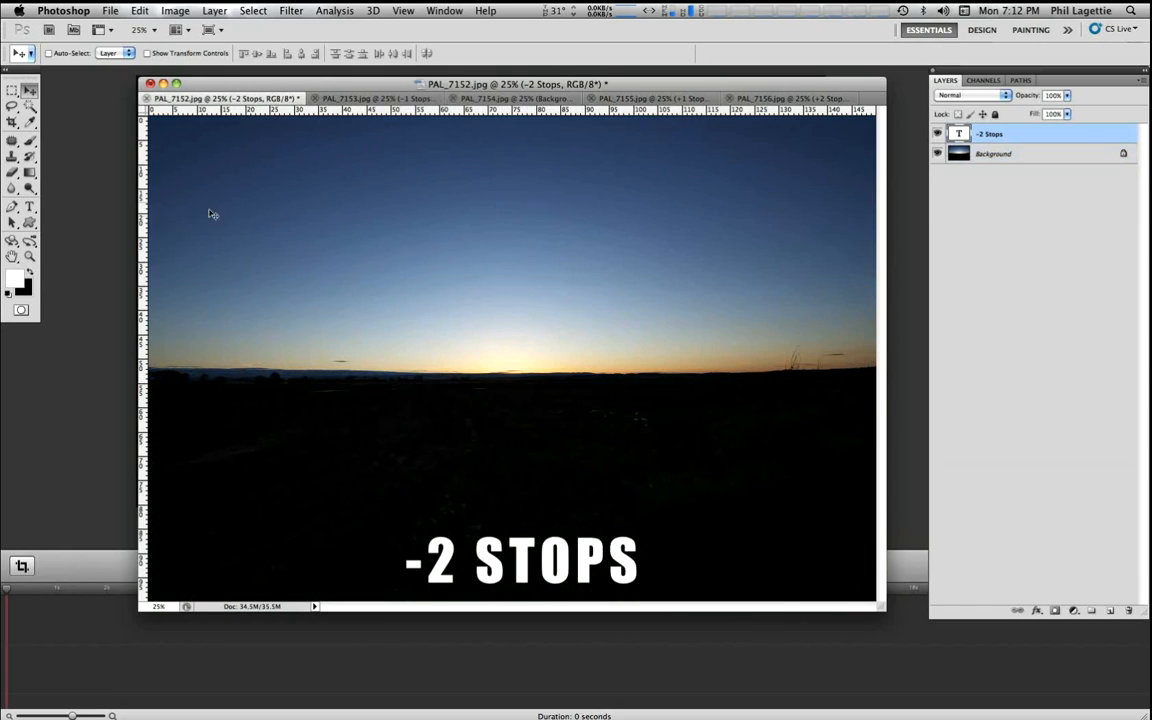
left_click(500, 97)
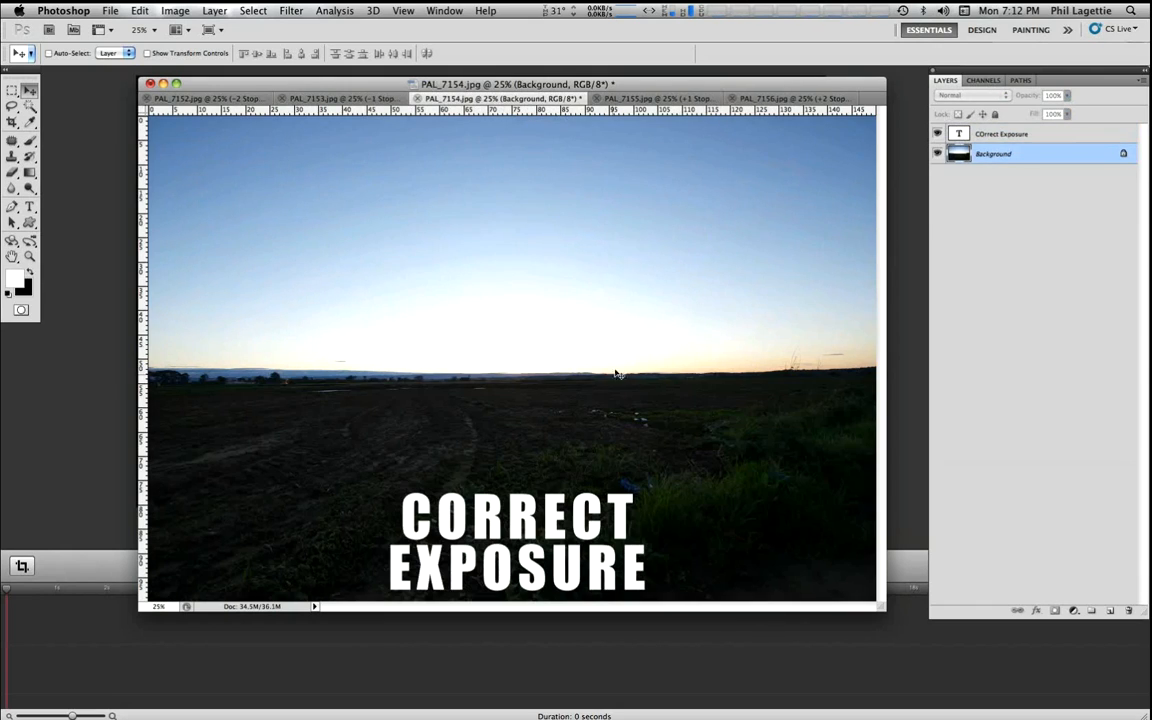
mouse_move(630, 346)
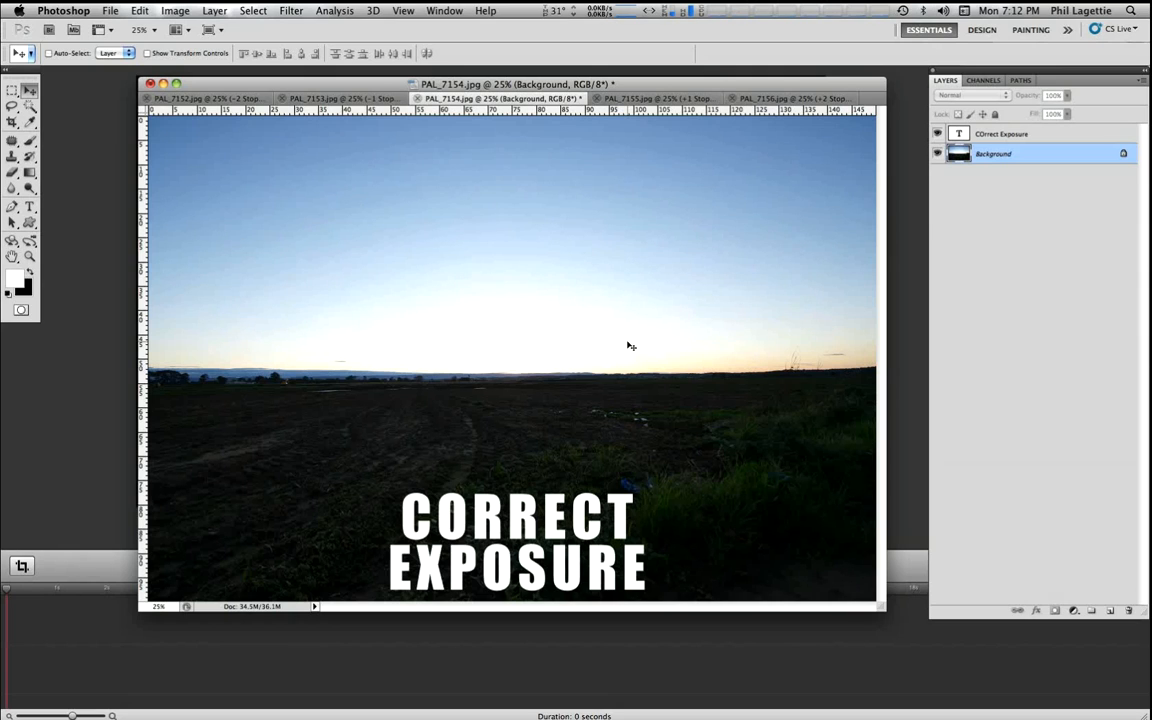
mouse_move(627, 272)
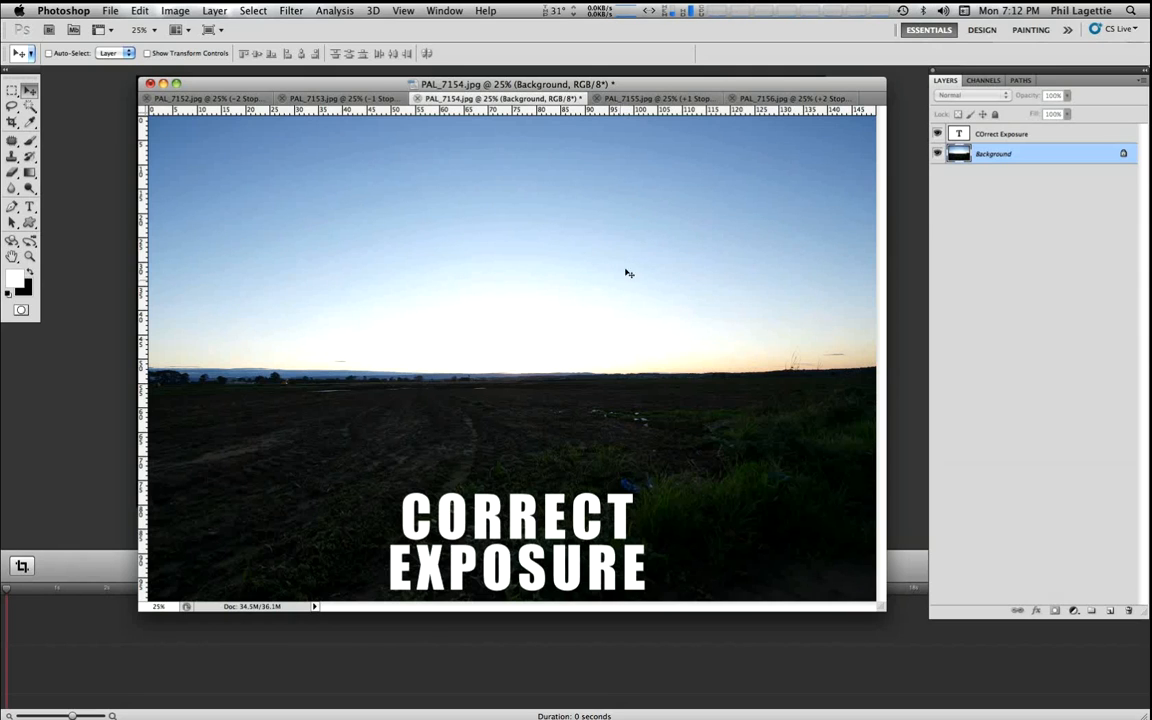
left_click(785, 97)
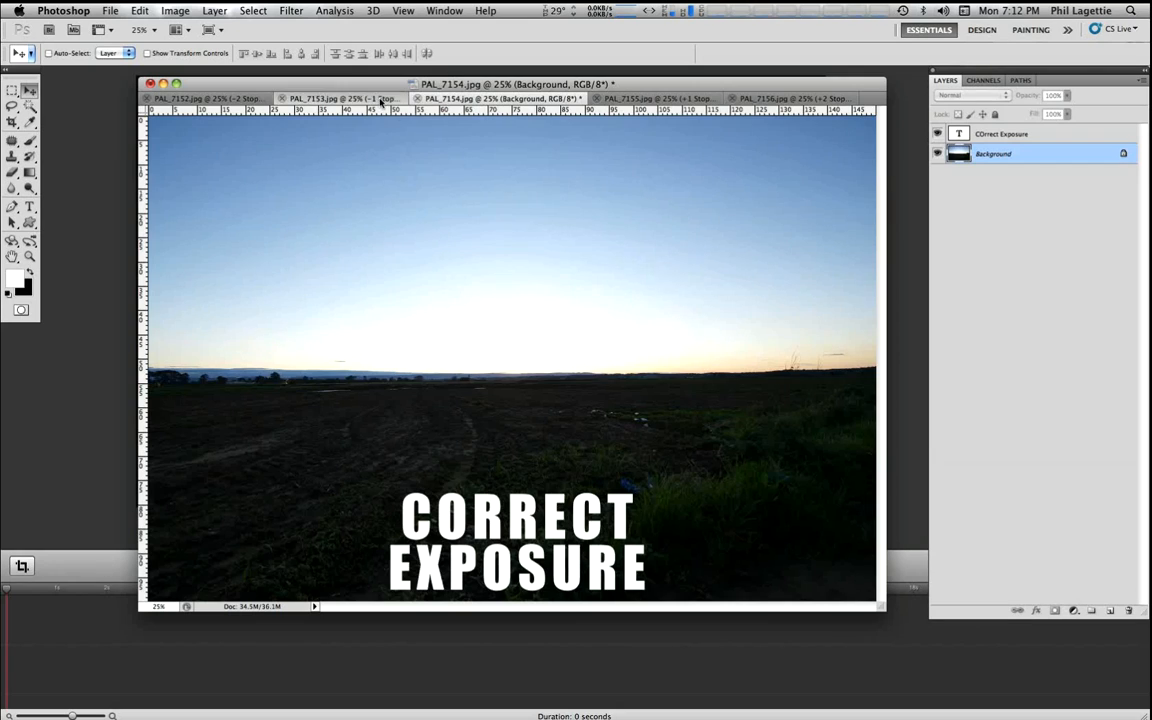
left_click(200, 96)
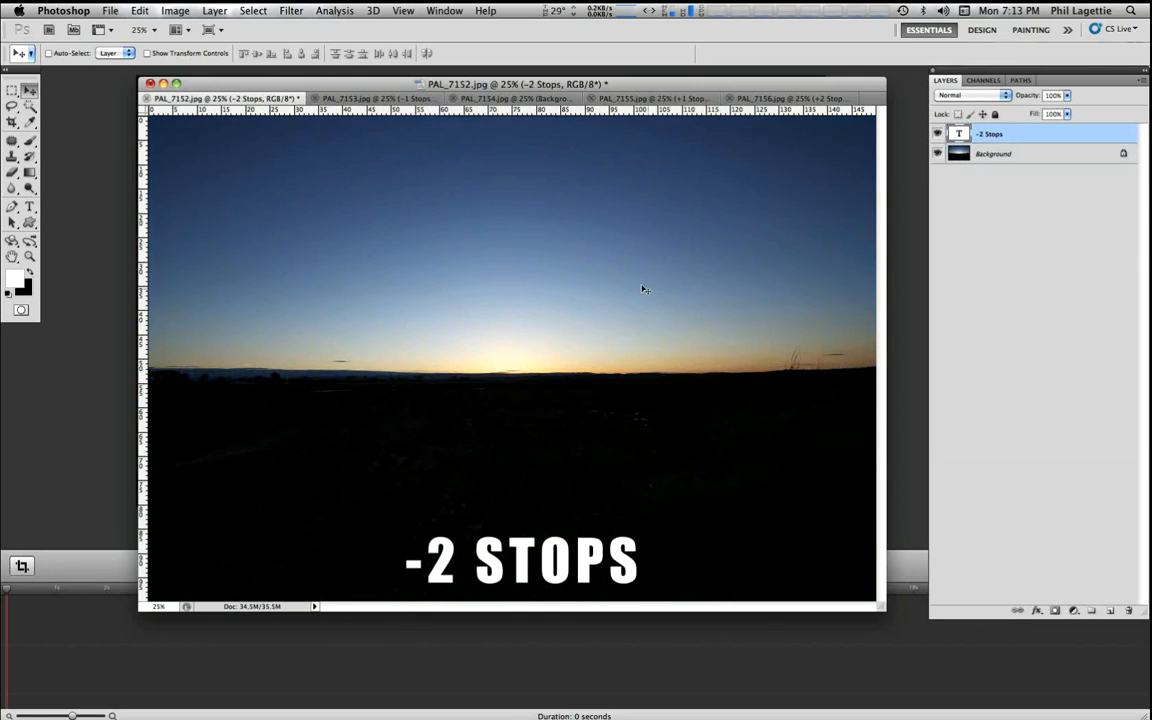
mouse_move(521, 500)
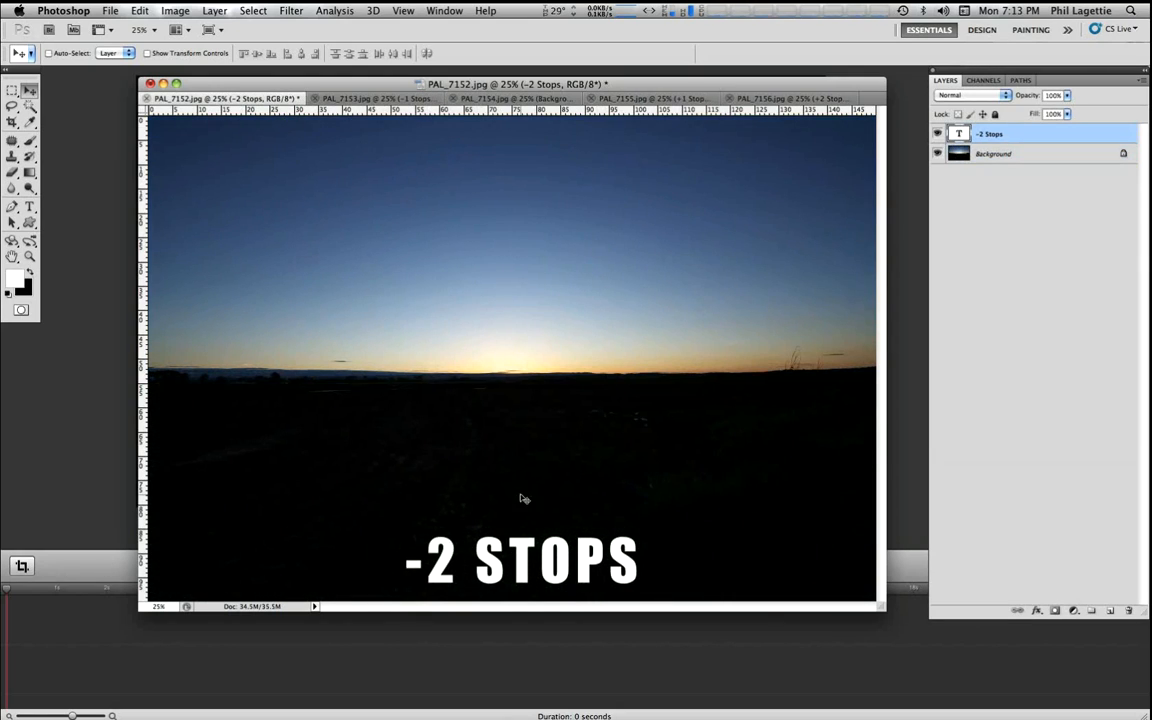
mouse_move(414, 167)
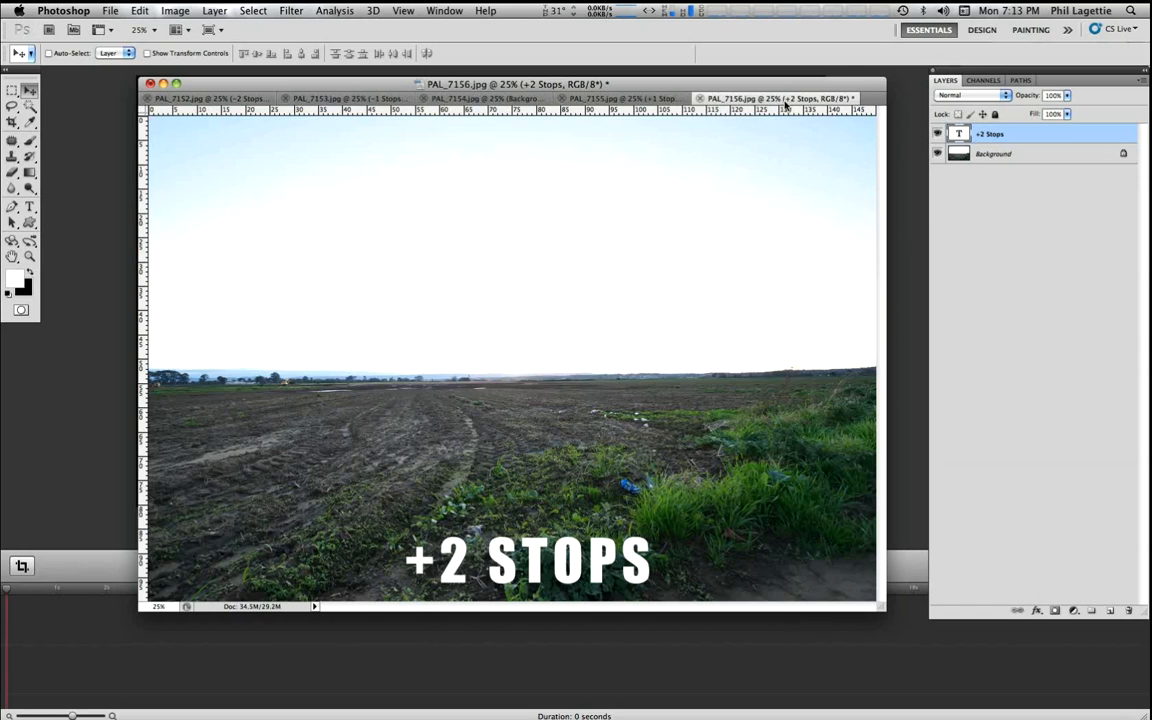
mouse_move(253, 461)
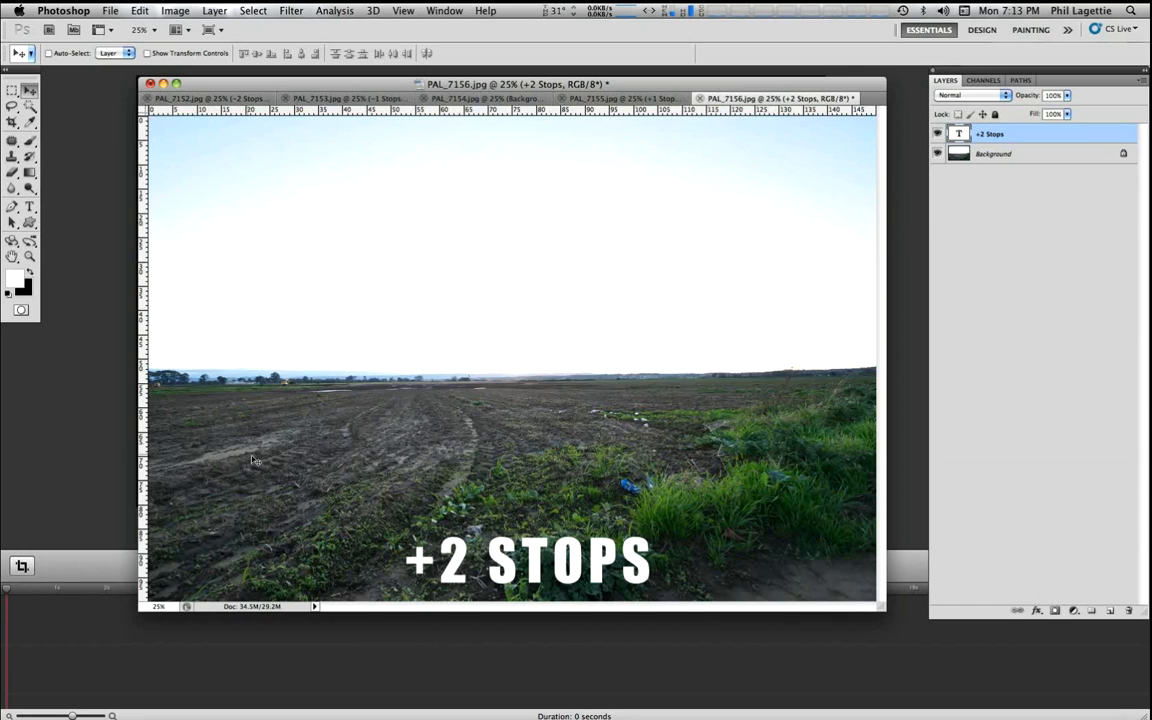
mouse_move(773, 442)
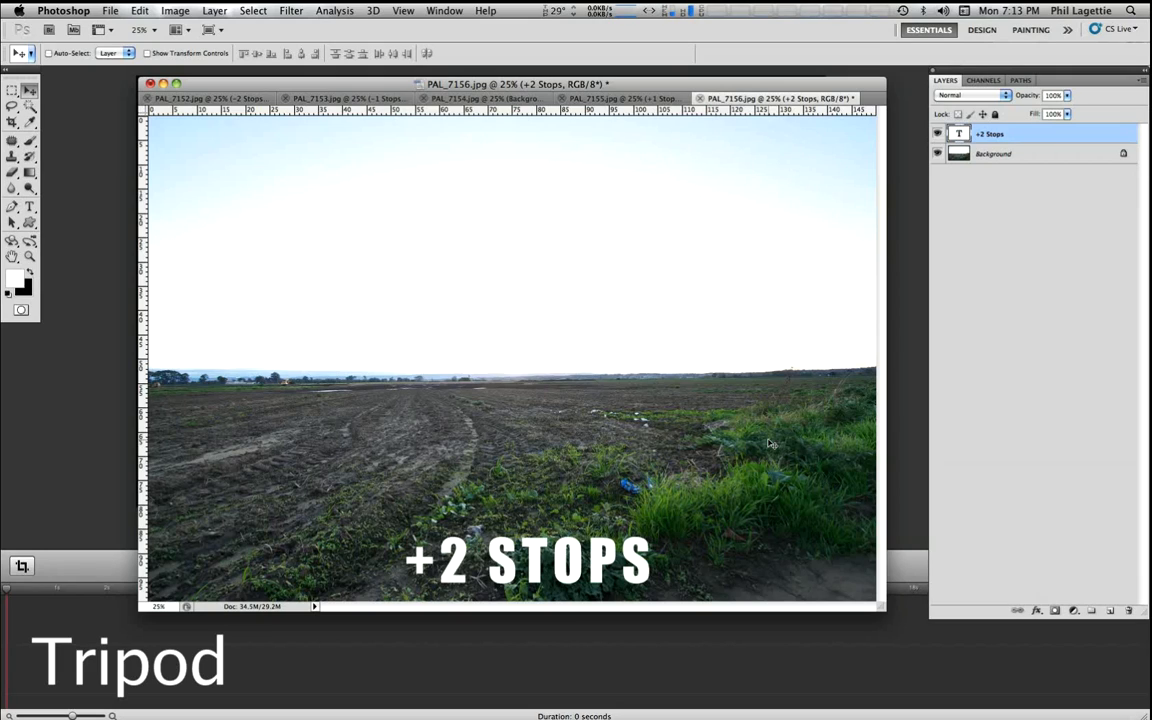
mouse_move(668, 407)
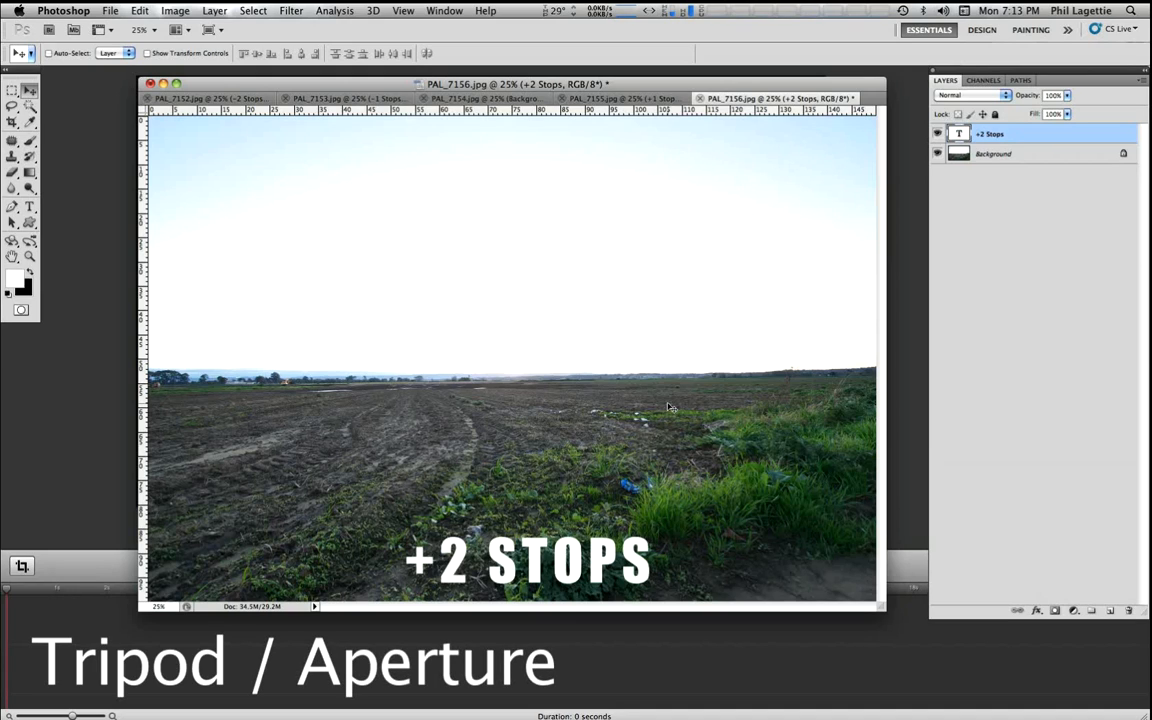
mouse_move(646, 403)
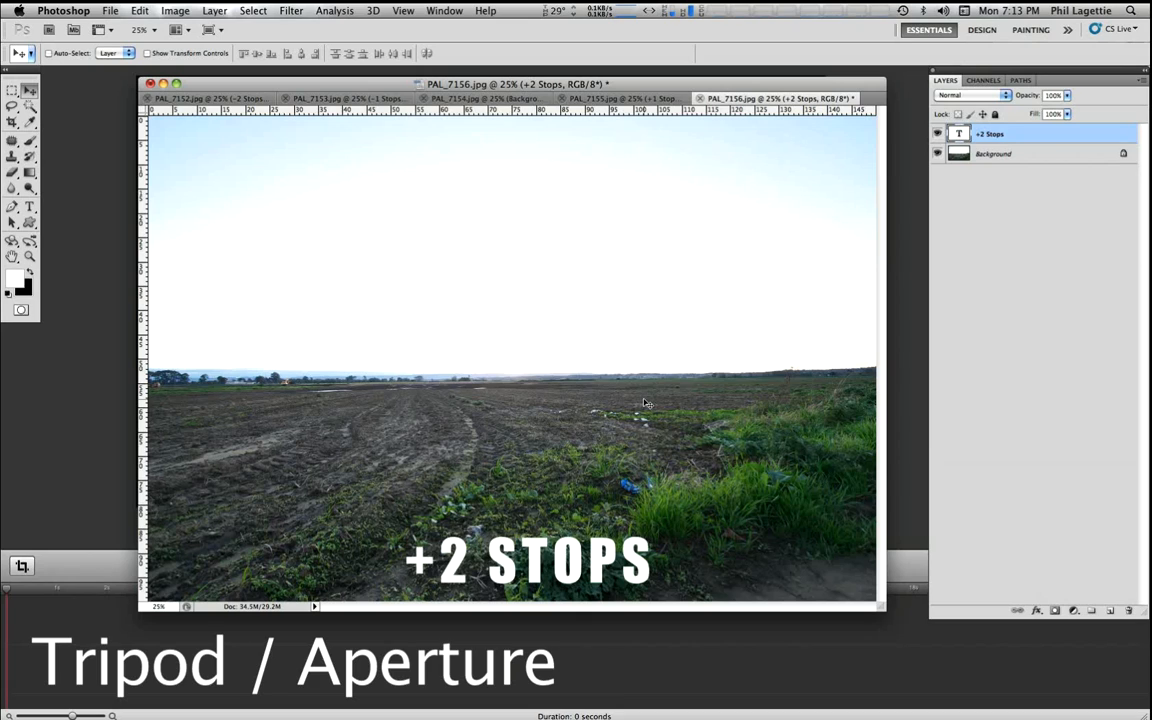
mouse_move(653, 370)
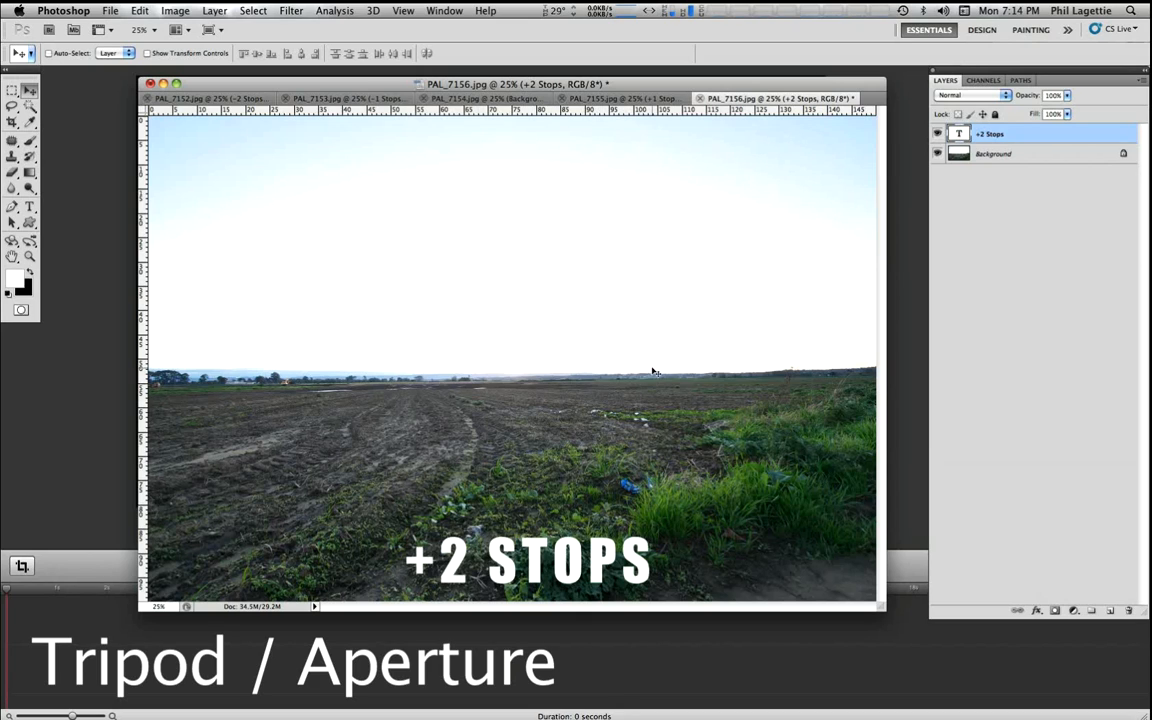
Step: Cycle past the darker and correct exposures to display the +2 stops PAL_7156.jpg
left_click(210, 96)
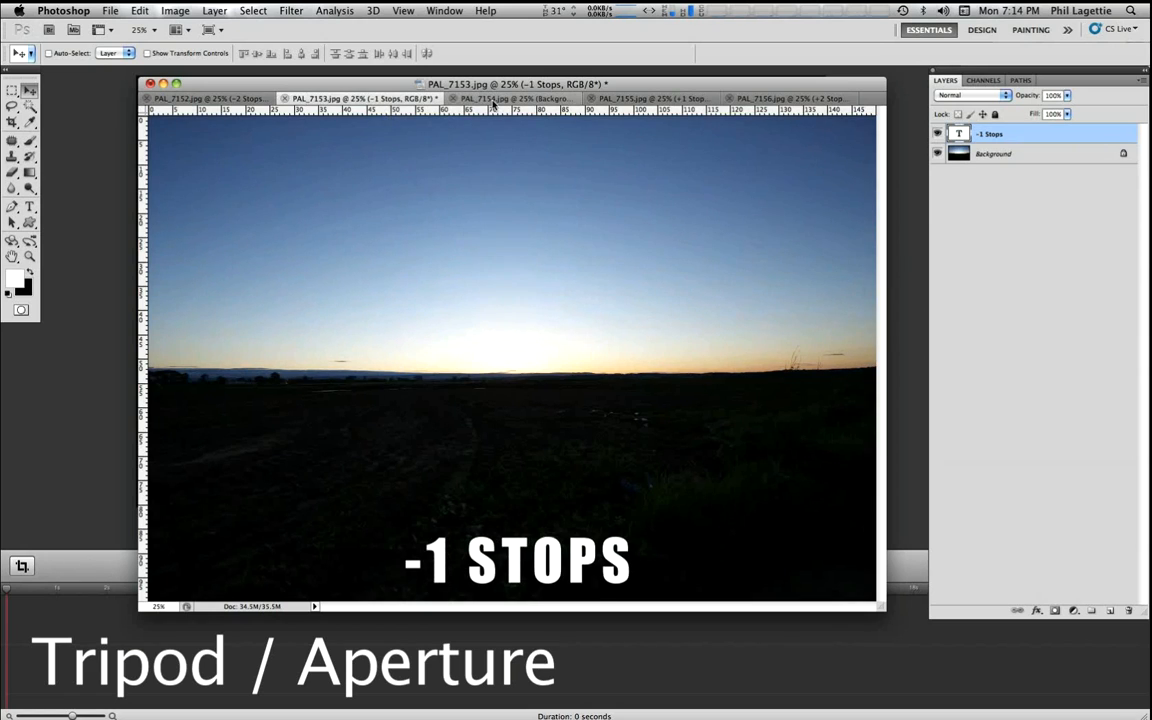
left_click(500, 96)
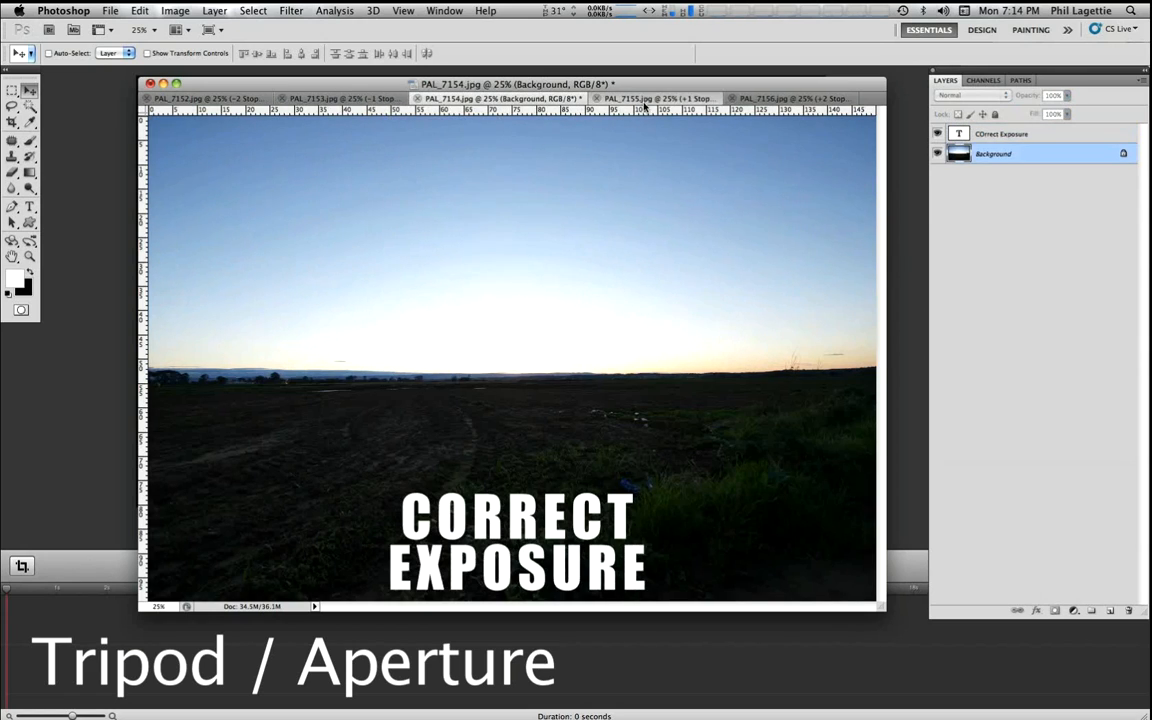
left_click(790, 97)
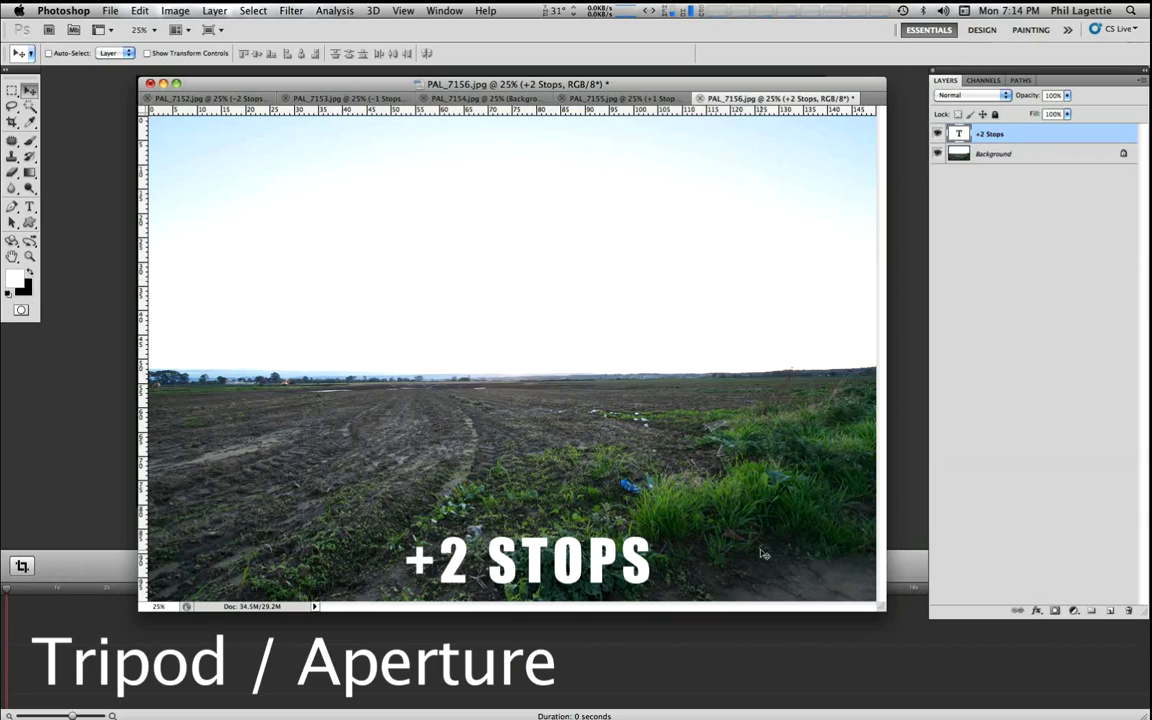
mouse_move(680, 452)
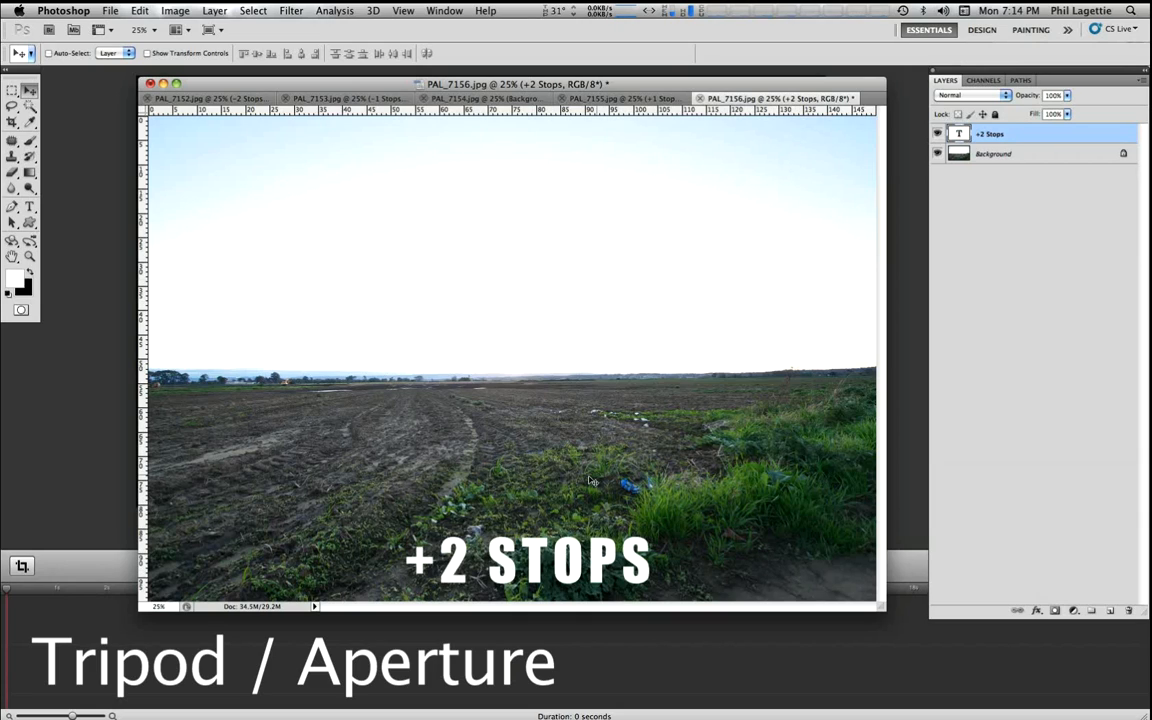
mouse_move(487, 370)
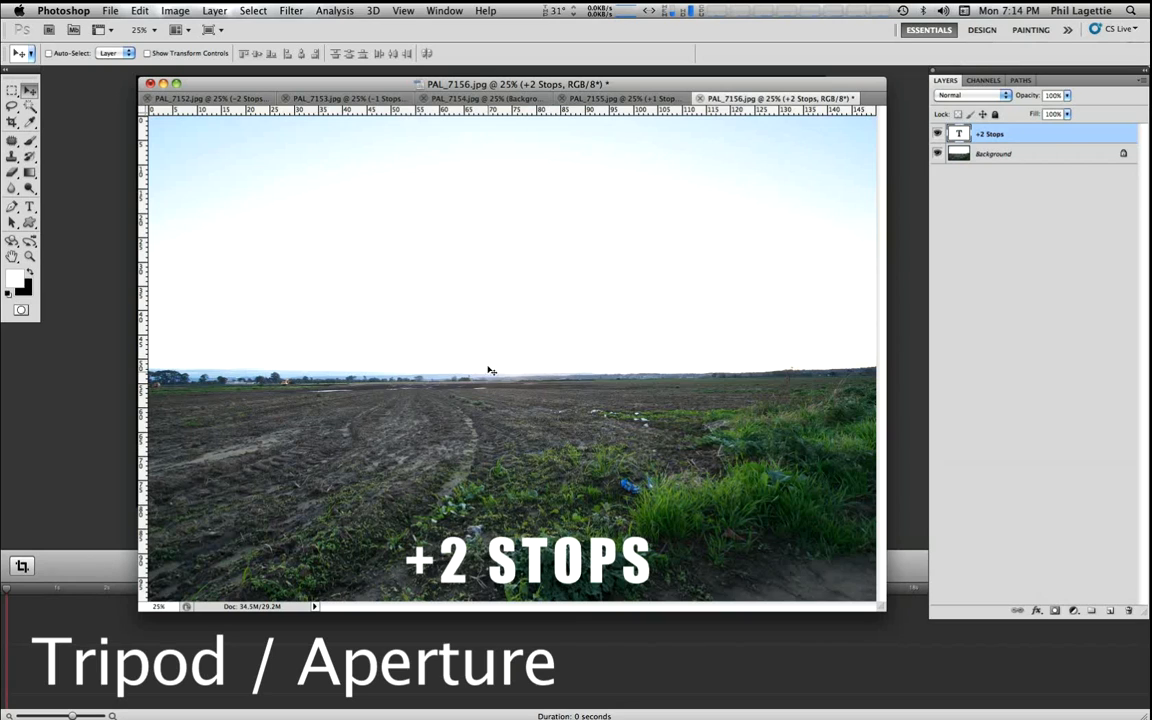
mouse_move(482, 307)
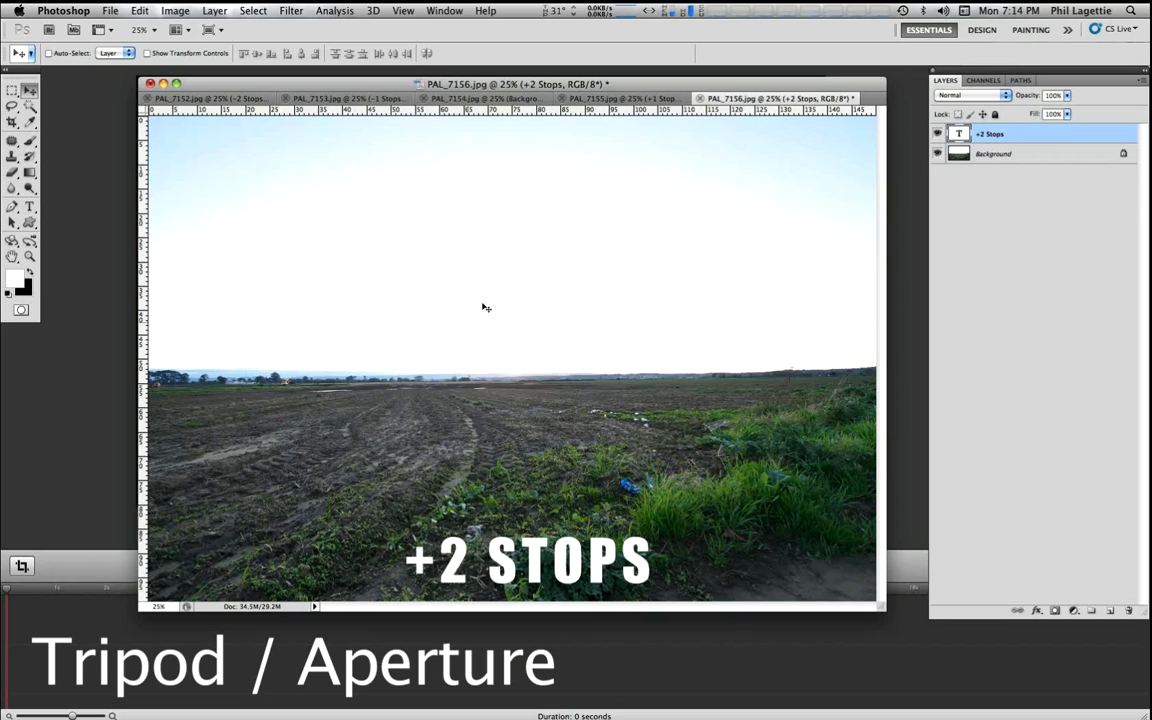
mouse_move(264, 131)
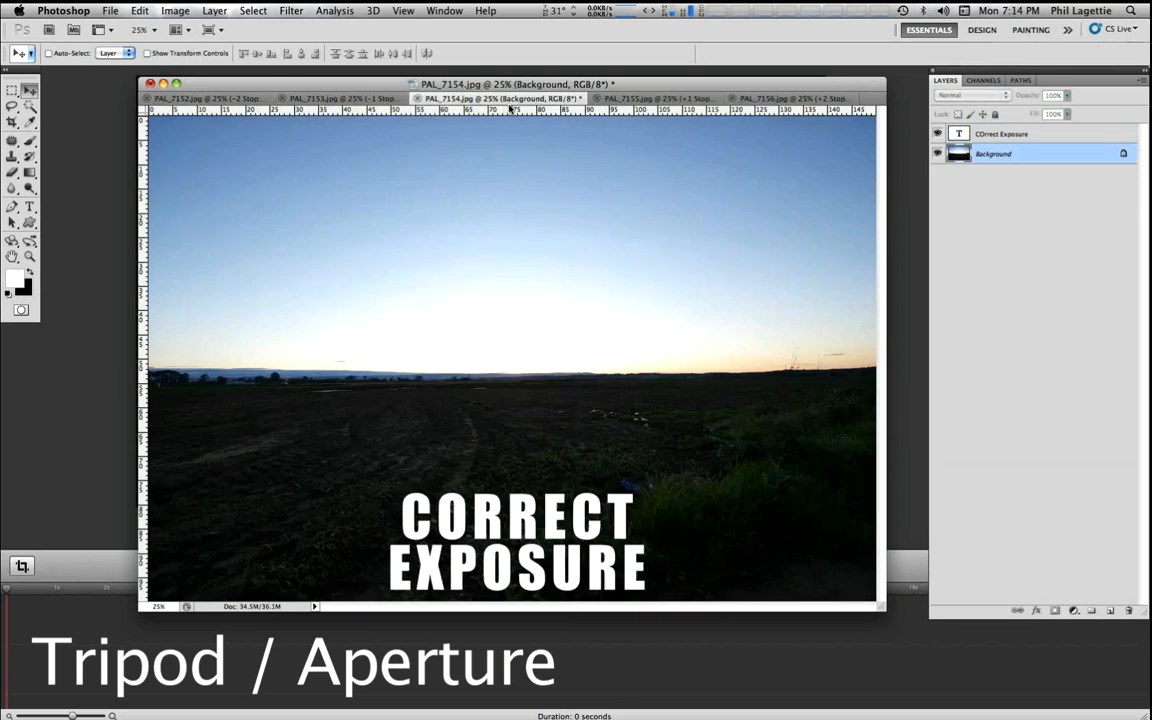
left_click(785, 97)
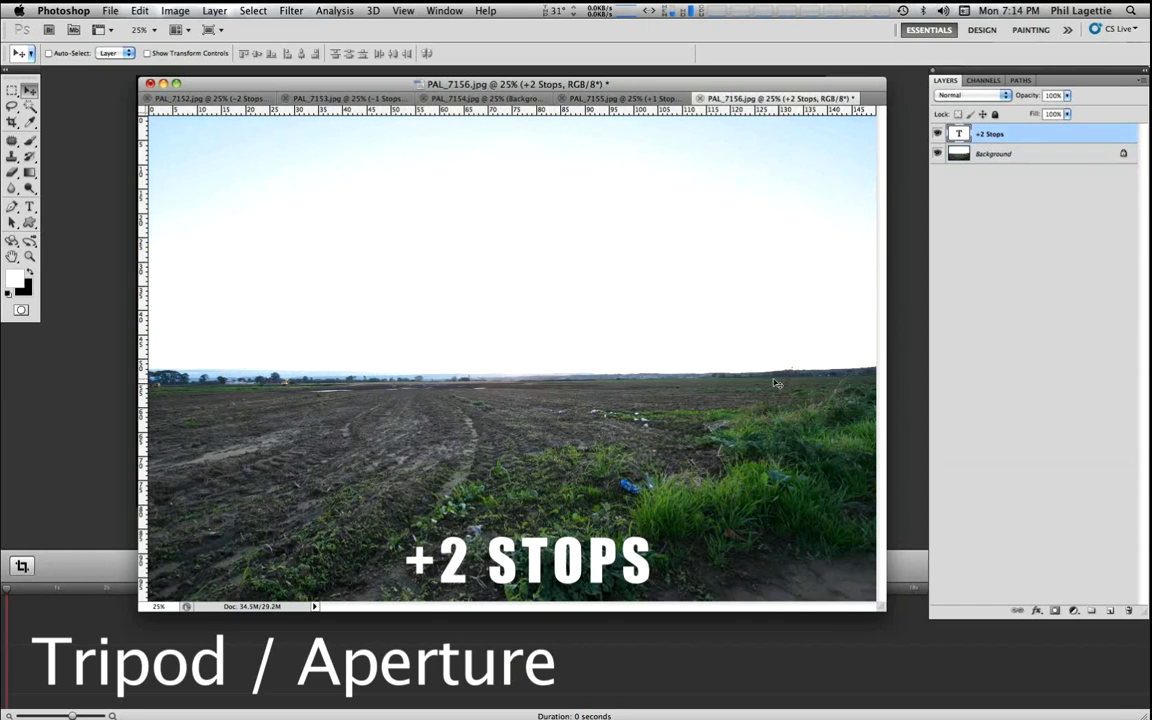
mouse_move(410, 343)
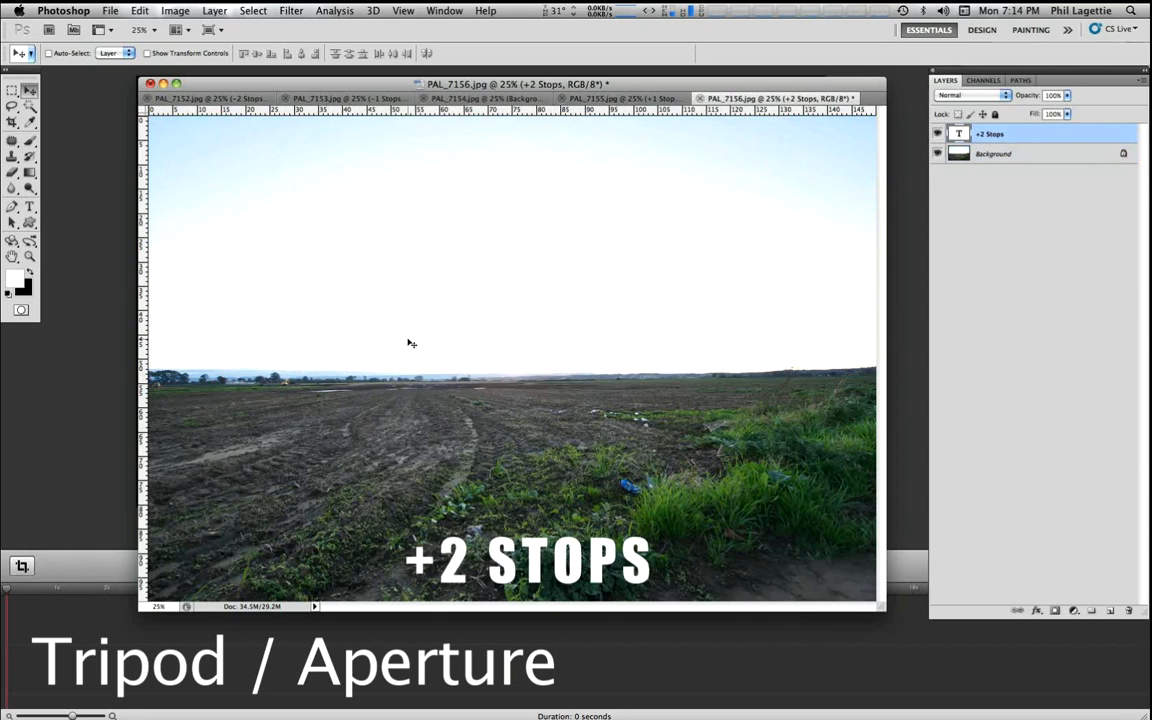
mouse_move(510, 308)
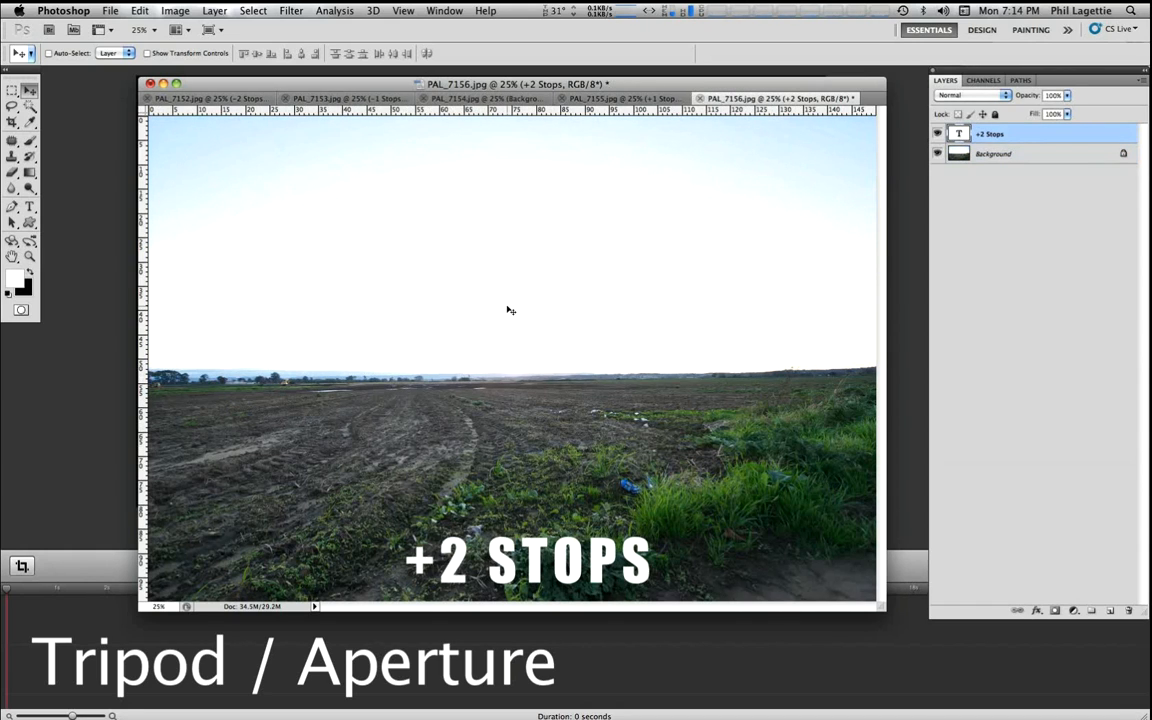
mouse_move(435, 341)
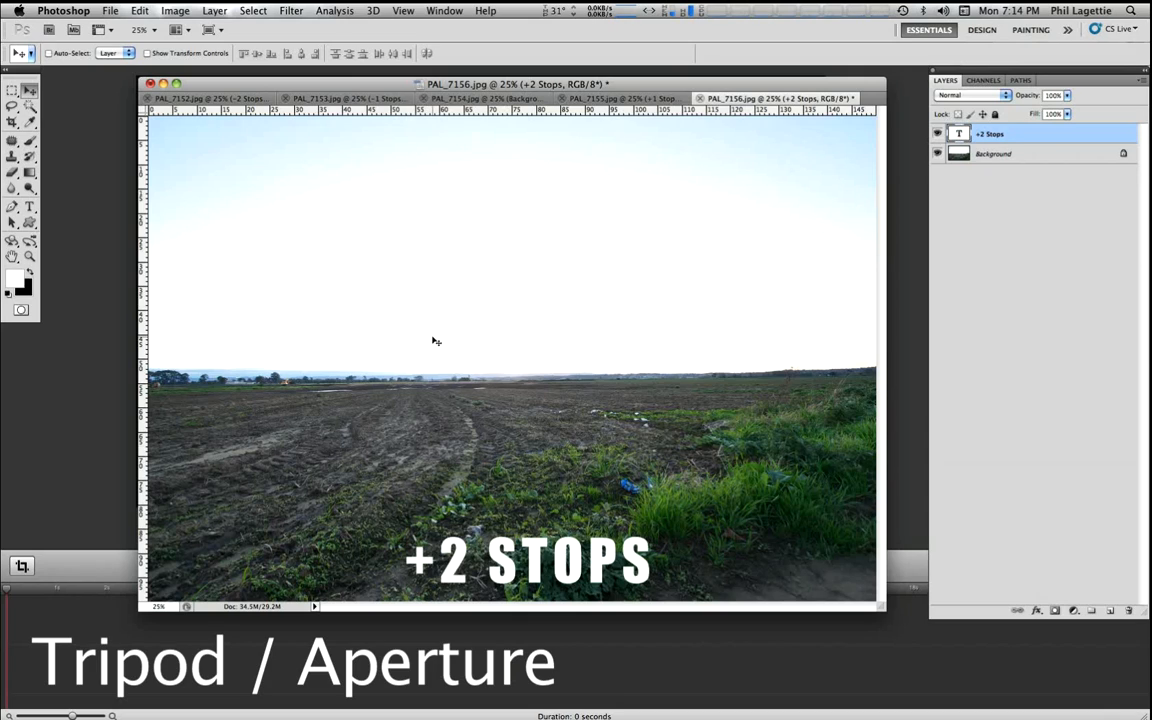
mouse_move(455, 339)
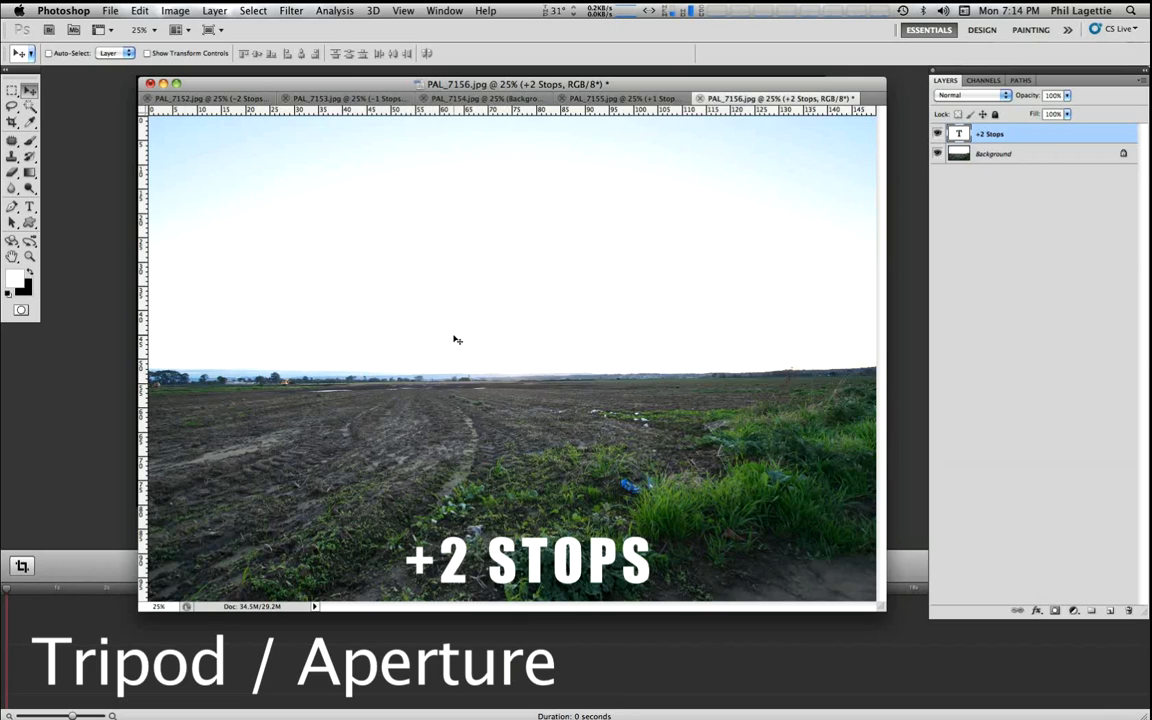
mouse_move(517, 437)
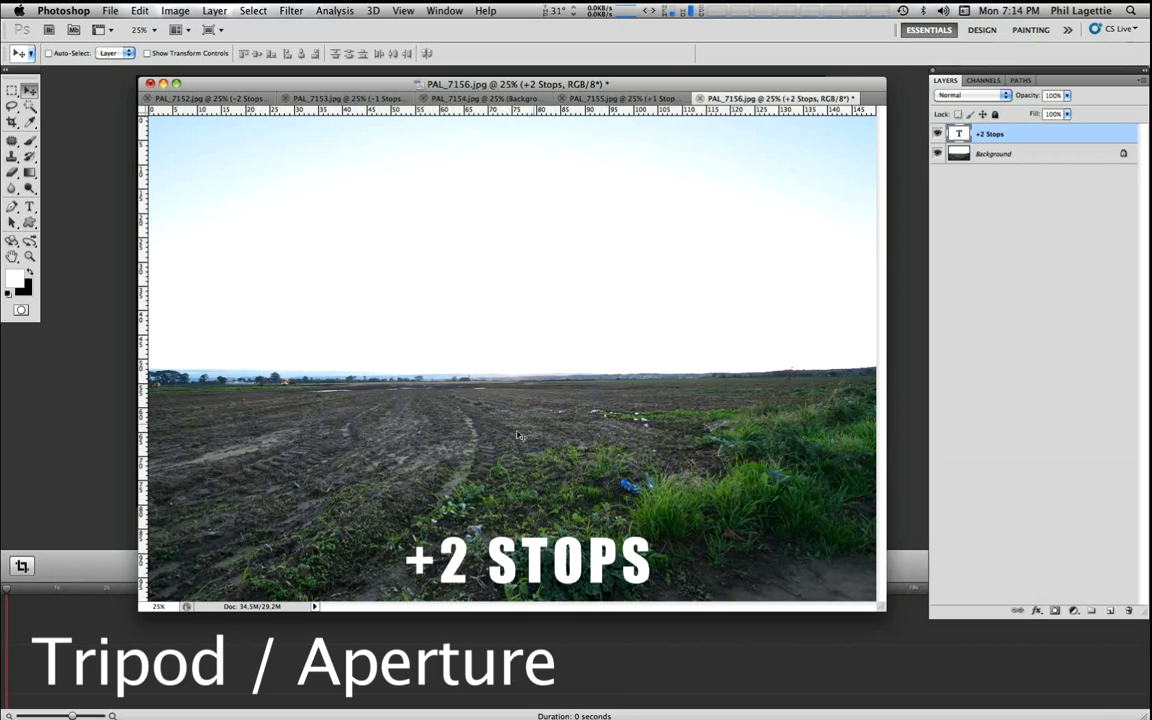
mouse_move(463, 481)
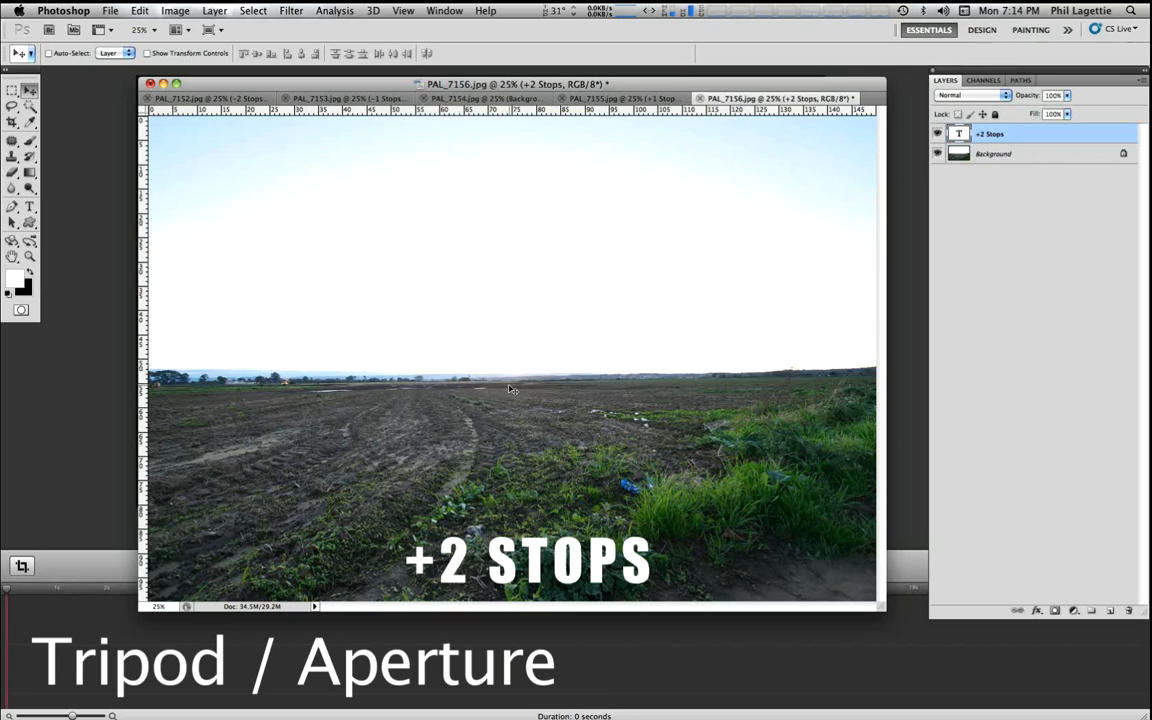
mouse_move(536, 316)
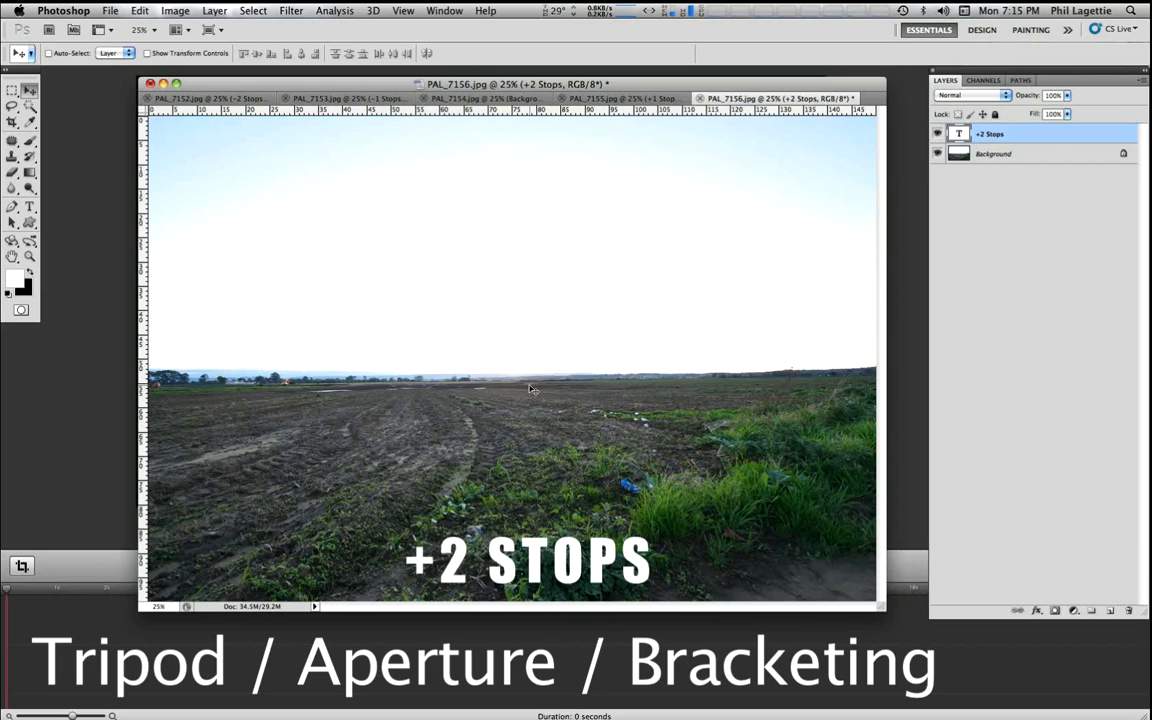
mouse_move(533, 397)
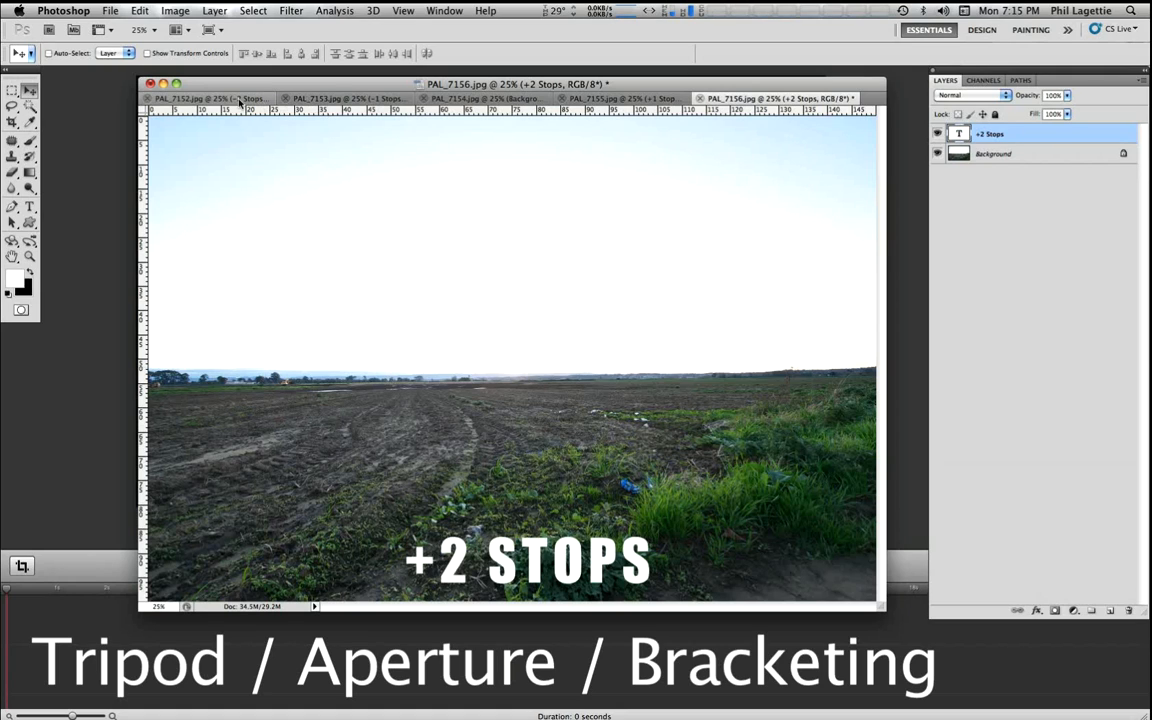
Step: Show the correct-exposure PAL_7154.jpg tab instead of the +2 stops shot
left_click(230, 97)
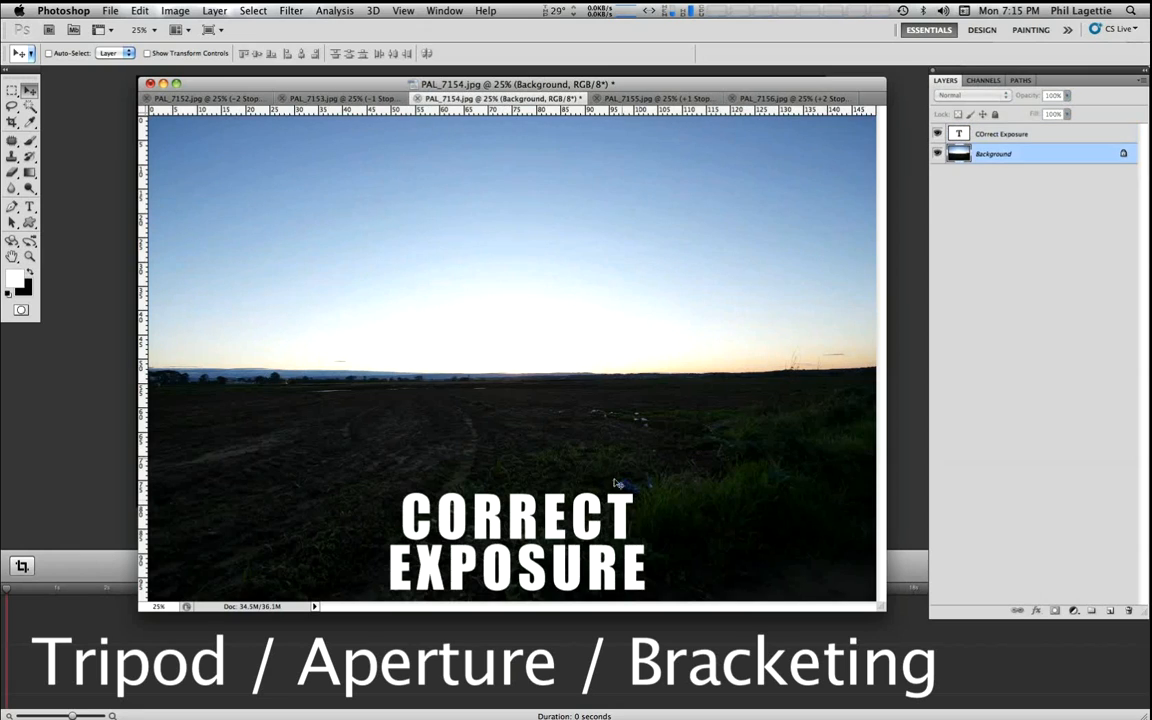
mouse_move(726, 297)
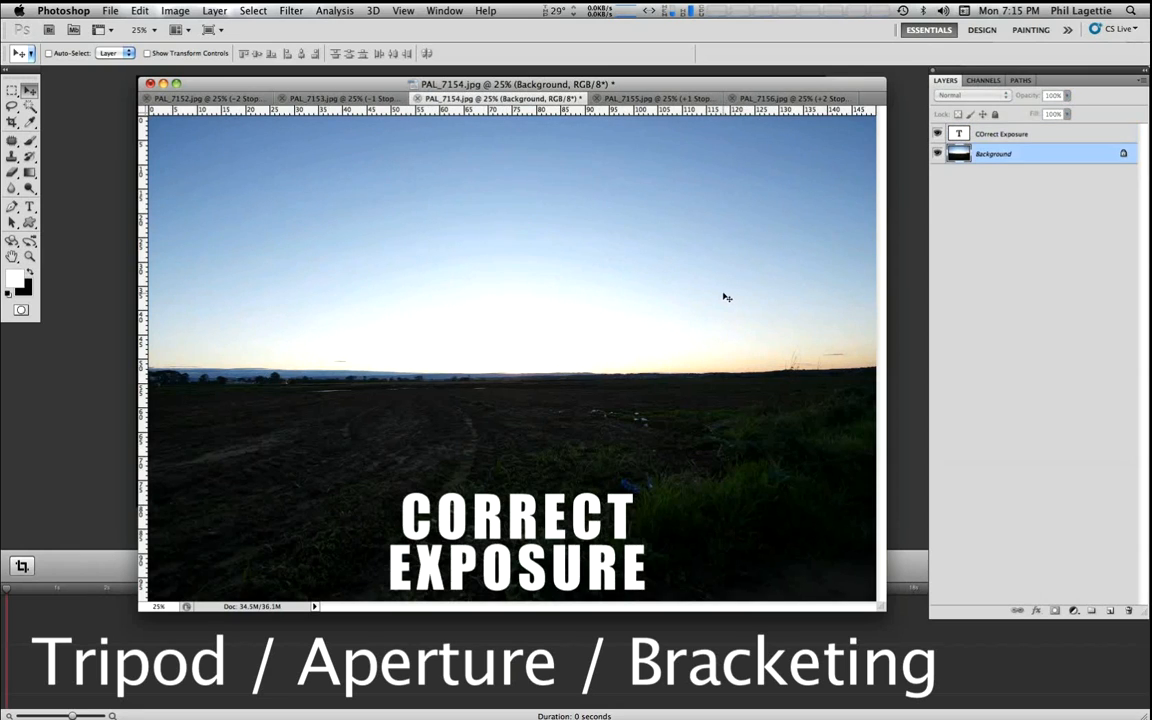
mouse_move(718, 300)
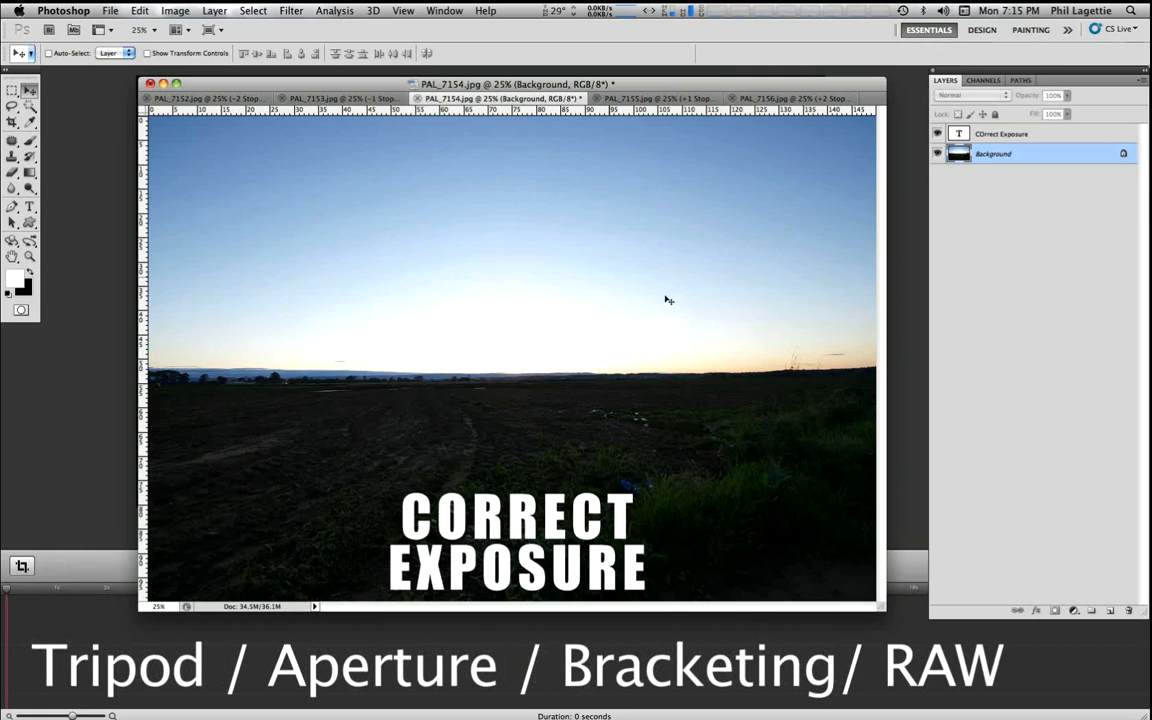
mouse_move(620, 351)
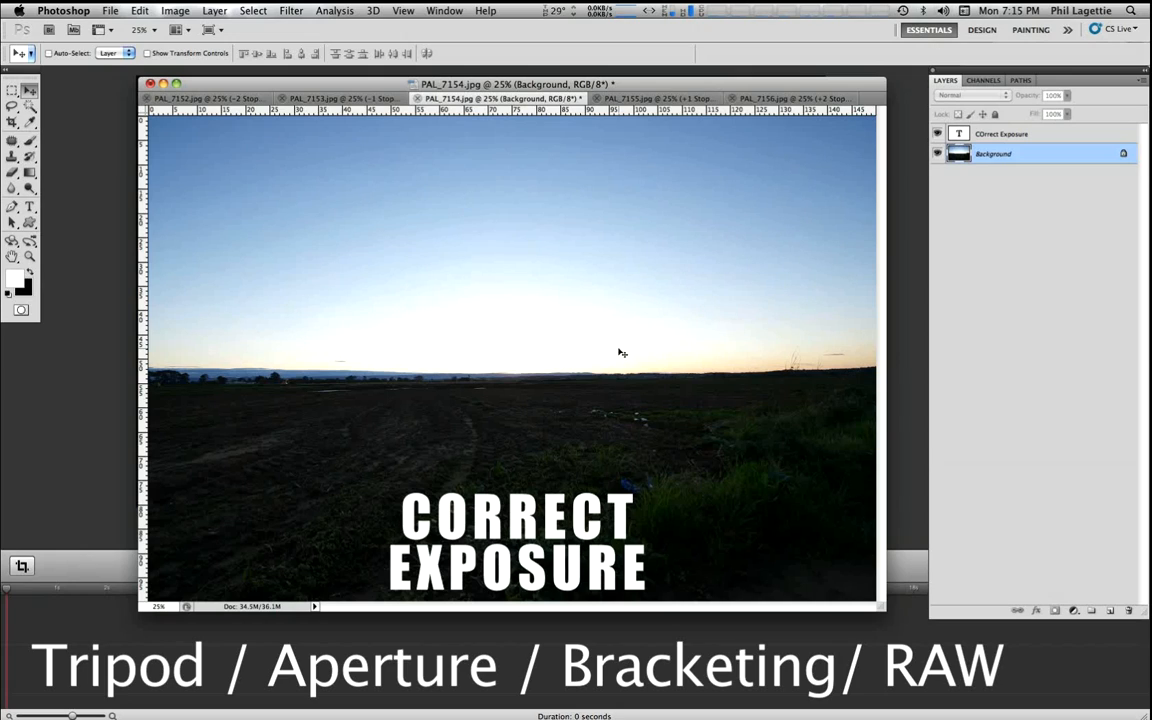
mouse_move(699, 363)
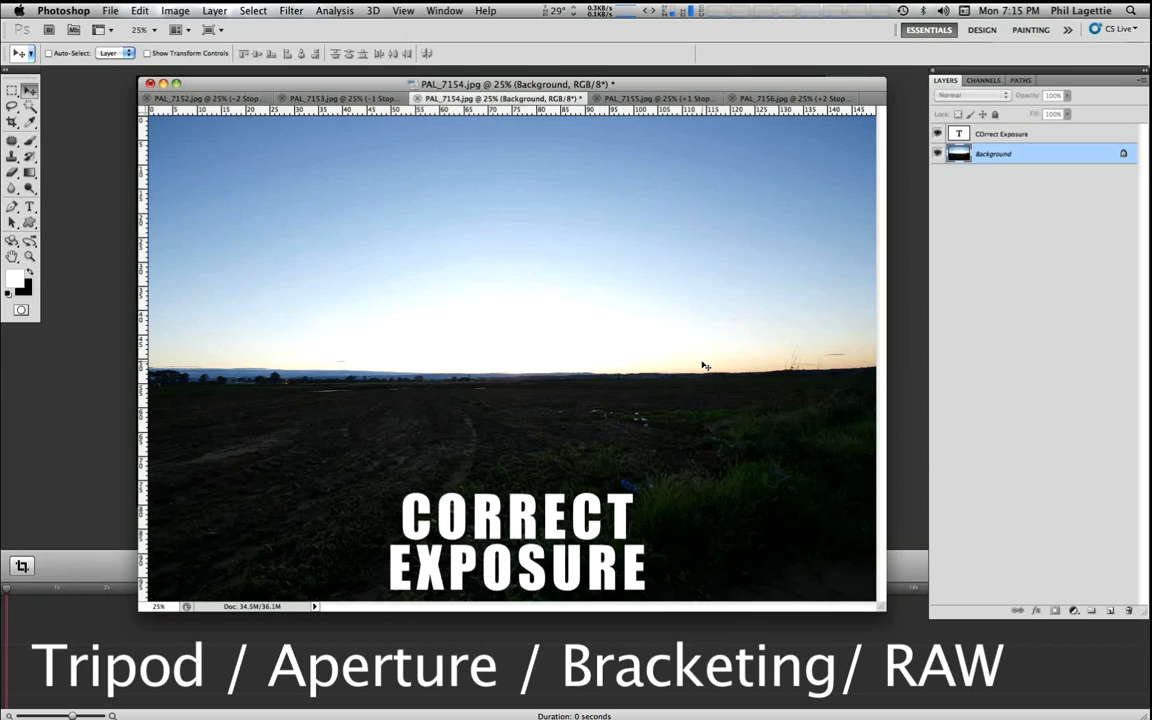
mouse_move(739, 382)
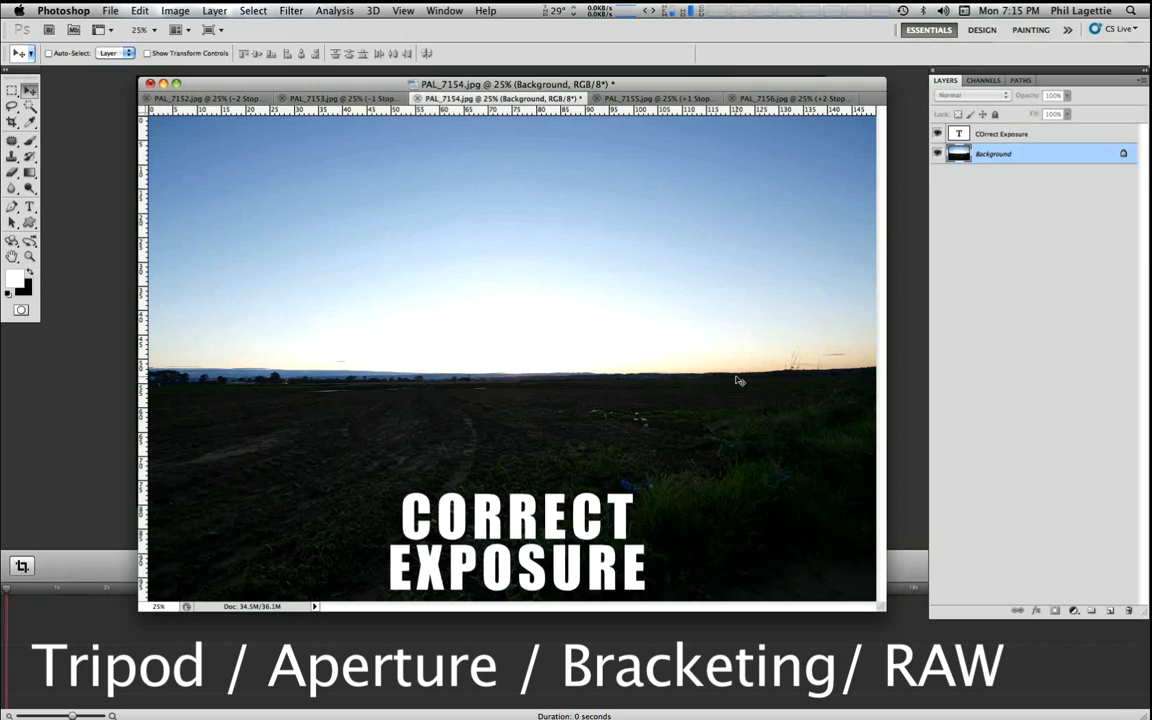
mouse_move(573, 171)
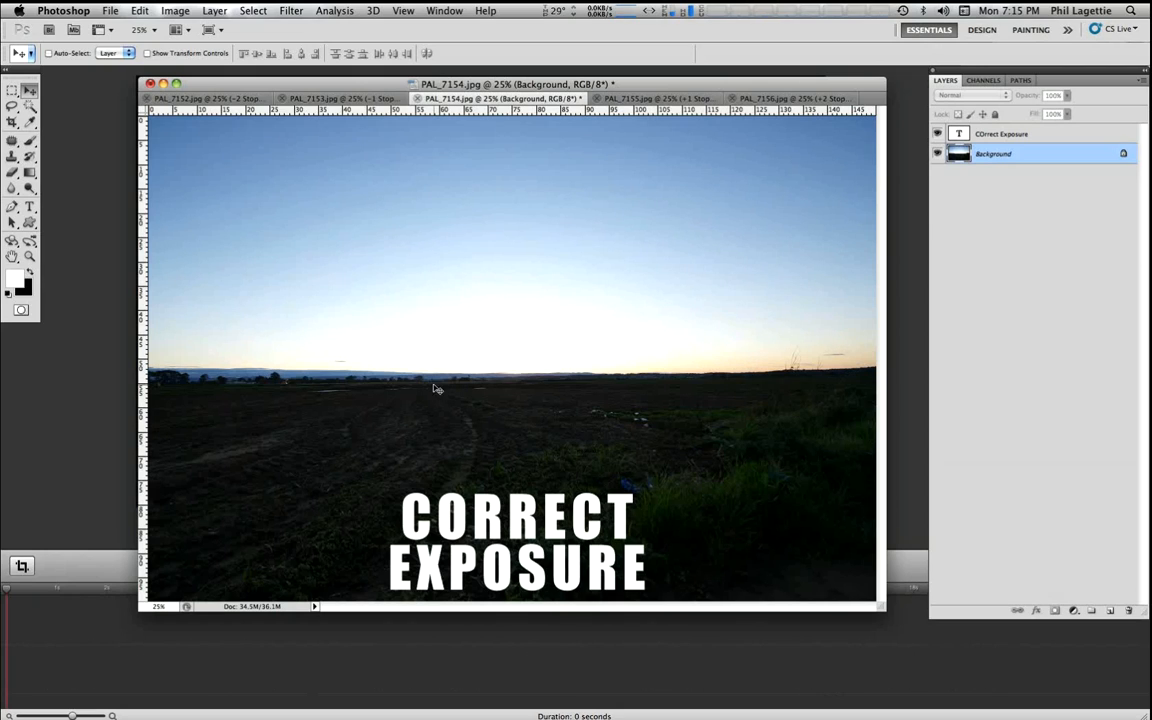
mouse_move(527, 339)
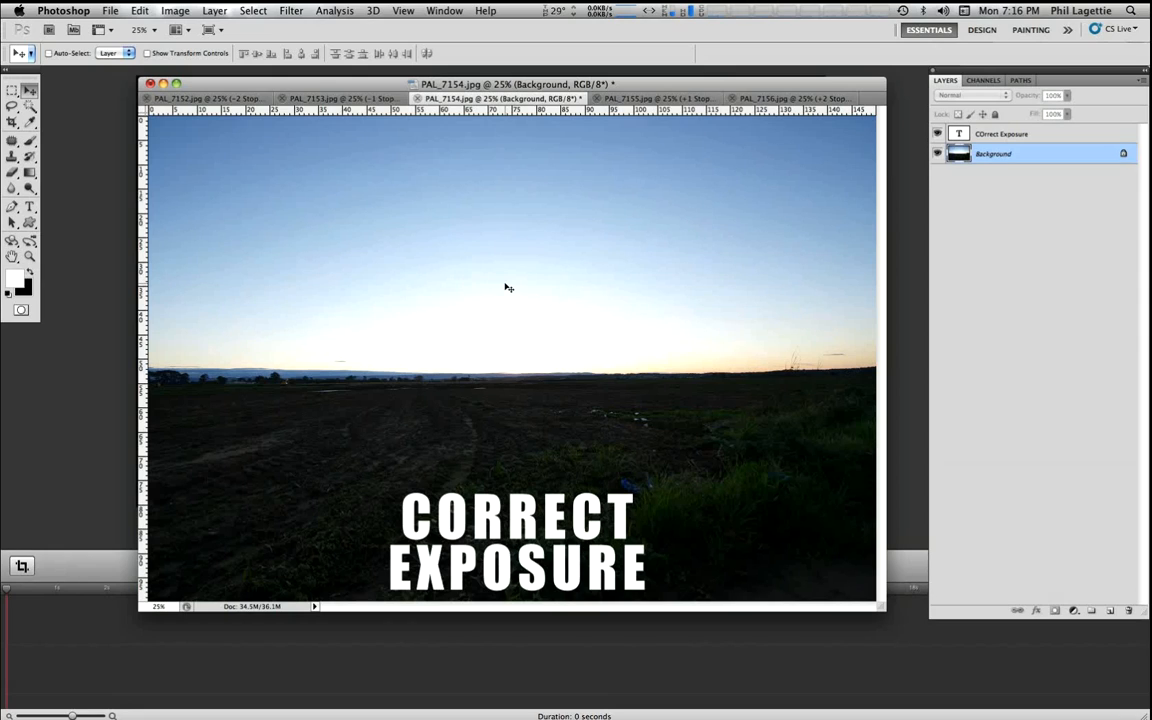
mouse_move(512, 191)
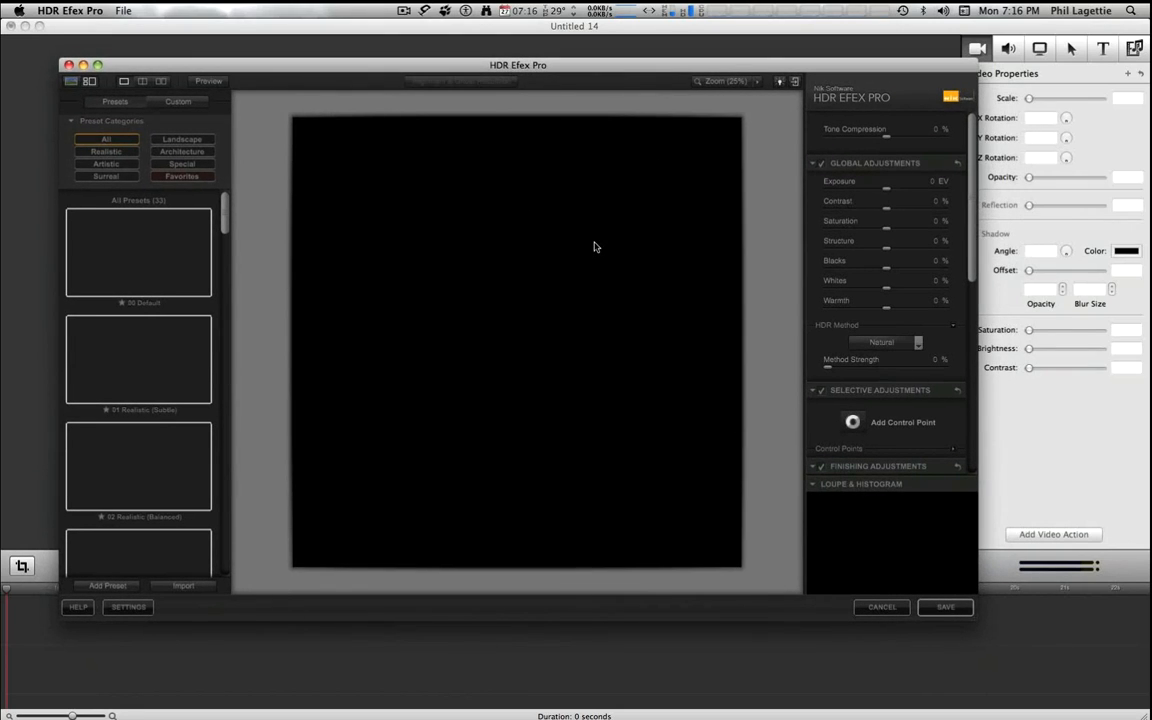
mouse_move(510, 251)
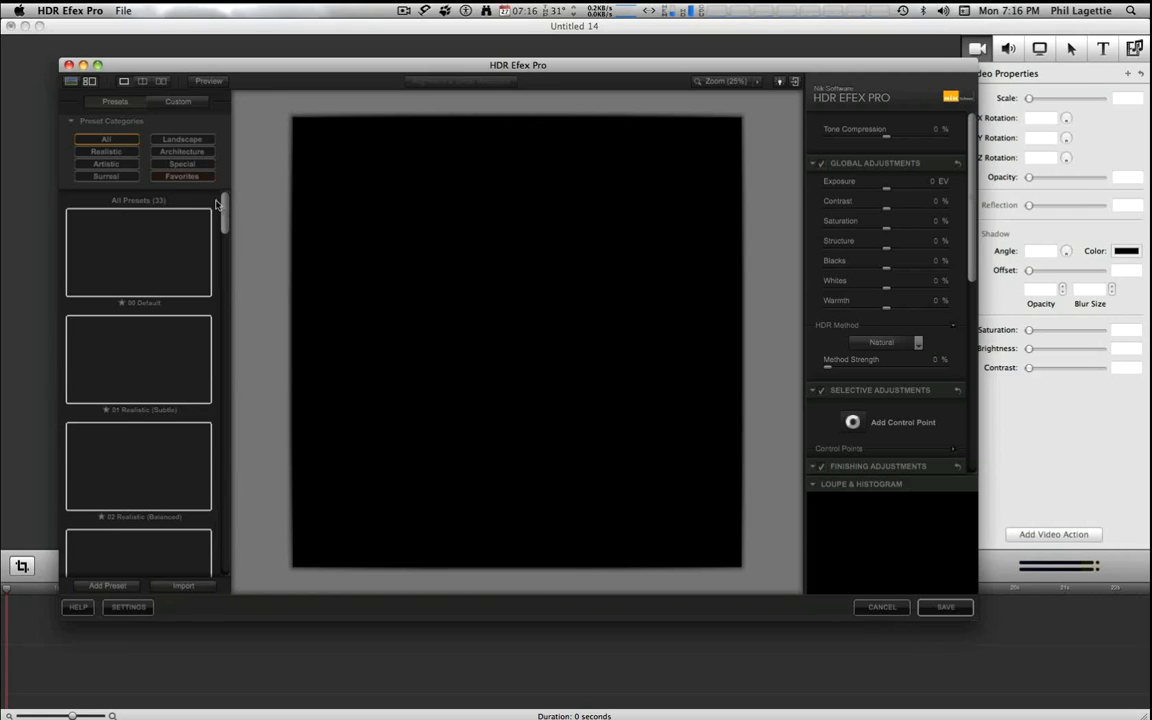
scroll("down", 3)
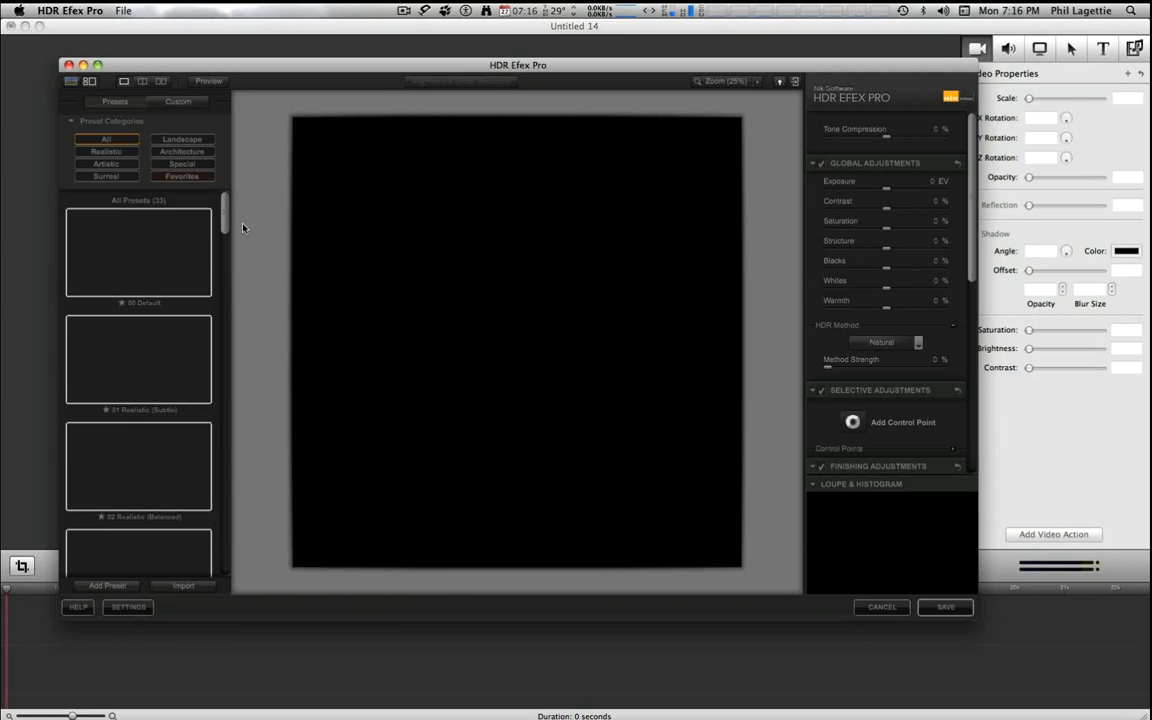
mouse_move(671, 363)
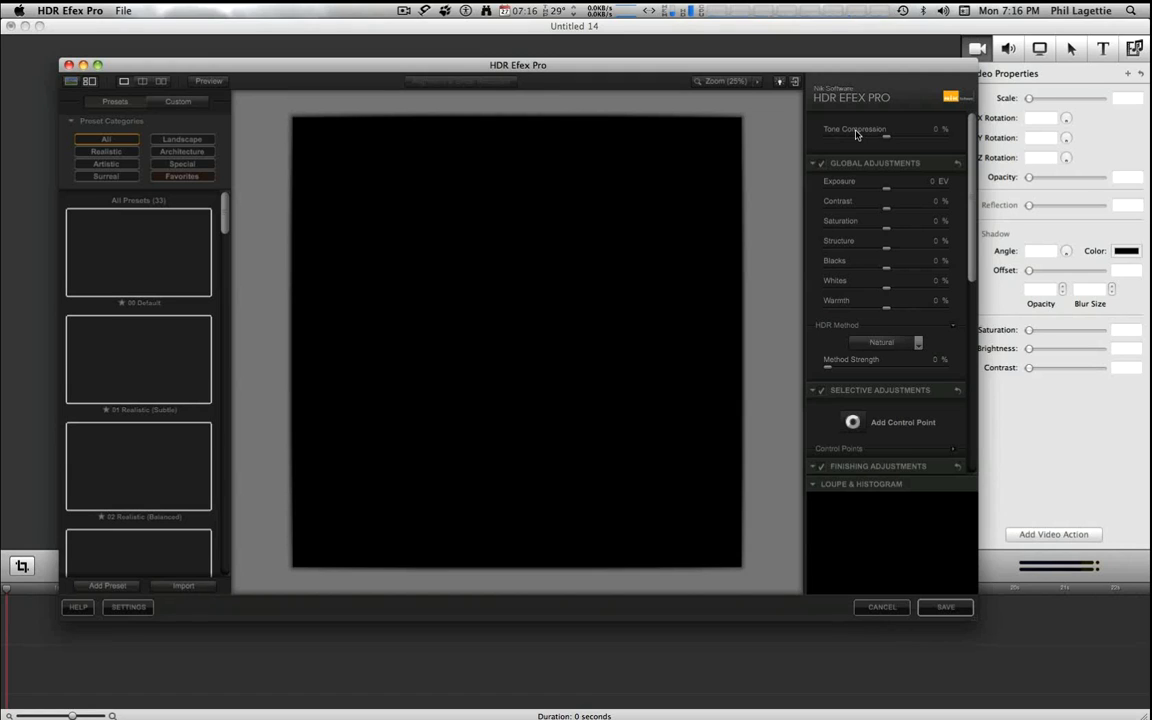
mouse_move(693, 343)
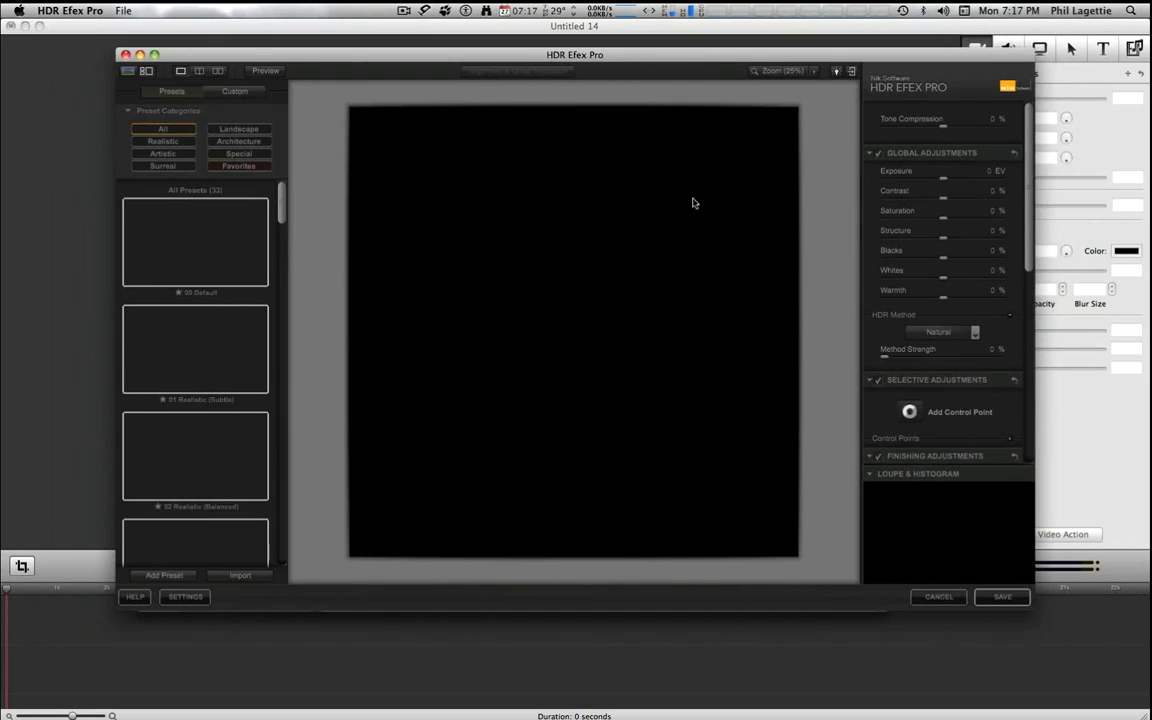
mouse_move(806, 384)
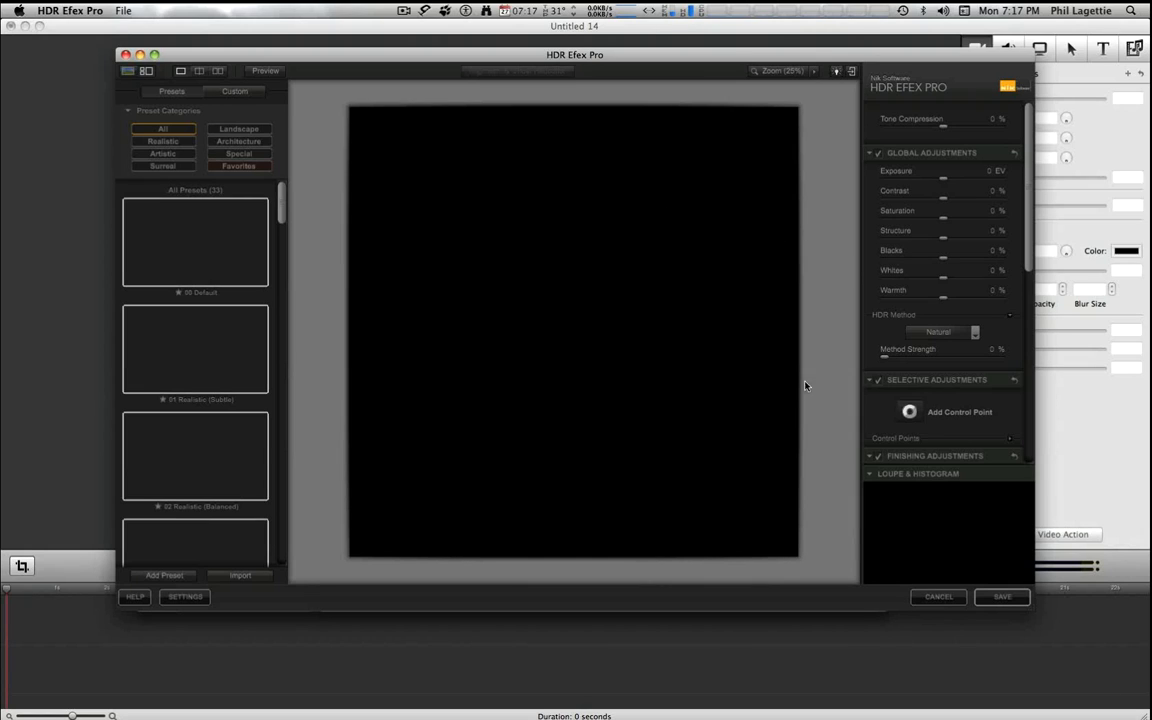
mouse_move(412, 240)
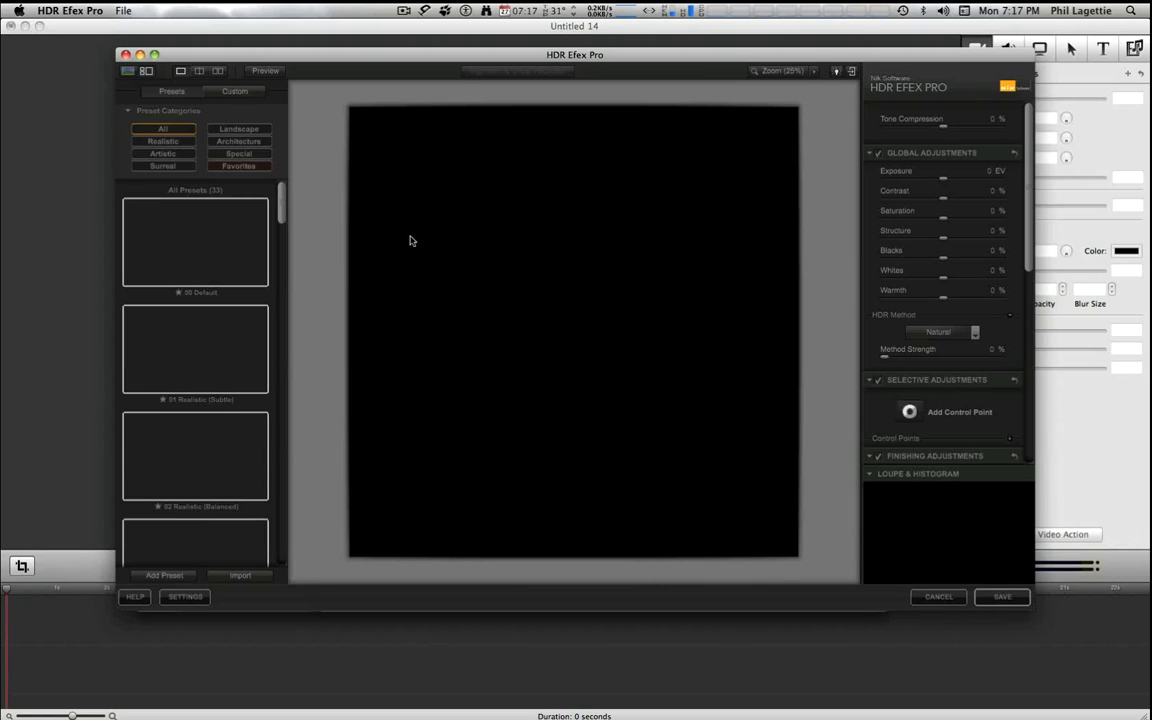
mouse_move(354, 277)
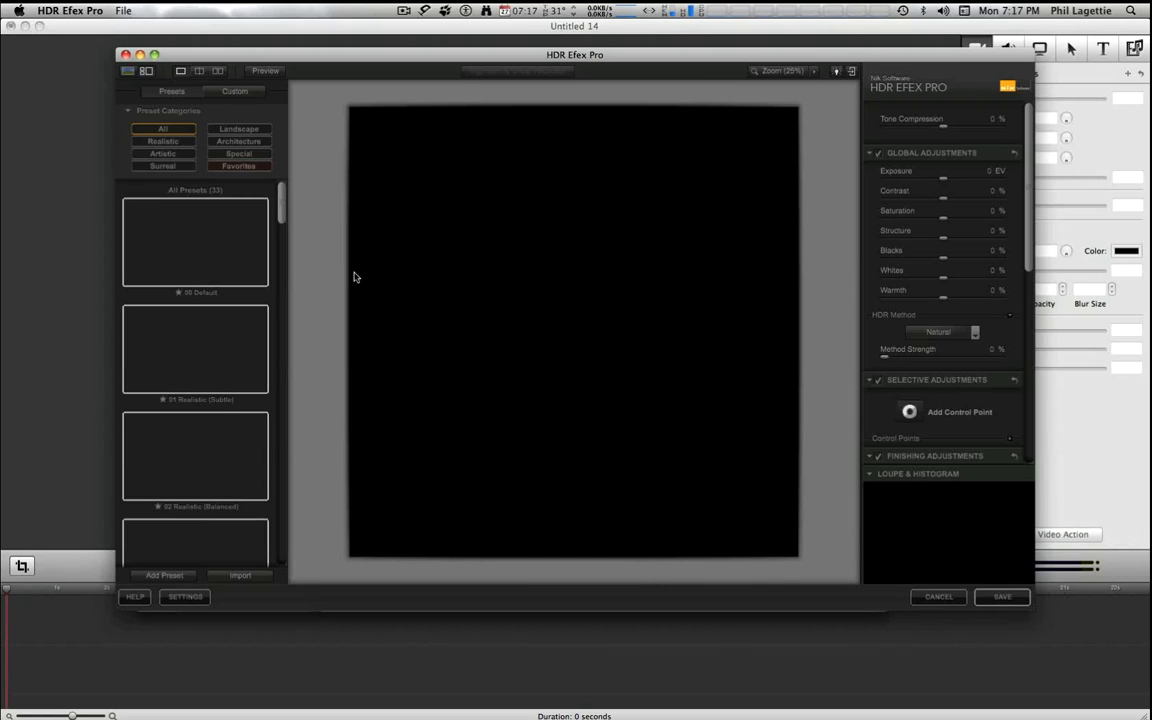
mouse_move(630, 227)
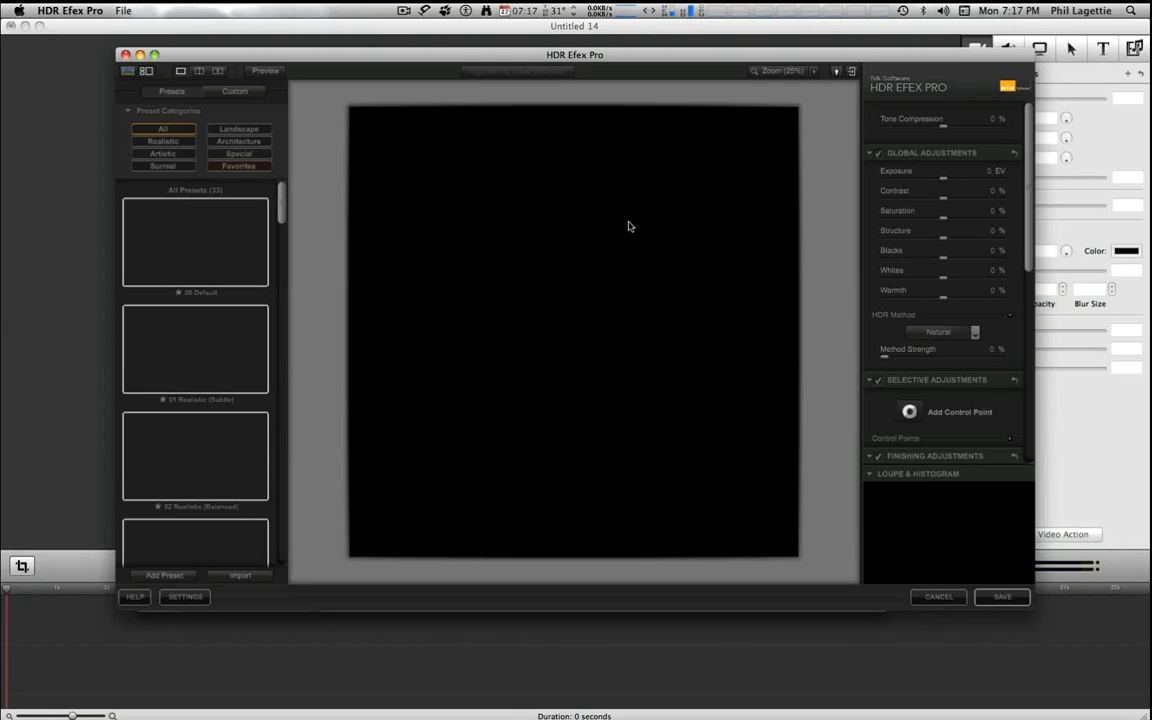
mouse_move(826, 234)
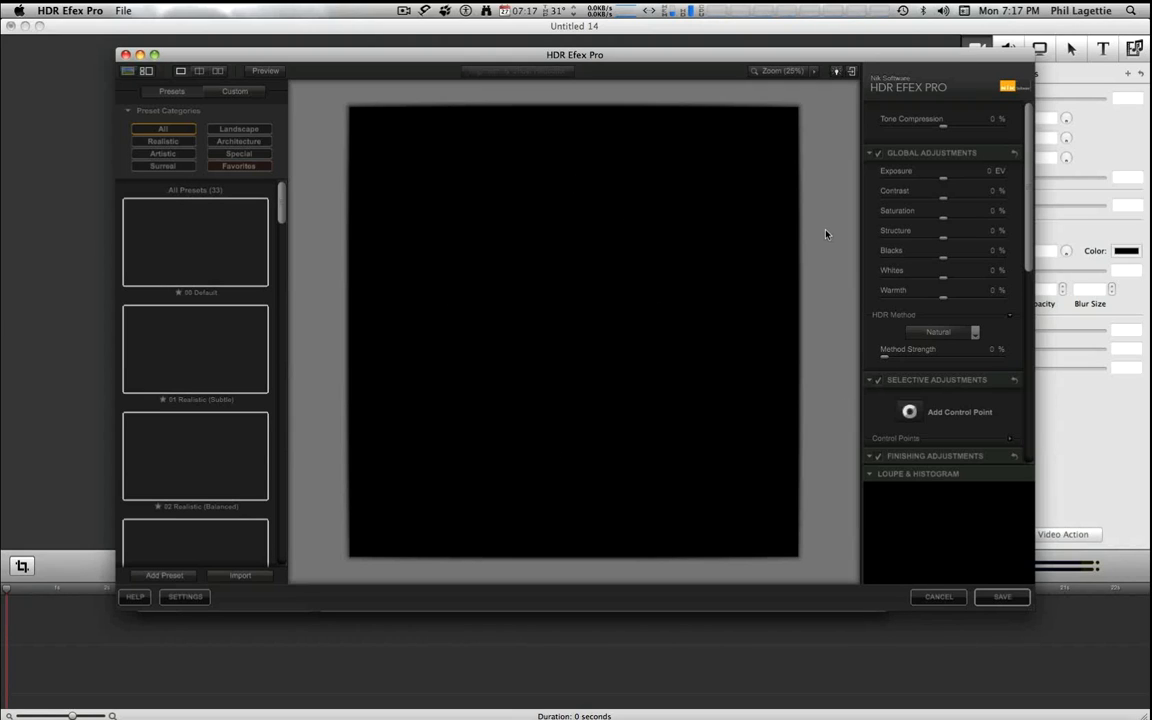
mouse_move(494, 158)
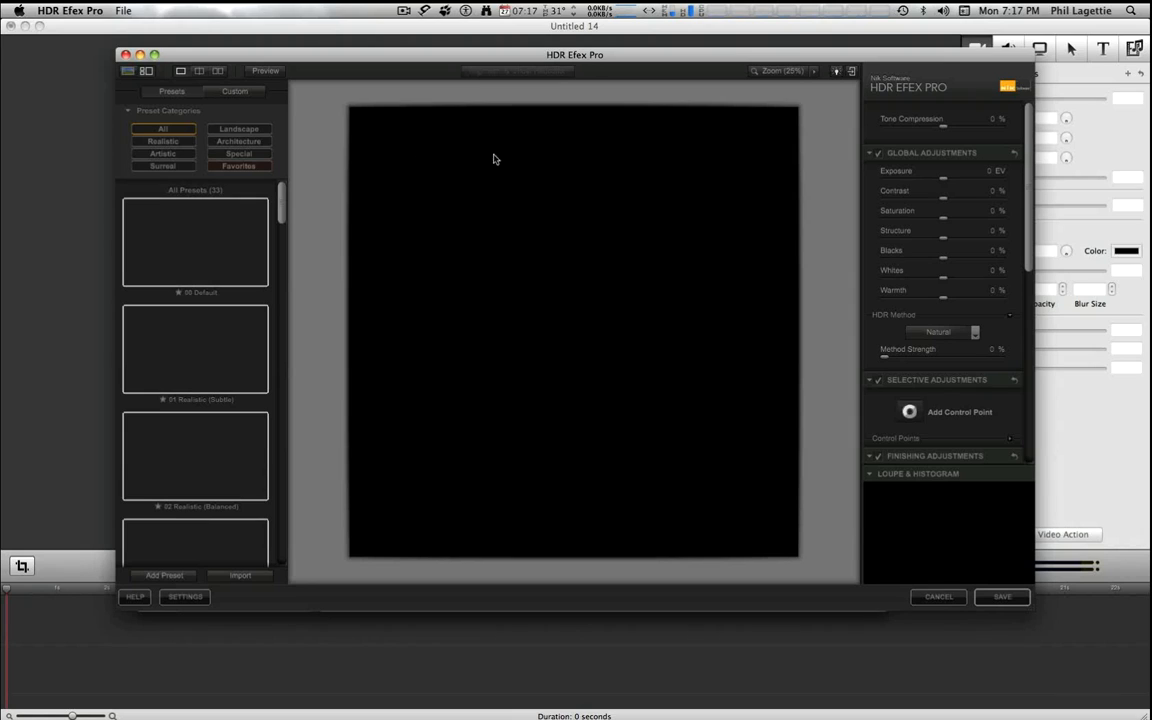
mouse_move(515, 191)
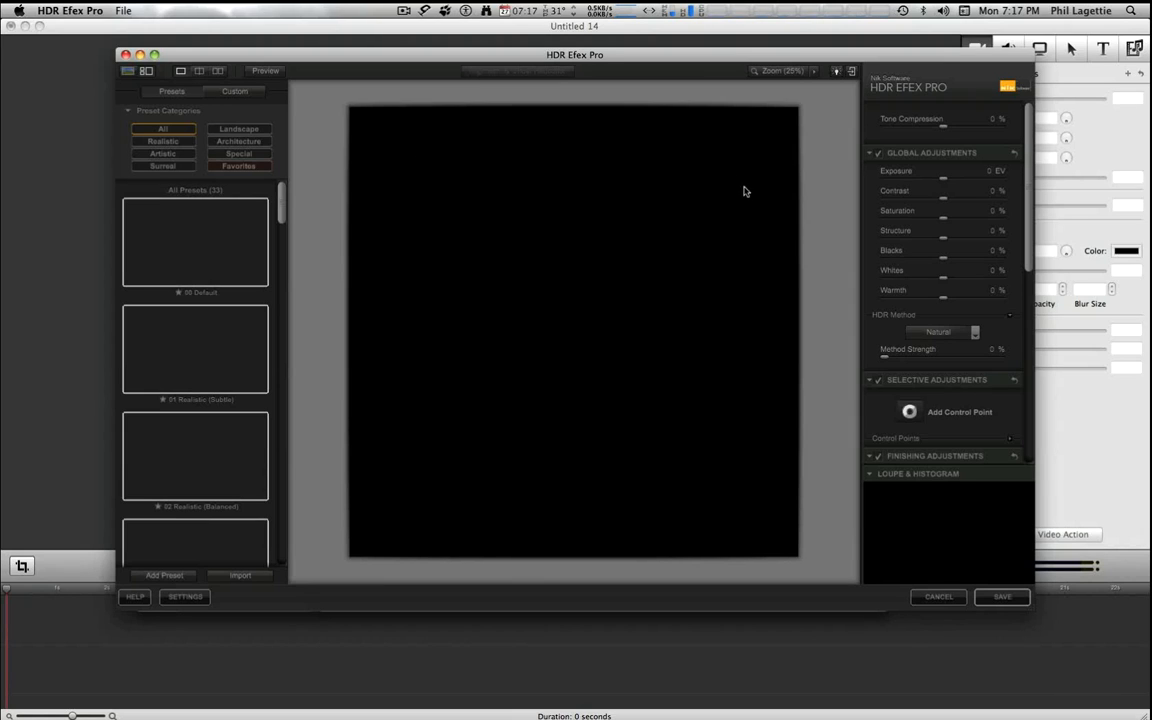
mouse_move(732, 185)
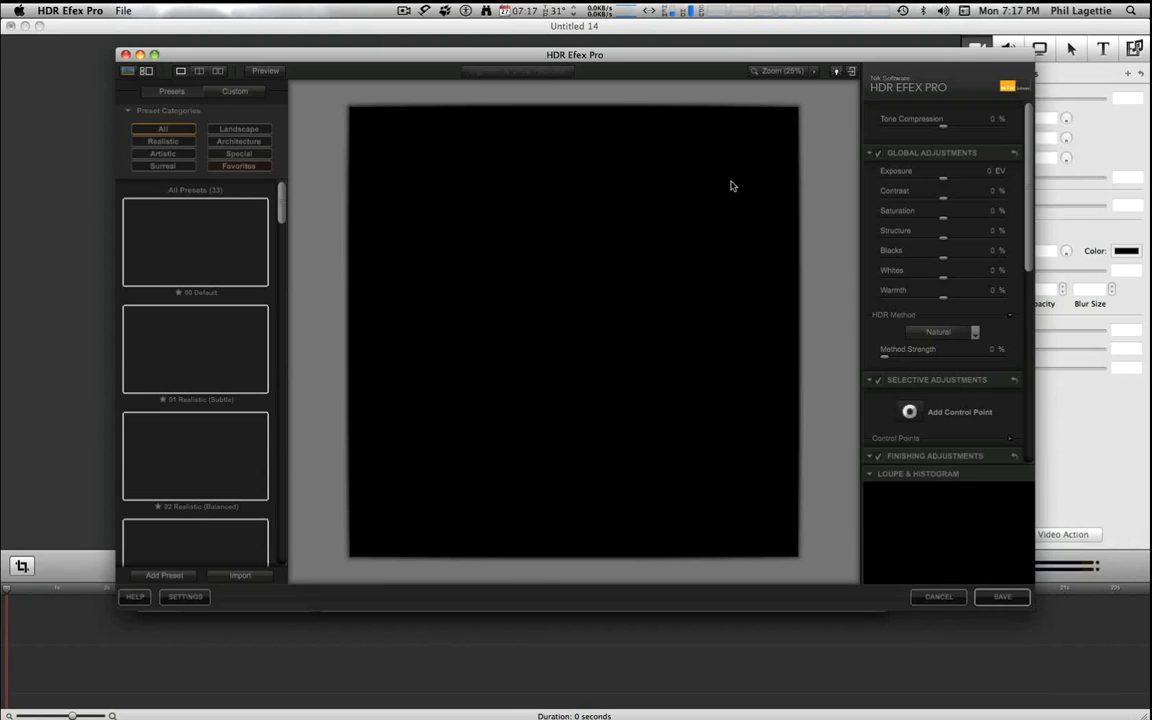
mouse_move(708, 210)
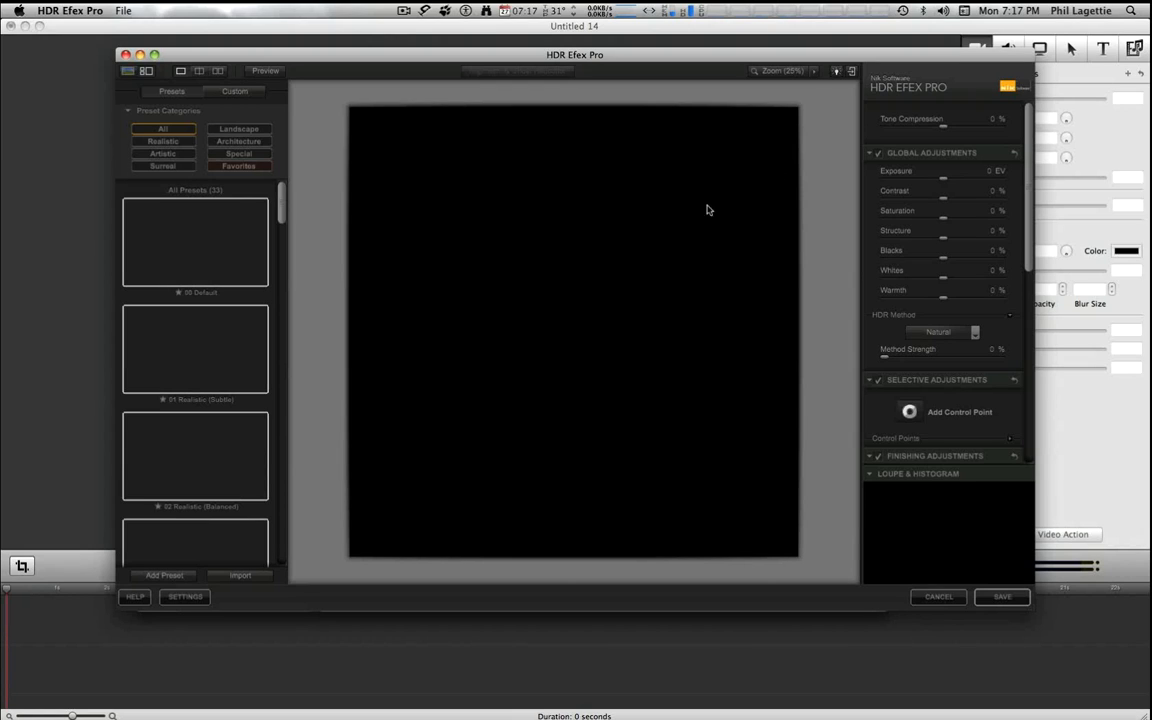
mouse_move(821, 236)
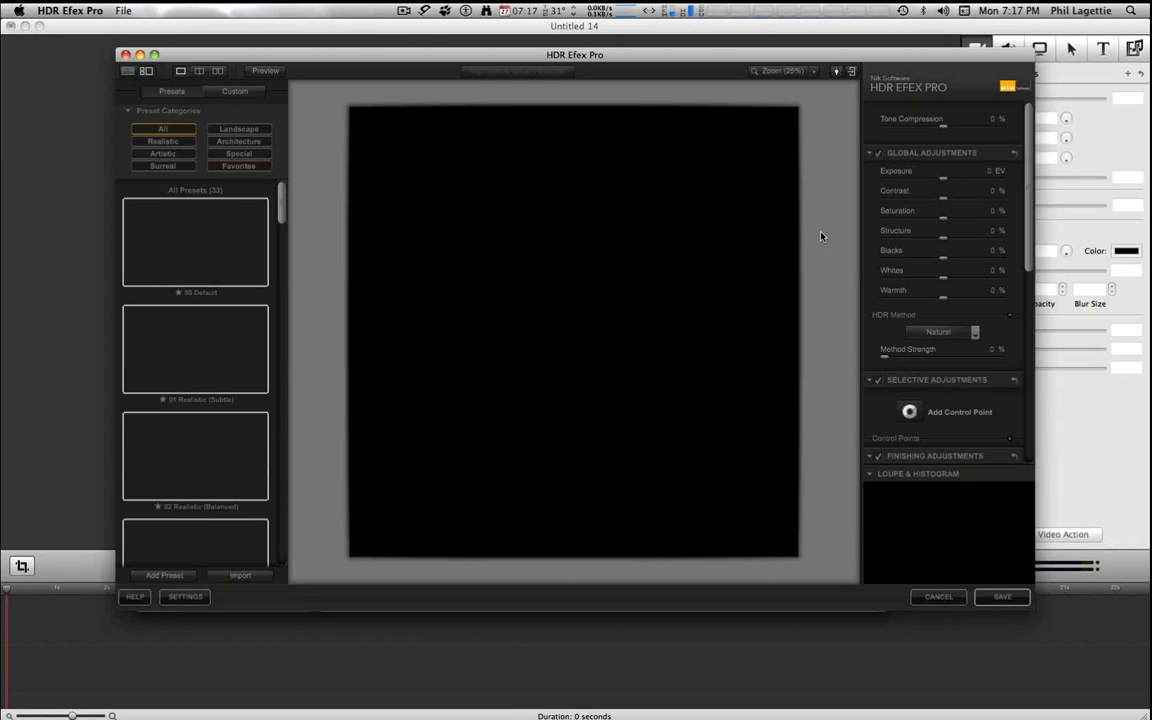
mouse_move(818, 230)
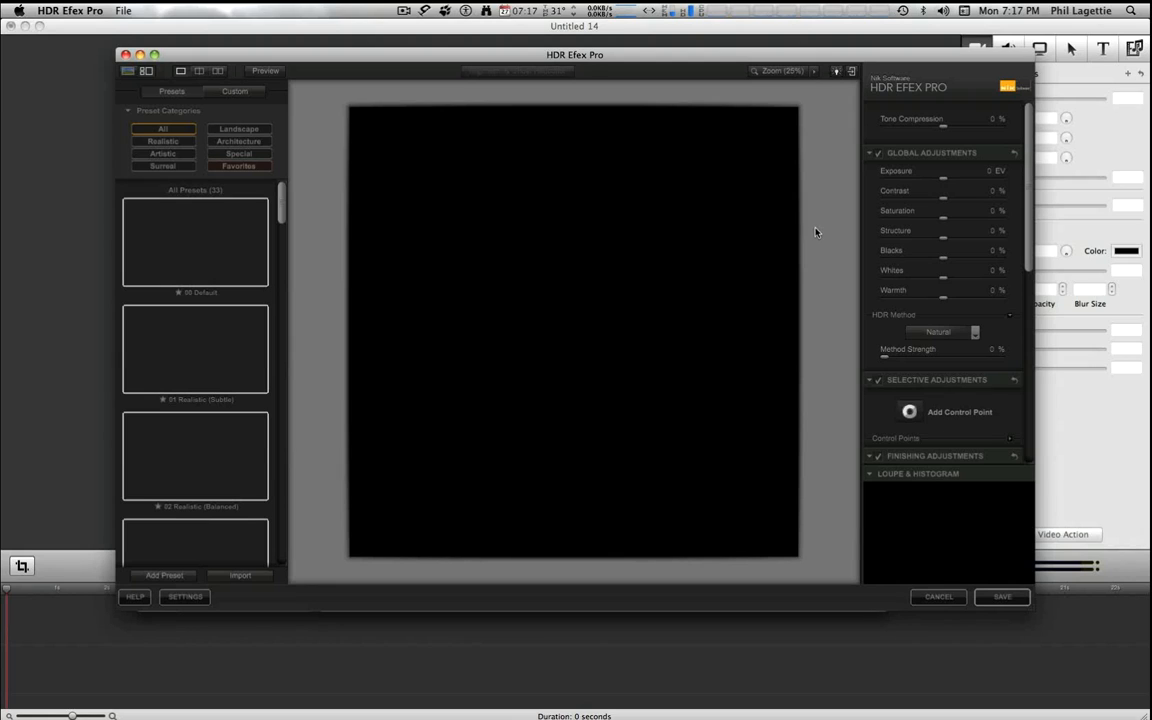
Step: Open PAL_7152–PAL_7156.jpg as an exposure series from the File menu
left_click(128, 10)
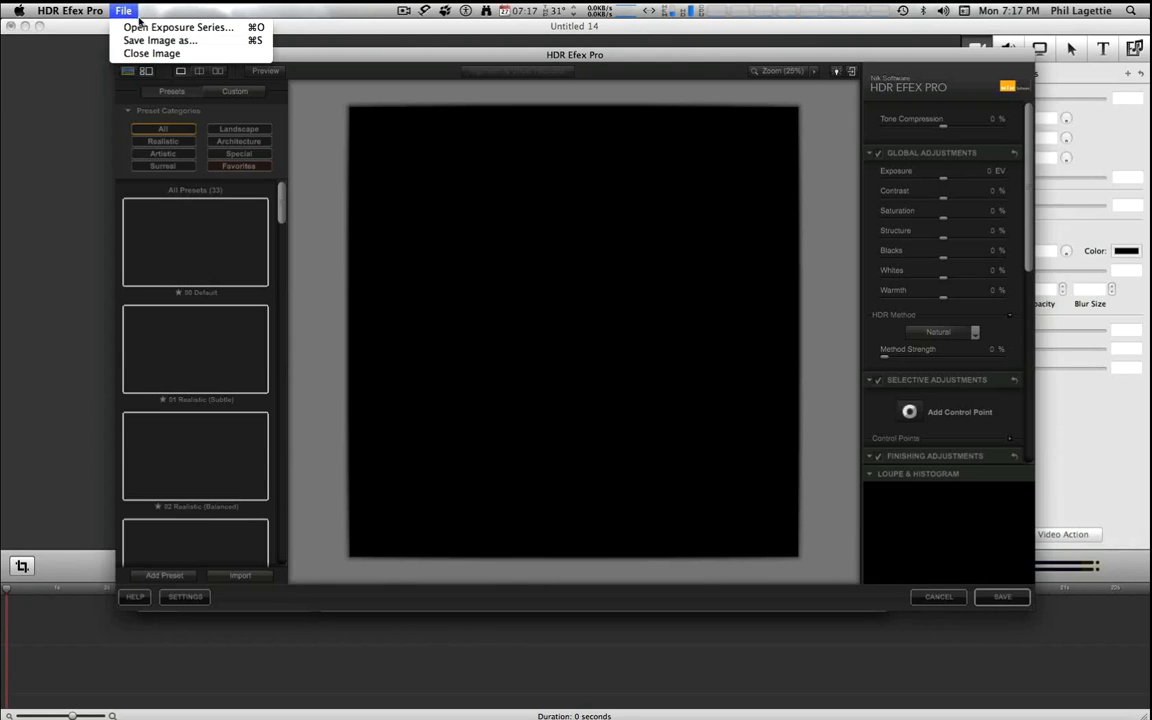
left_click(175, 16)
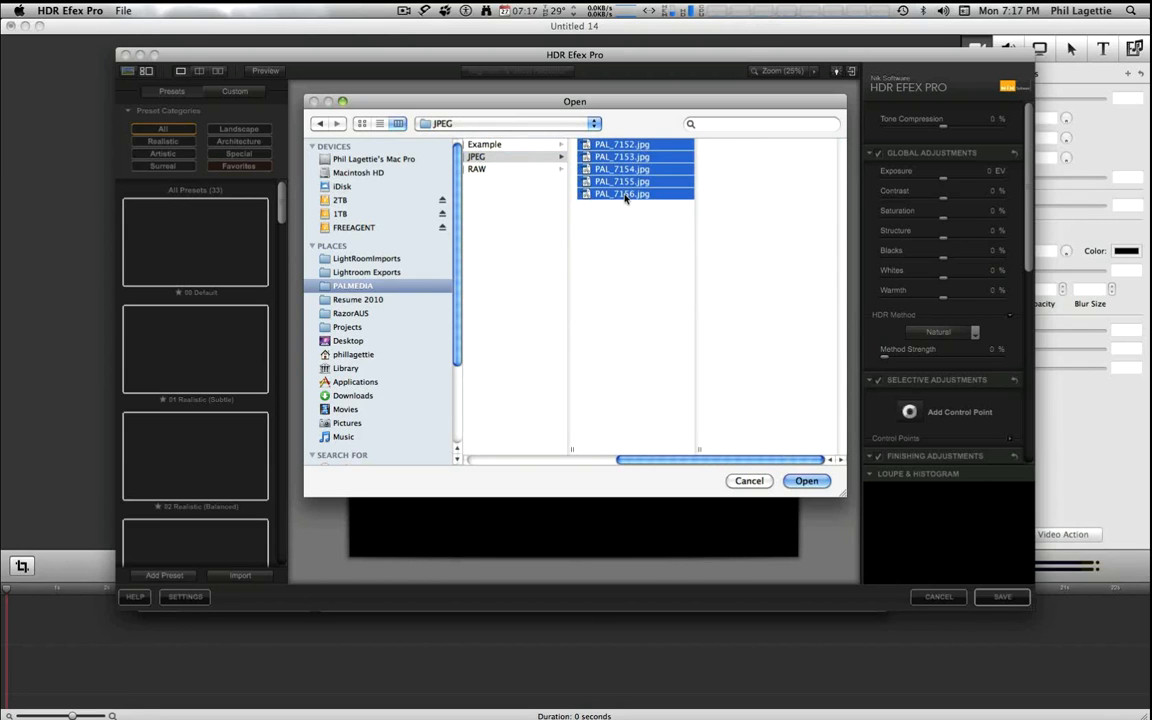
left_click(807, 481)
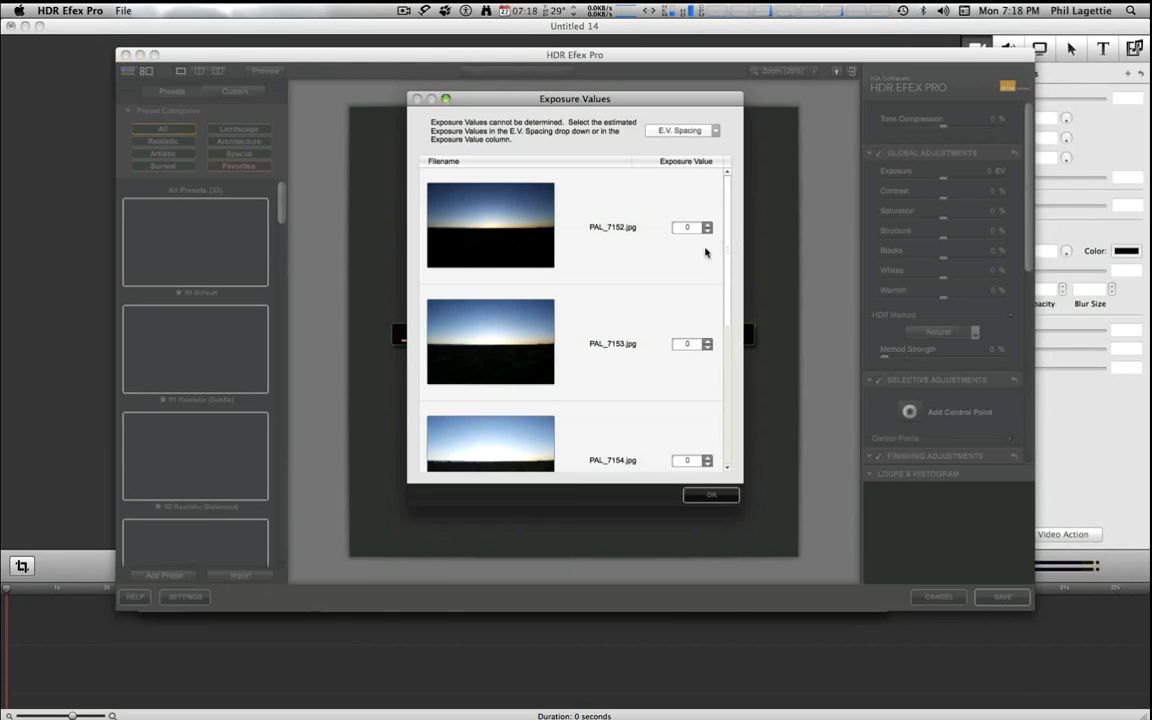
Step: Set the five frames' exposure values to -2, -1, 0, +1 and +2
left_click_drag(574, 98, 530, 51)
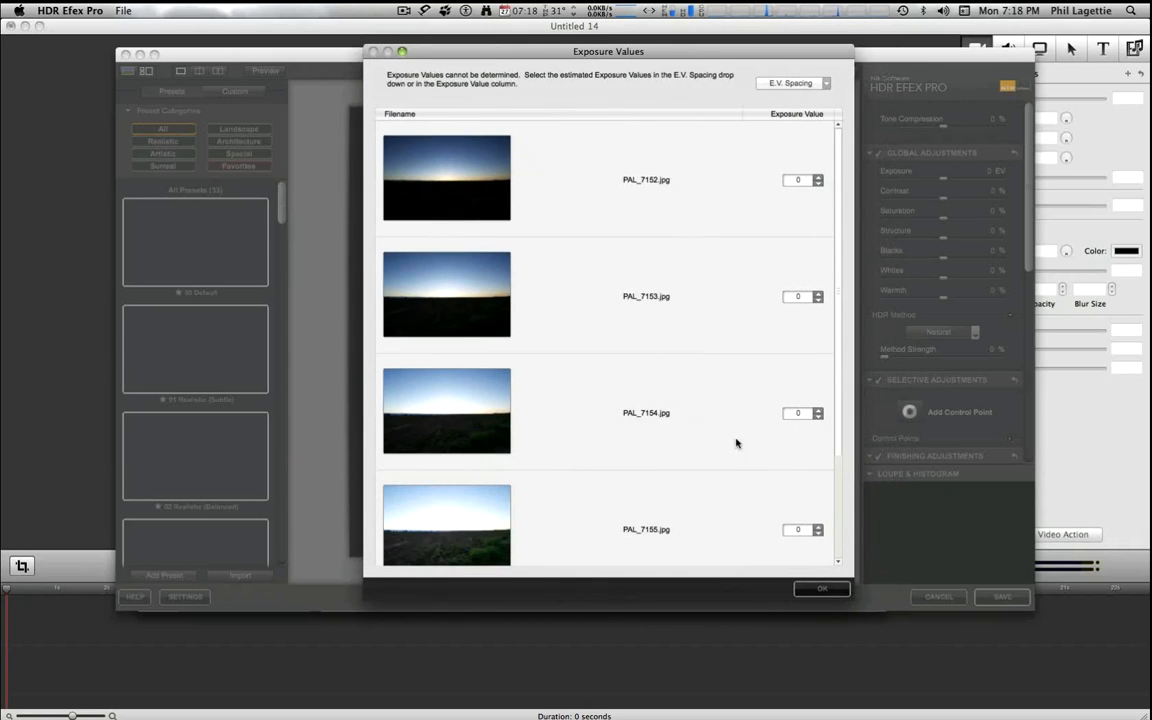
mouse_move(633, 221)
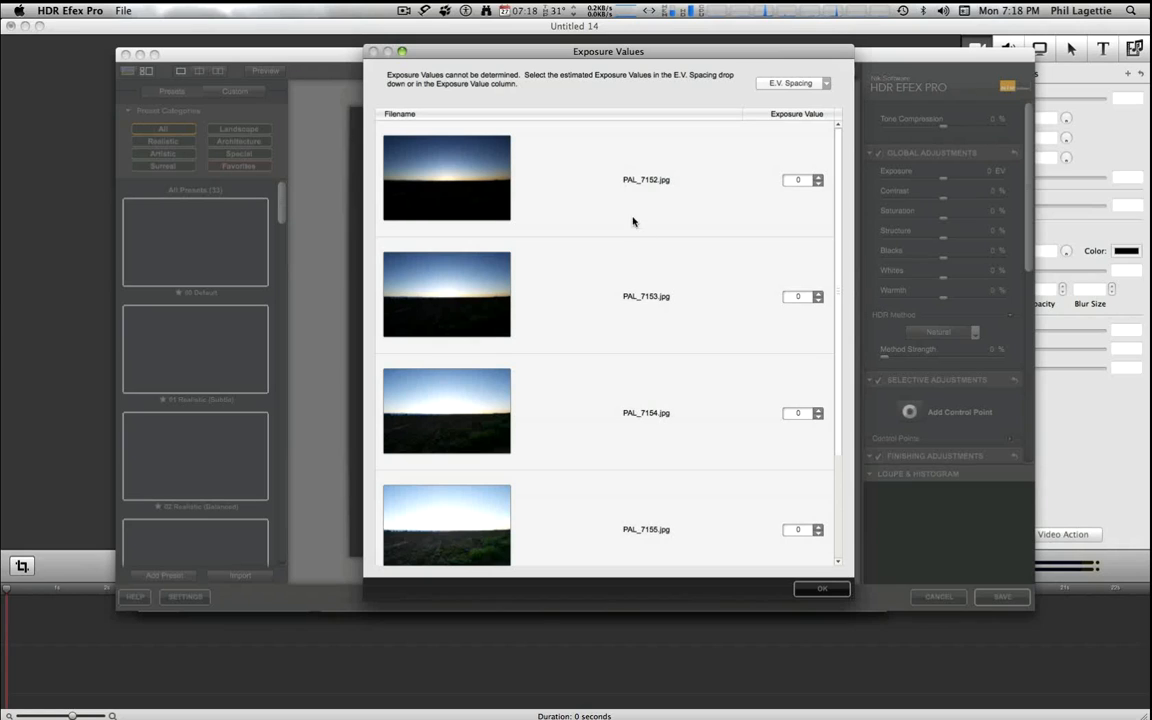
mouse_move(511, 173)
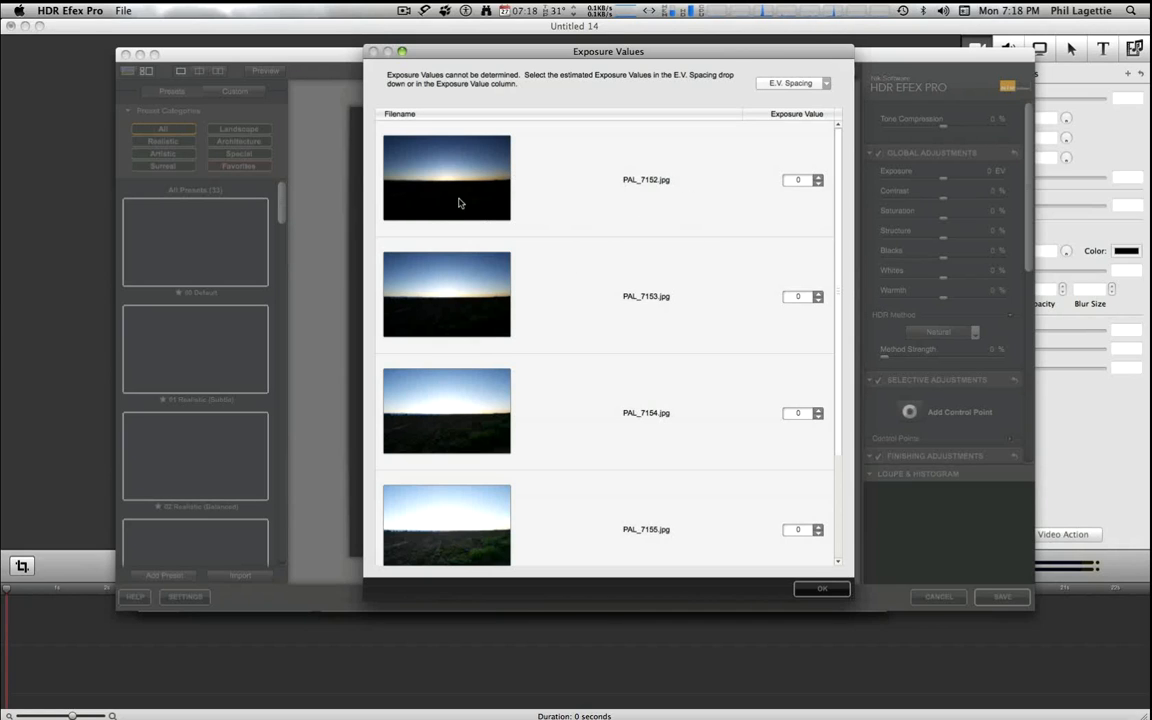
mouse_move(460, 203)
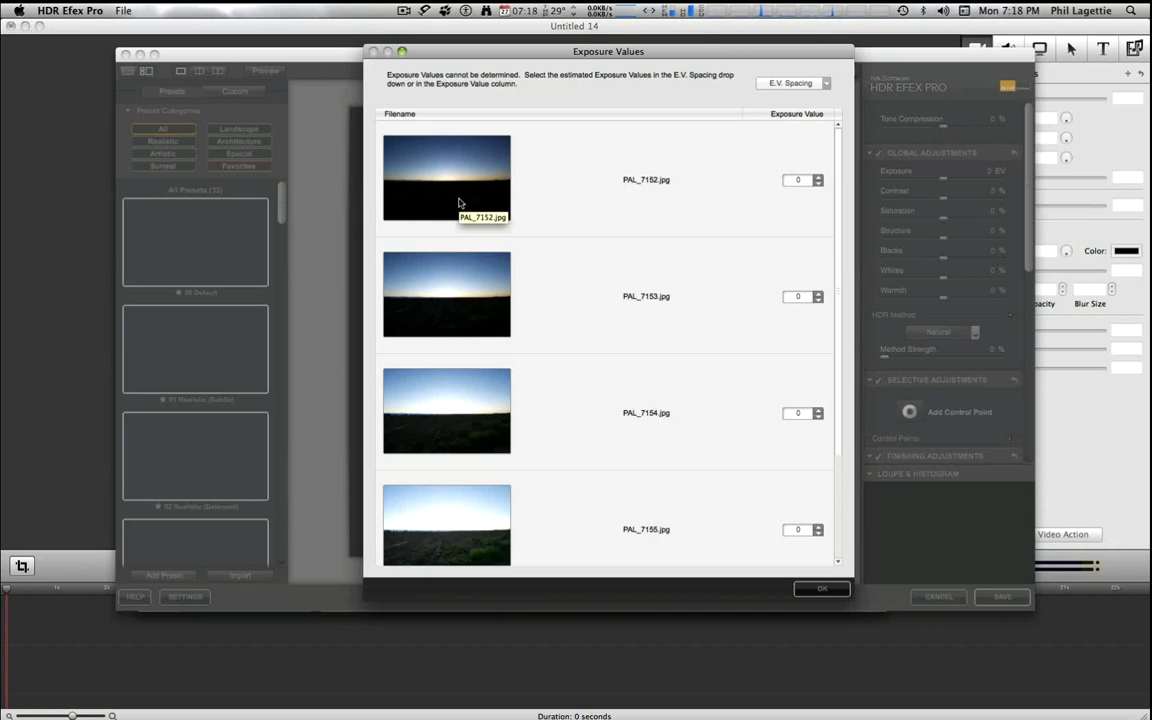
mouse_move(855, 227)
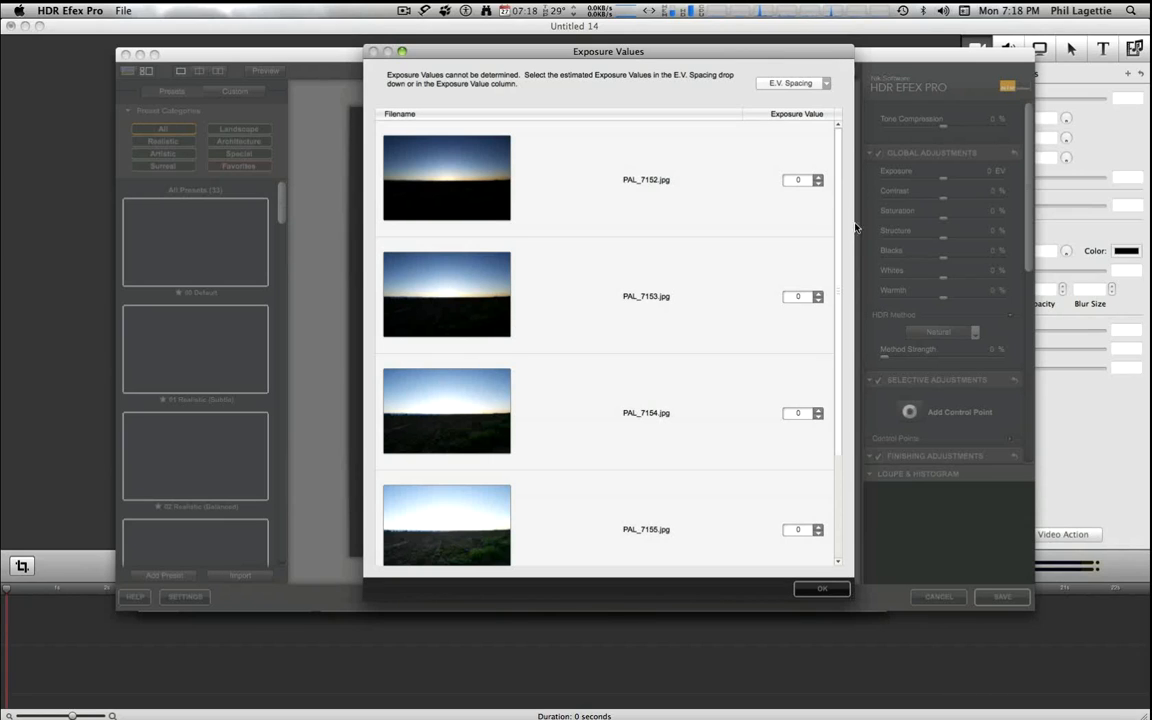
left_click(817, 184)
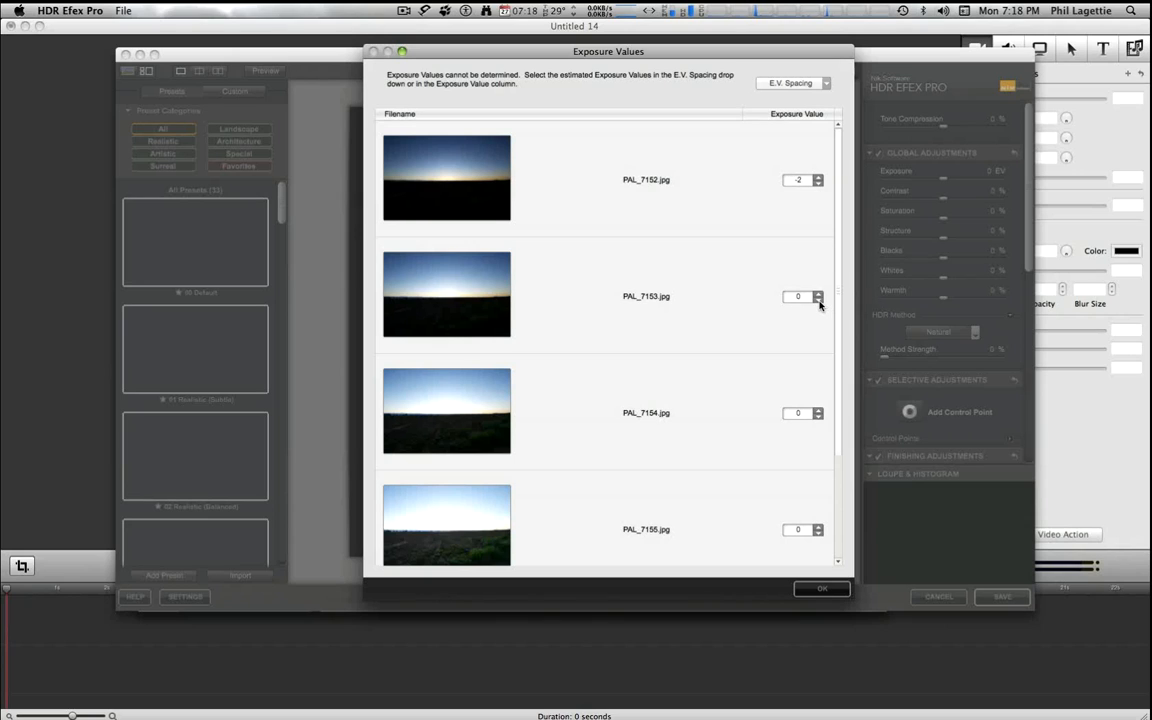
left_click(818, 300)
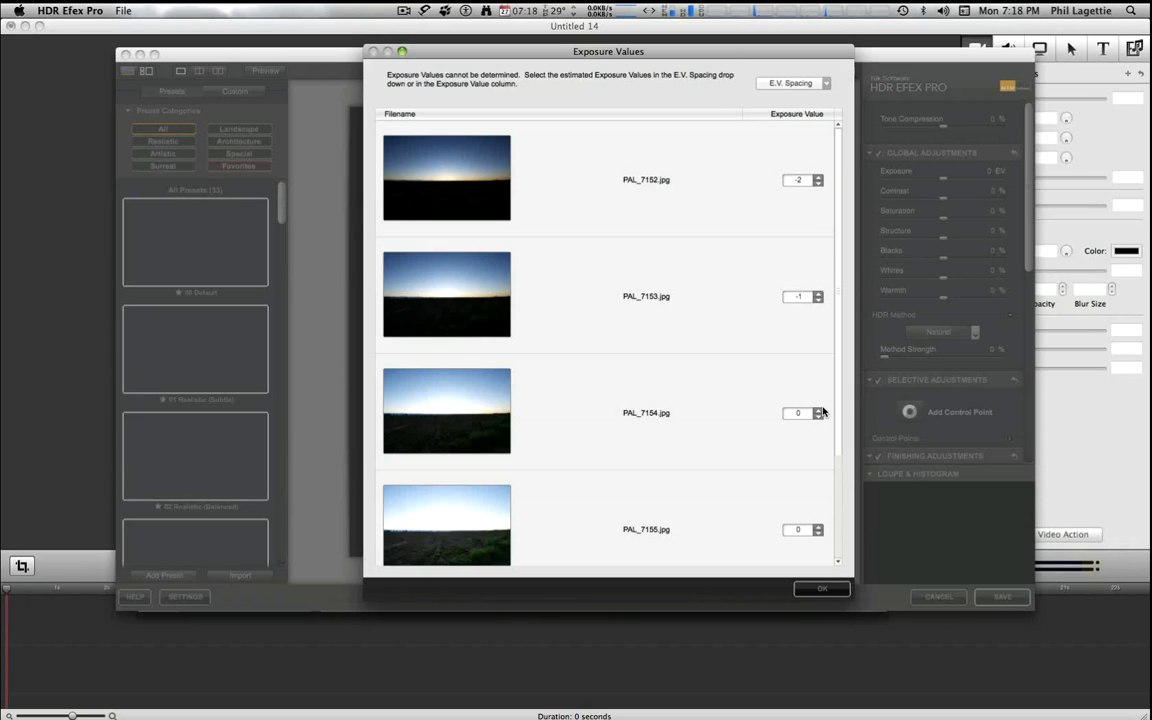
scroll("down", 3)
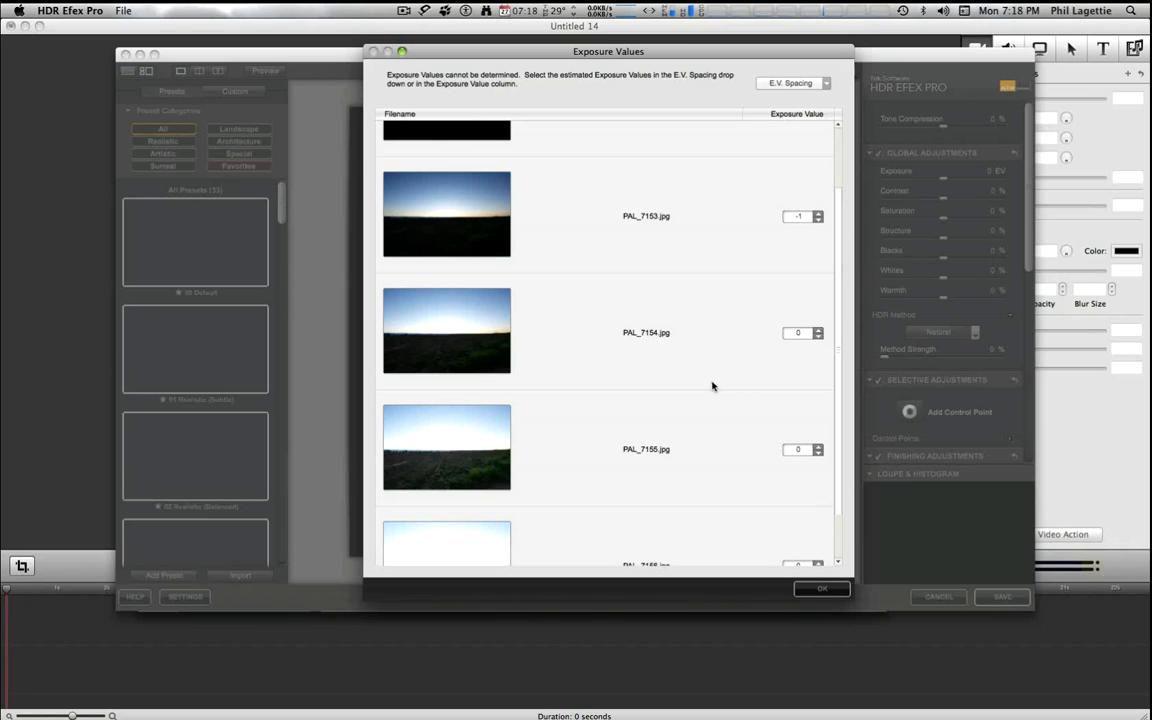
scroll("down", 3)
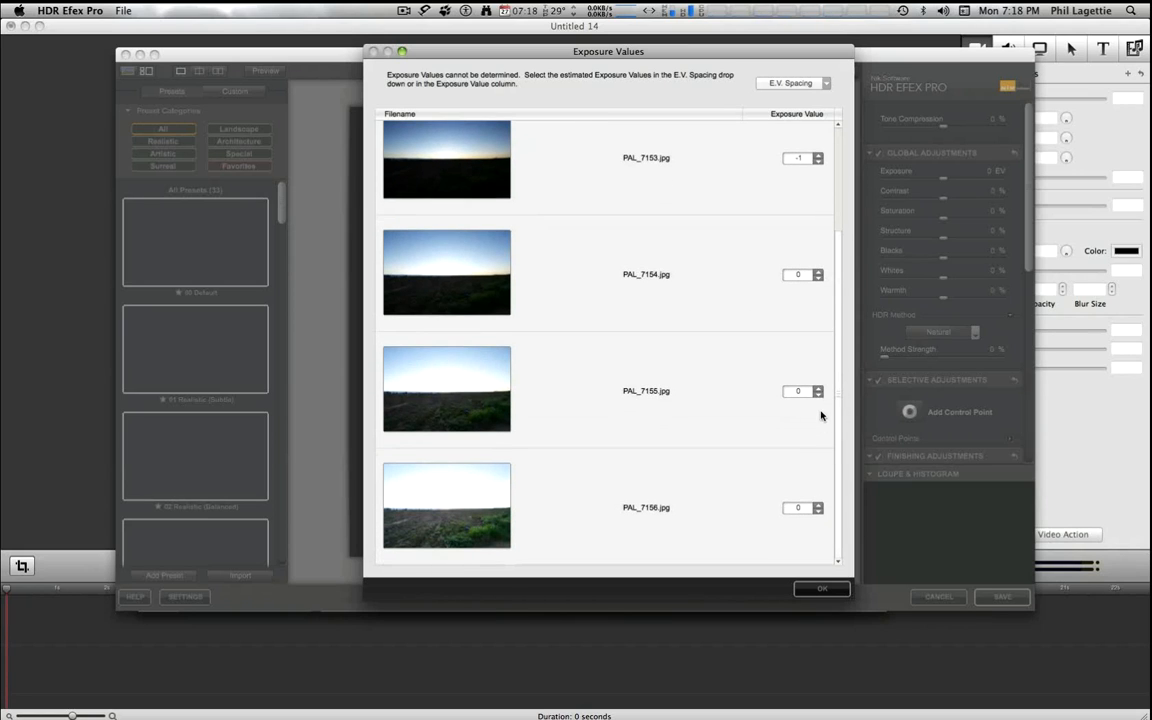
left_click(814, 388)
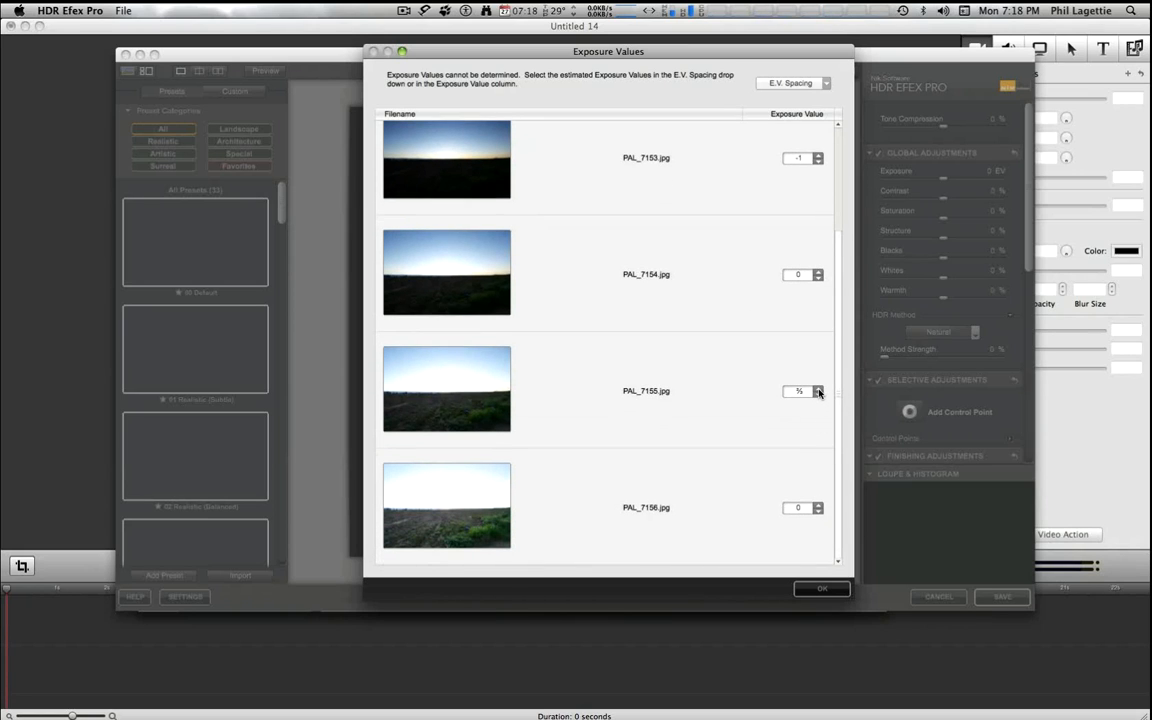
left_click(816, 388)
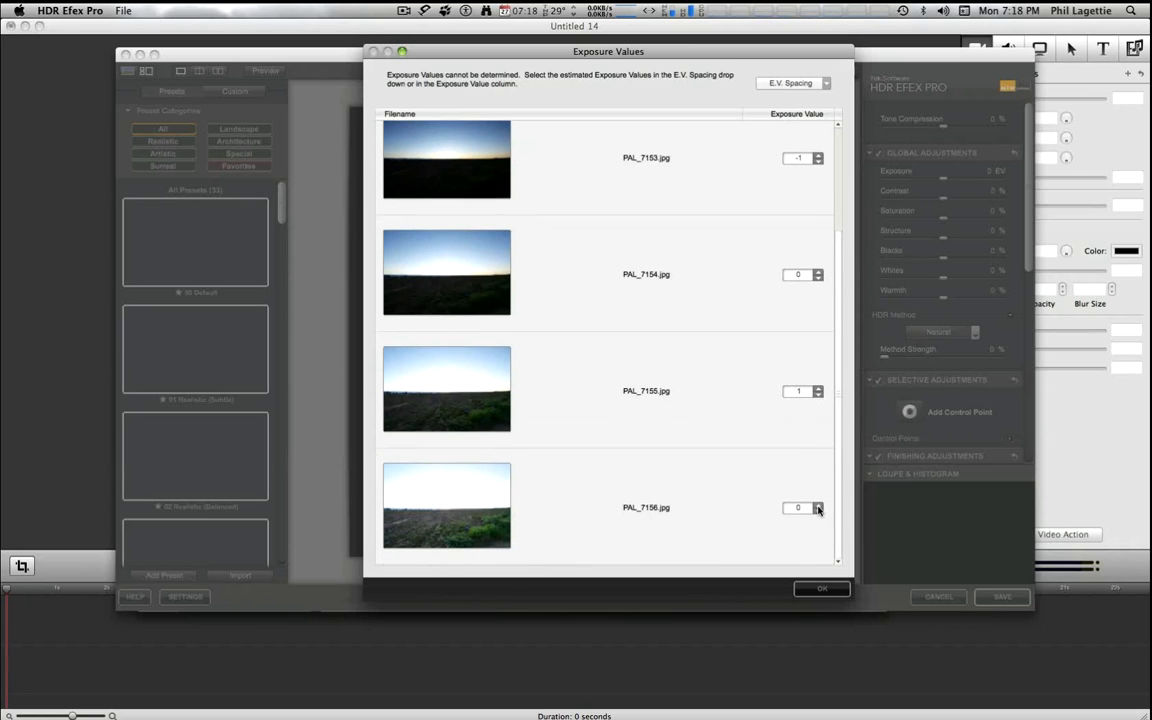
left_click(817, 504)
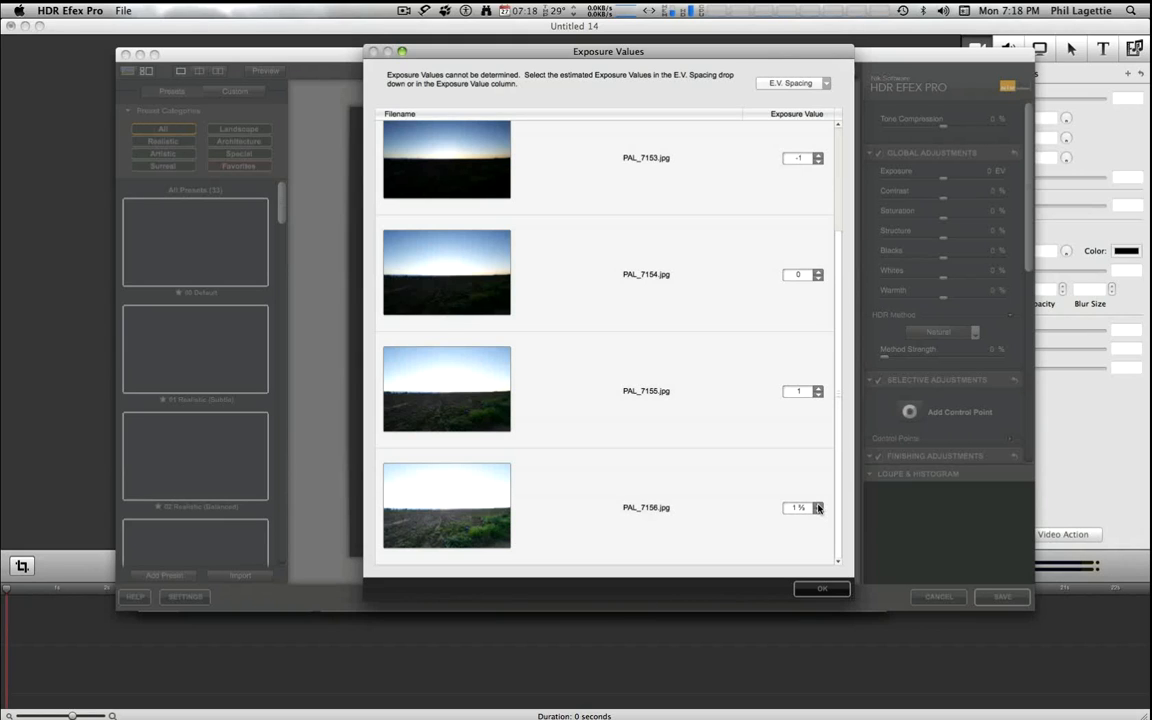
left_click(820, 588)
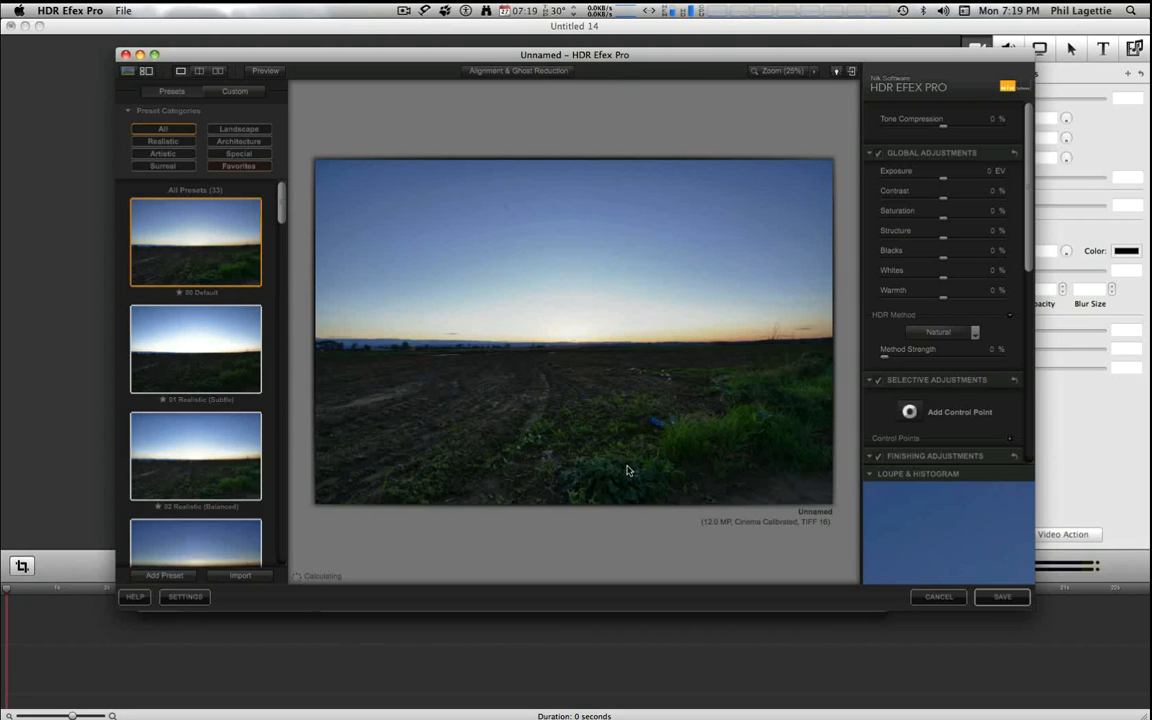
mouse_move(495, 347)
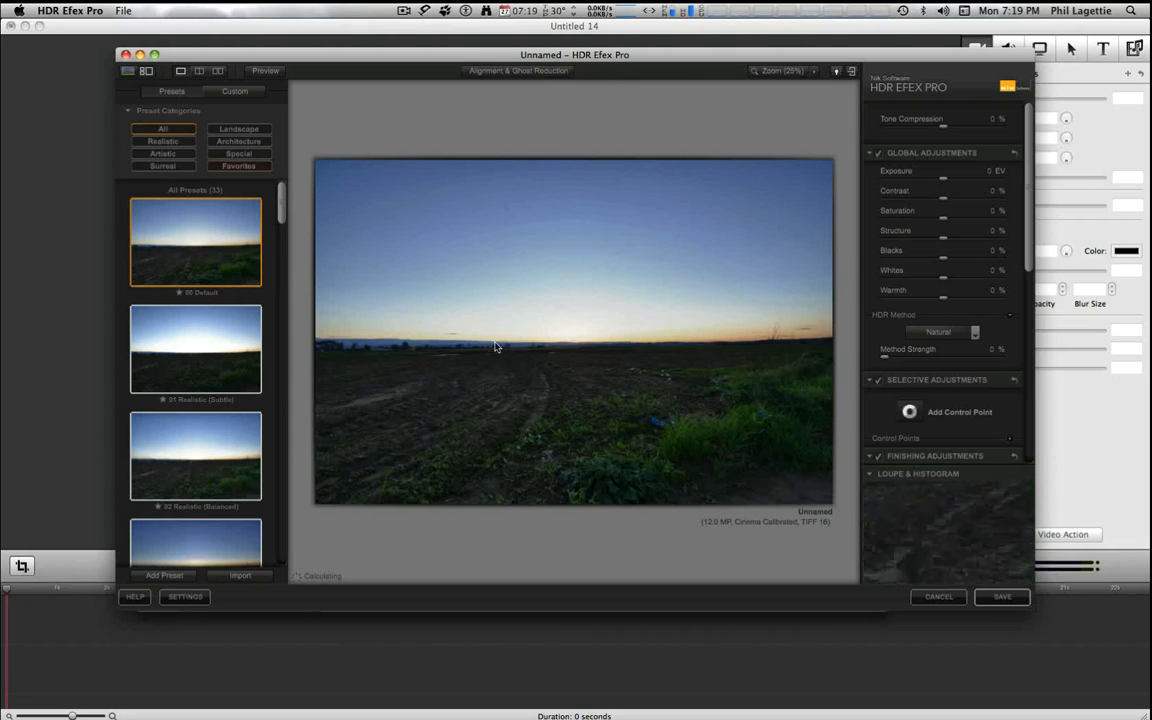
mouse_move(613, 407)
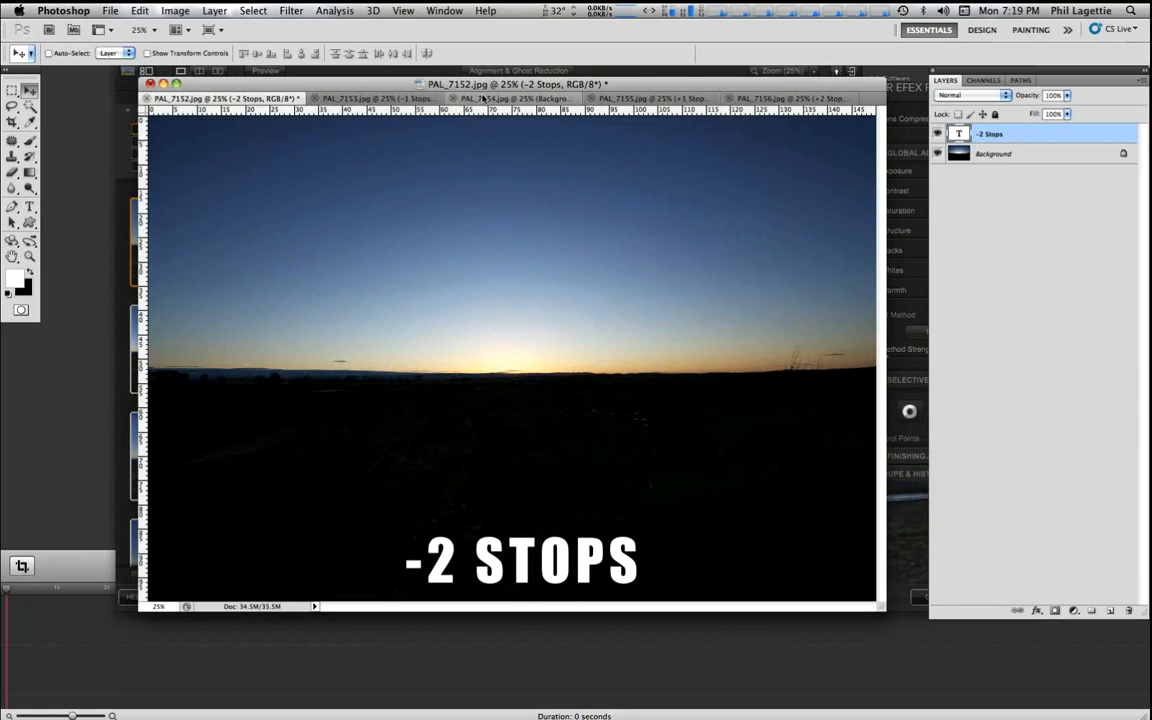
Step: Switch Photoshop from the -2 stops shot to the correct-exposure PAL_7154.jpg
left_click(490, 98)
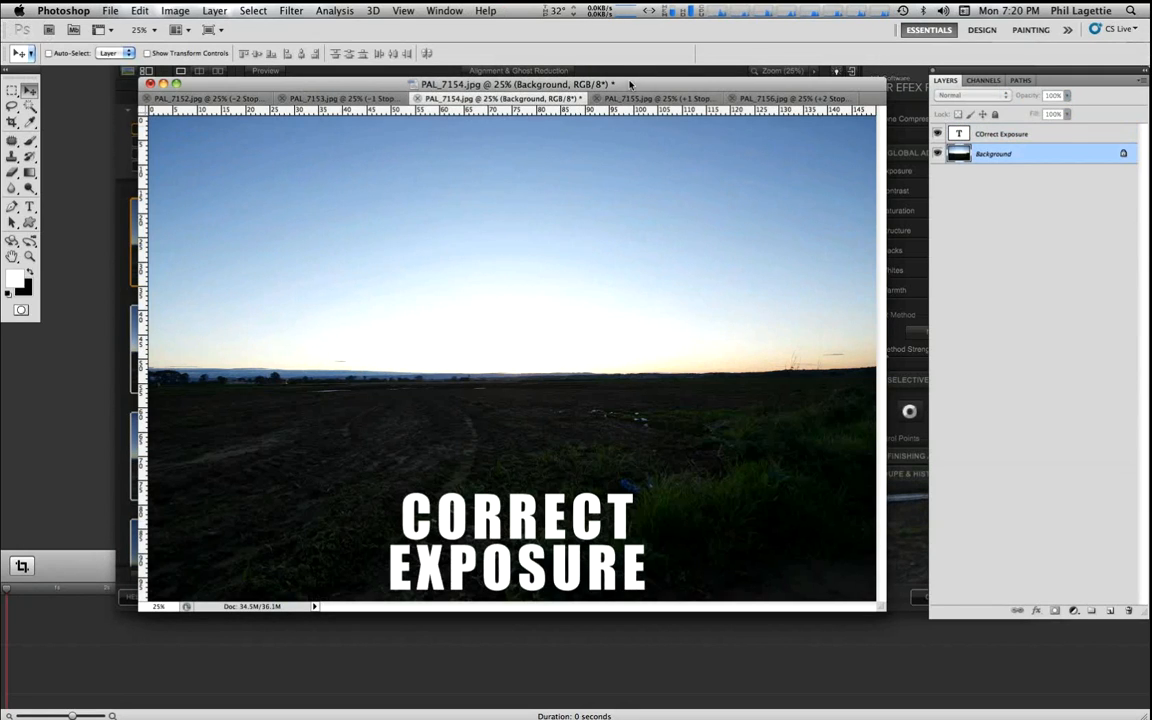
mouse_move(531, 363)
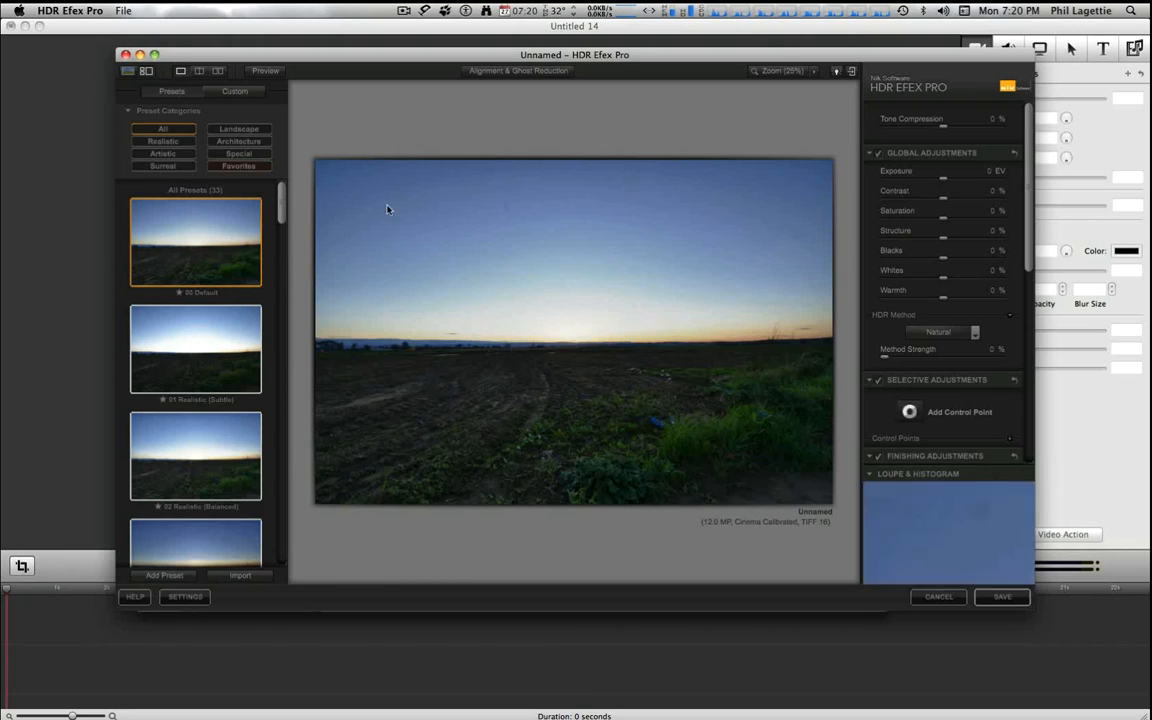
mouse_move(745, 365)
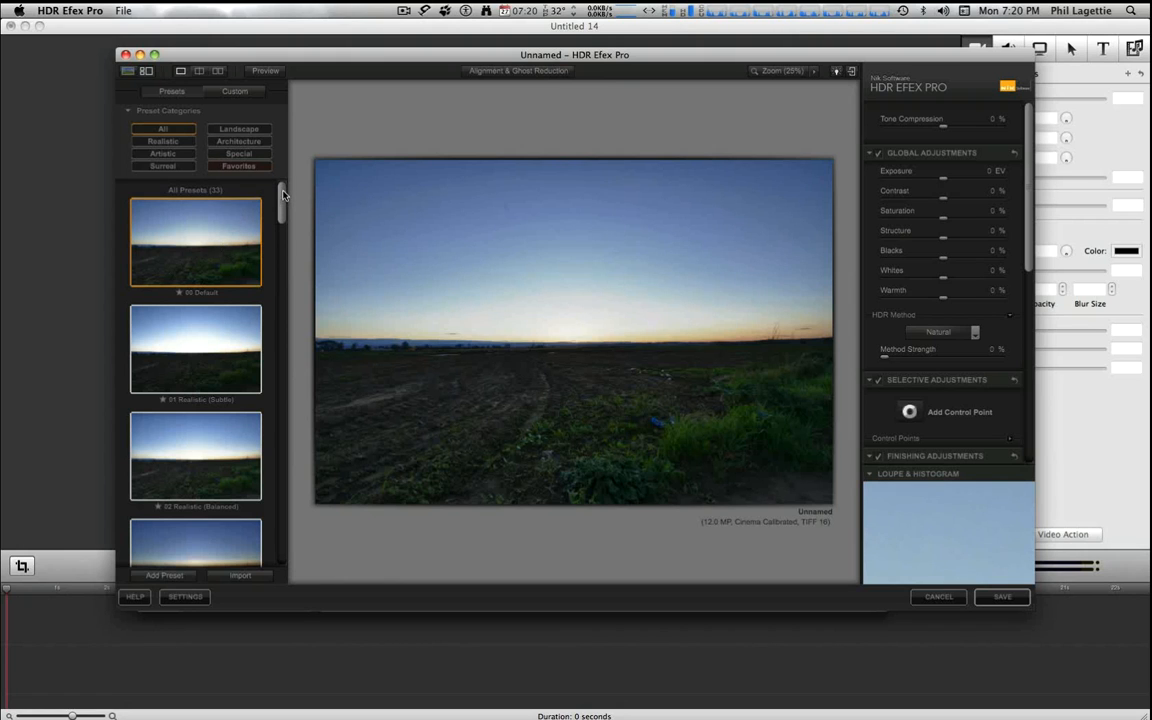
scroll("down", 3)
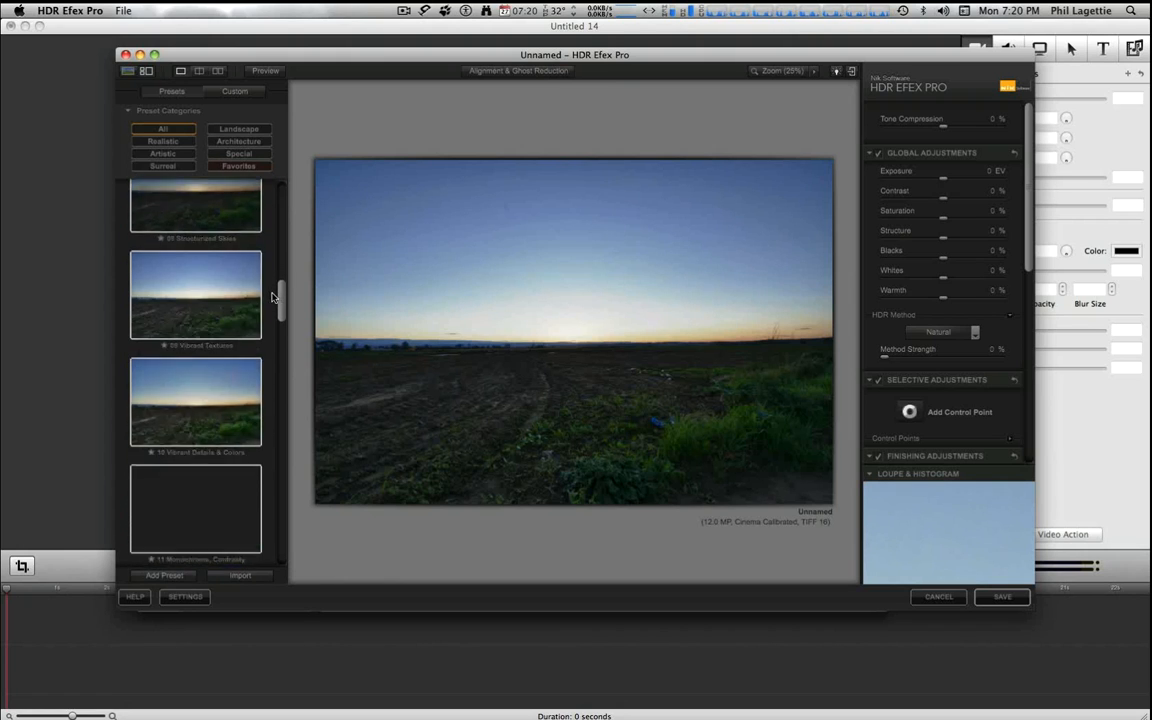
scroll("down", 3)
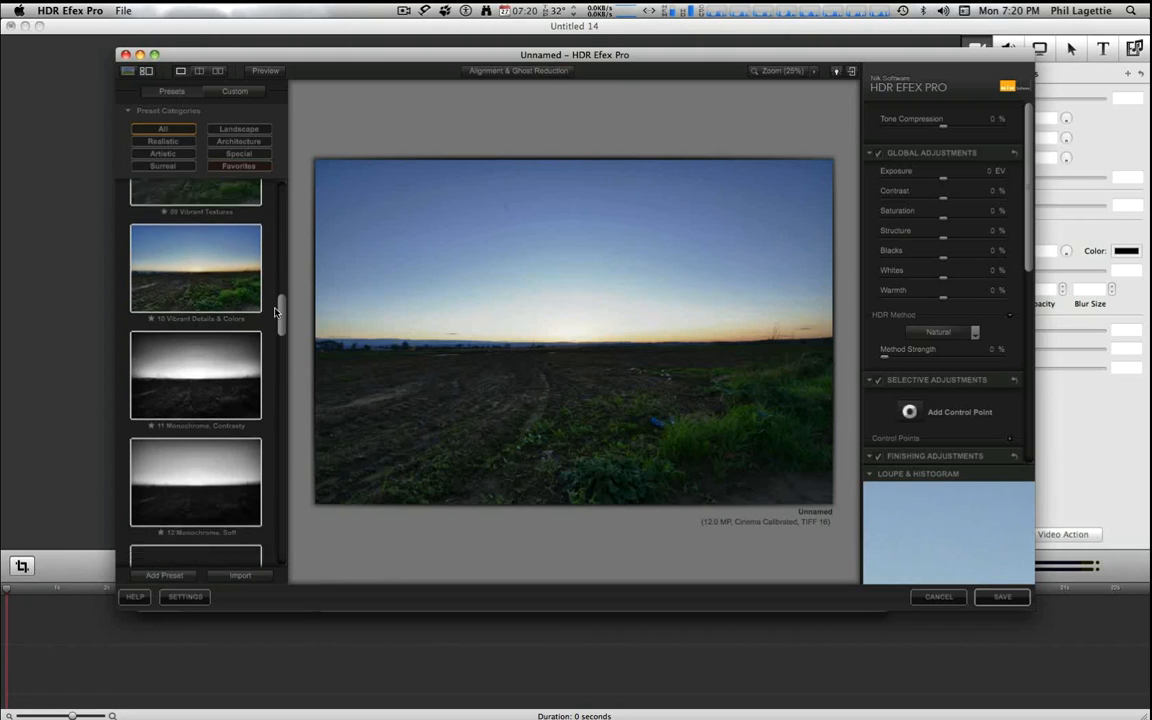
scroll("down", 3)
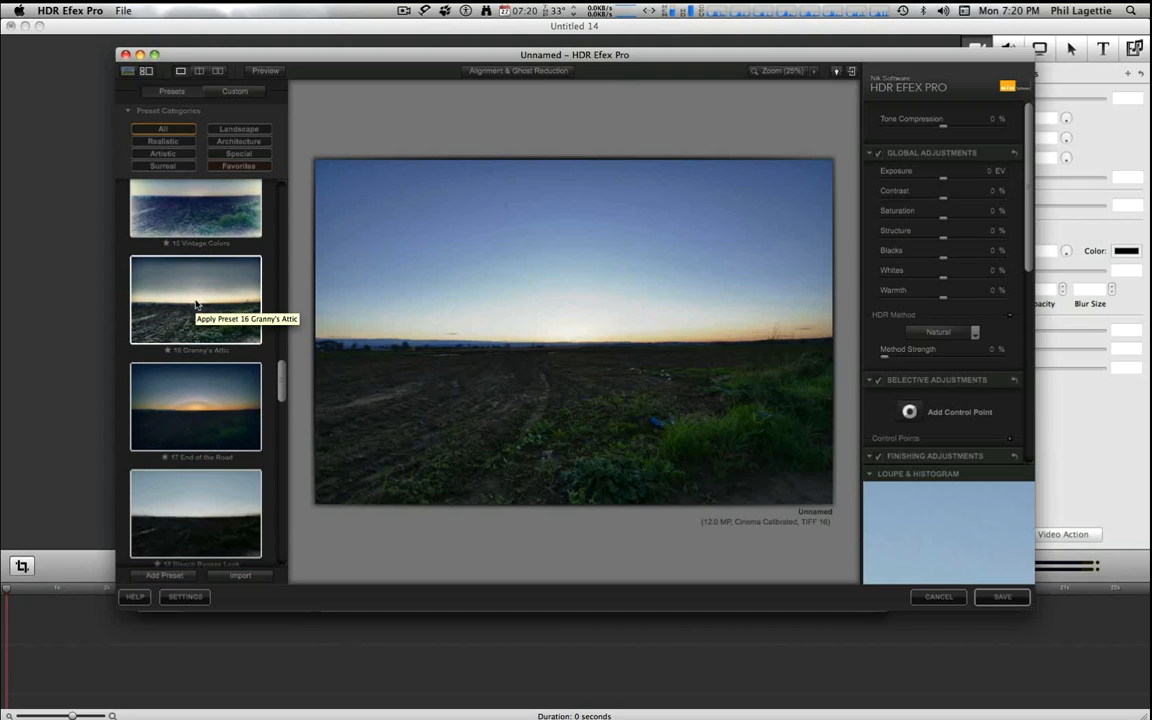
mouse_move(196, 305)
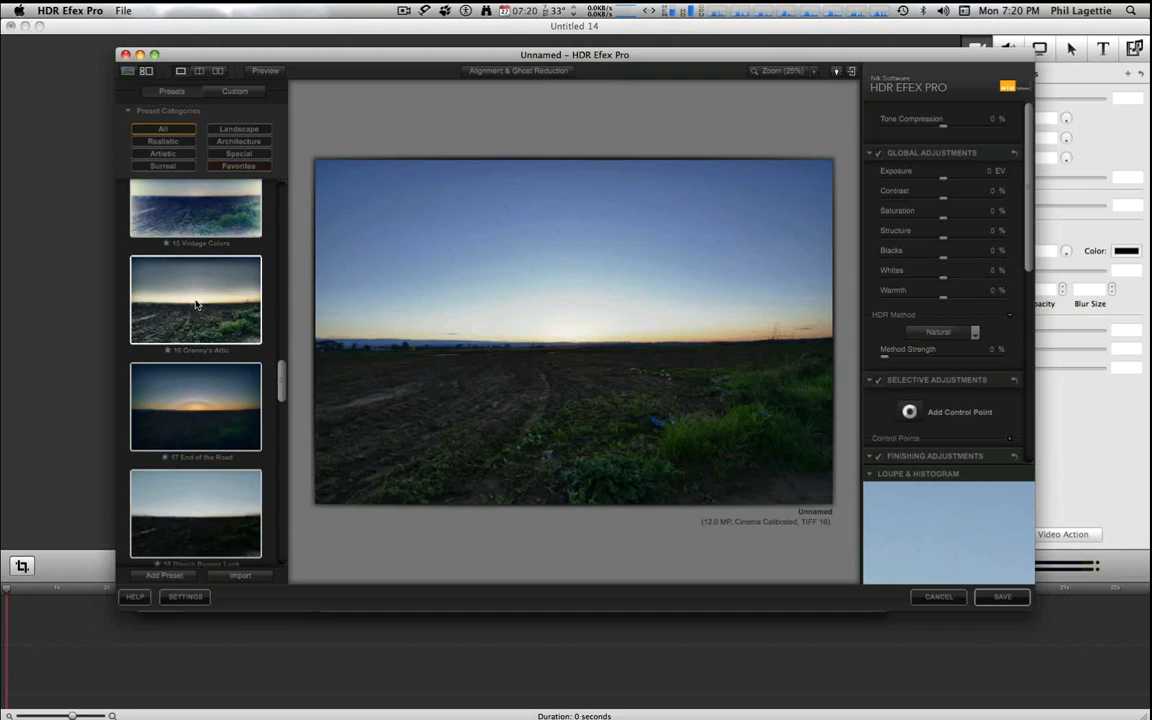
left_click(195, 300)
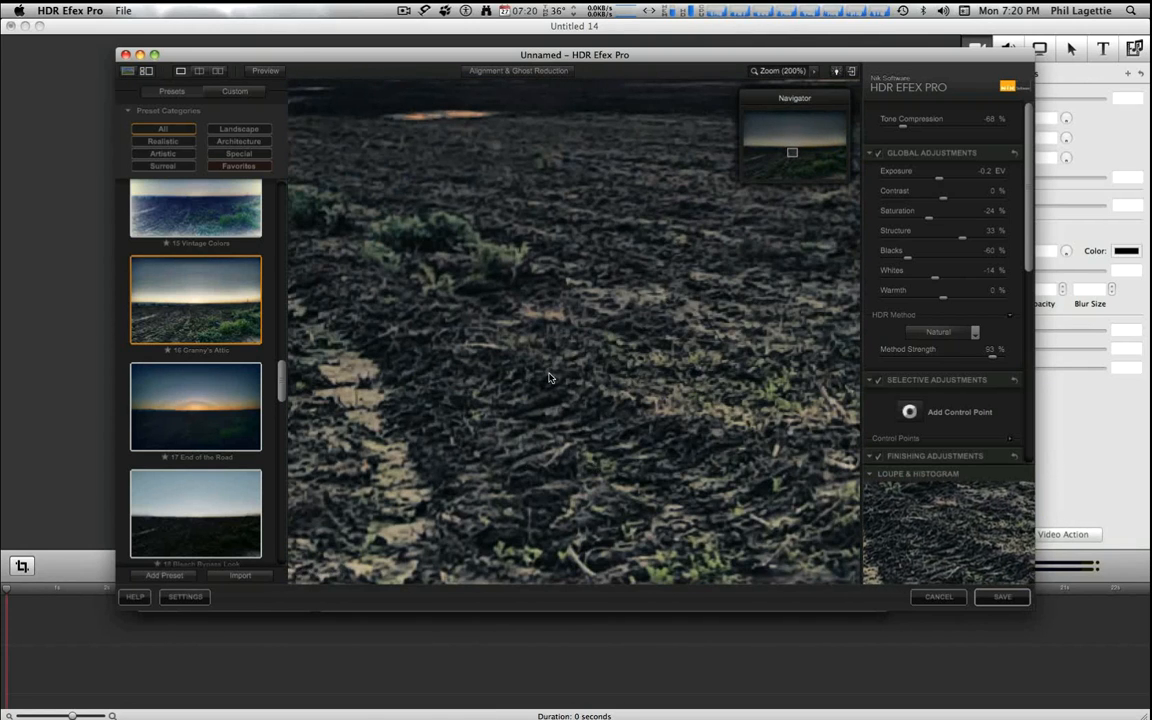
left_click_drag(548, 378, 620, 246)
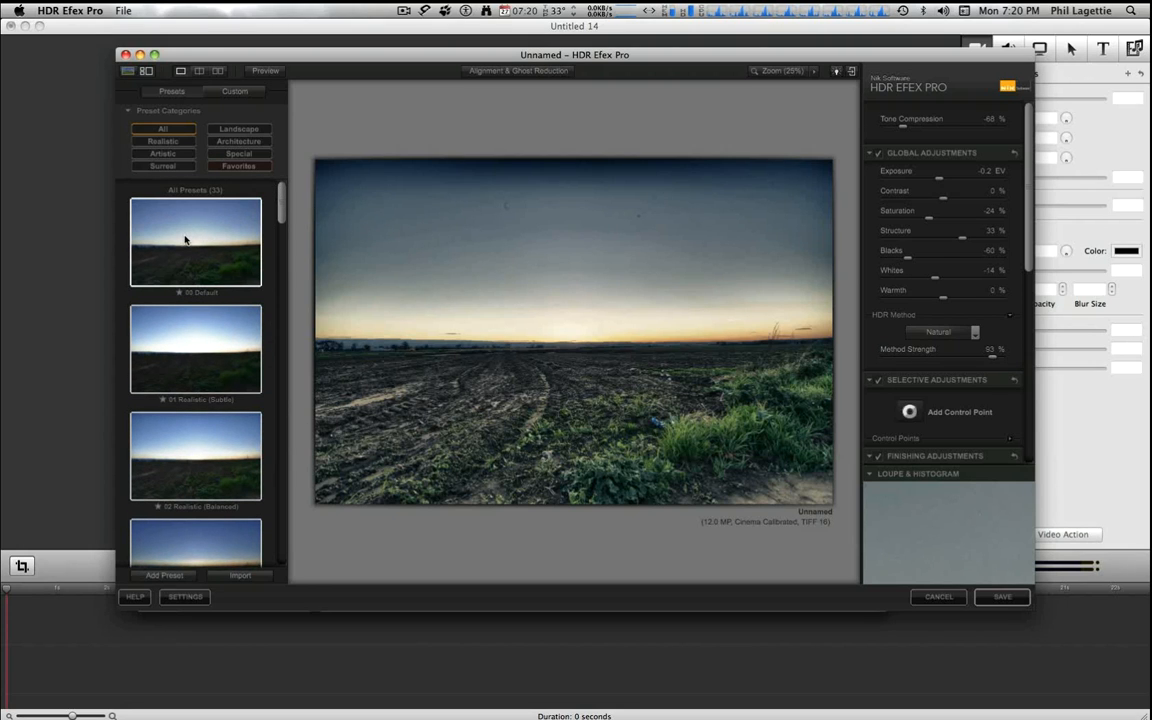
left_click(195, 242)
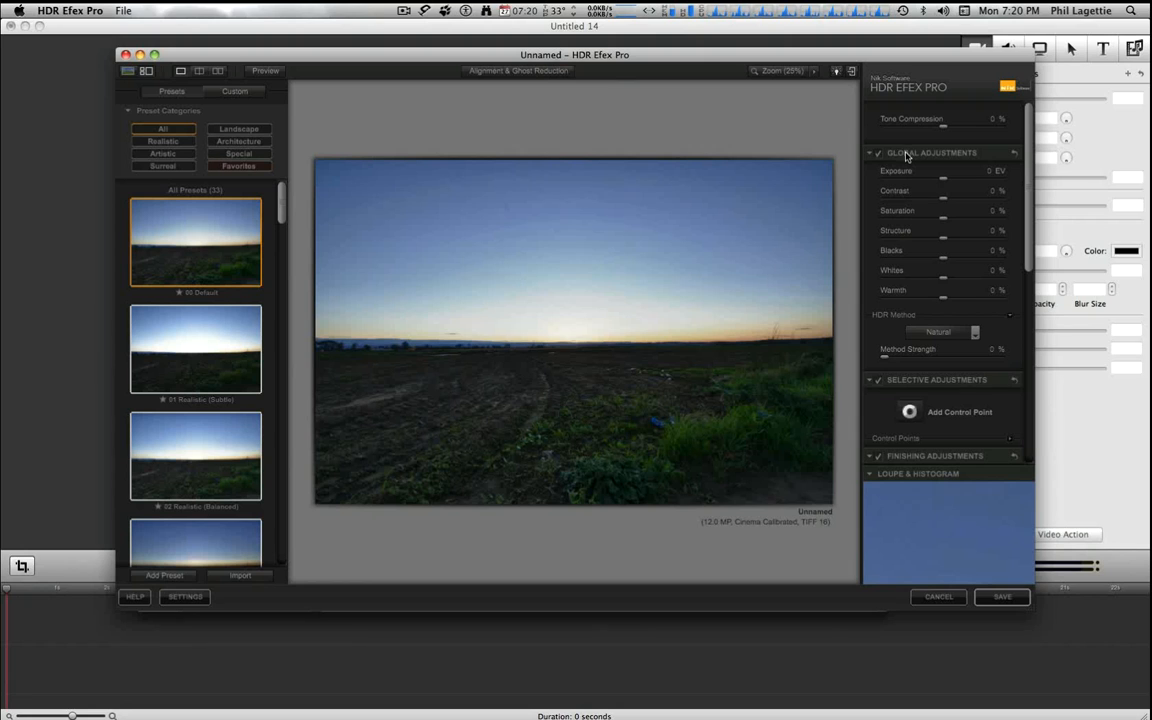
mouse_move(1025, 122)
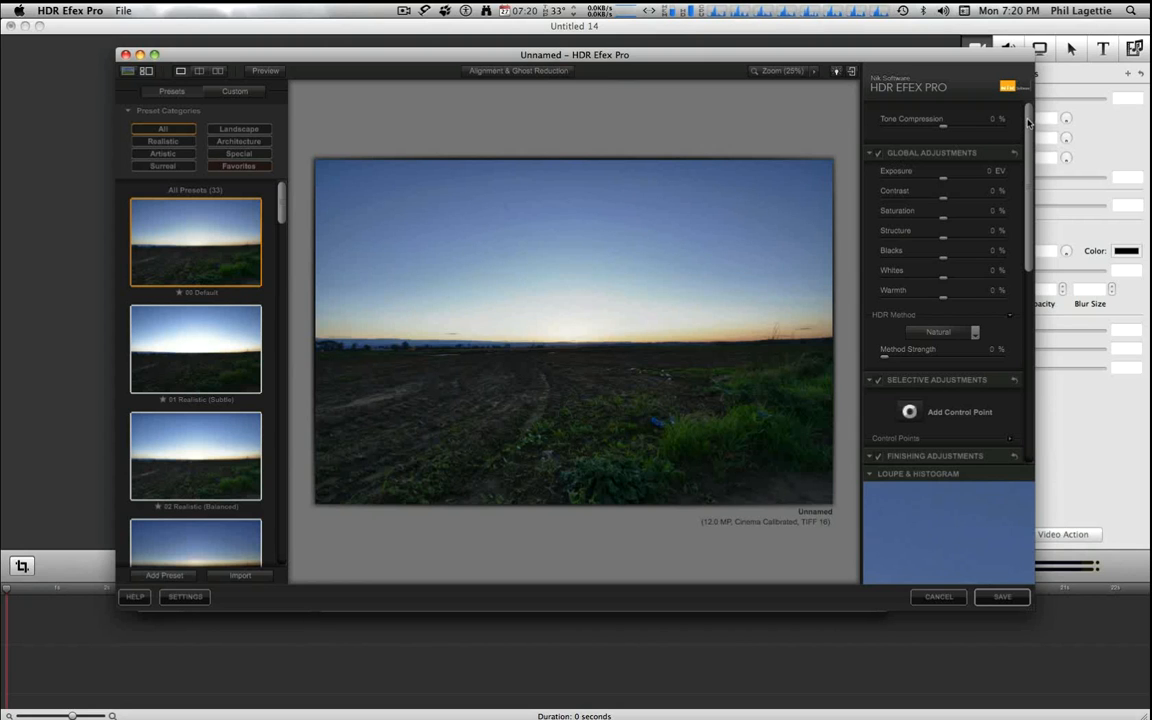
Step: Scroll the Global Adjustments panel down toward the Structure slider
scroll("down", 3)
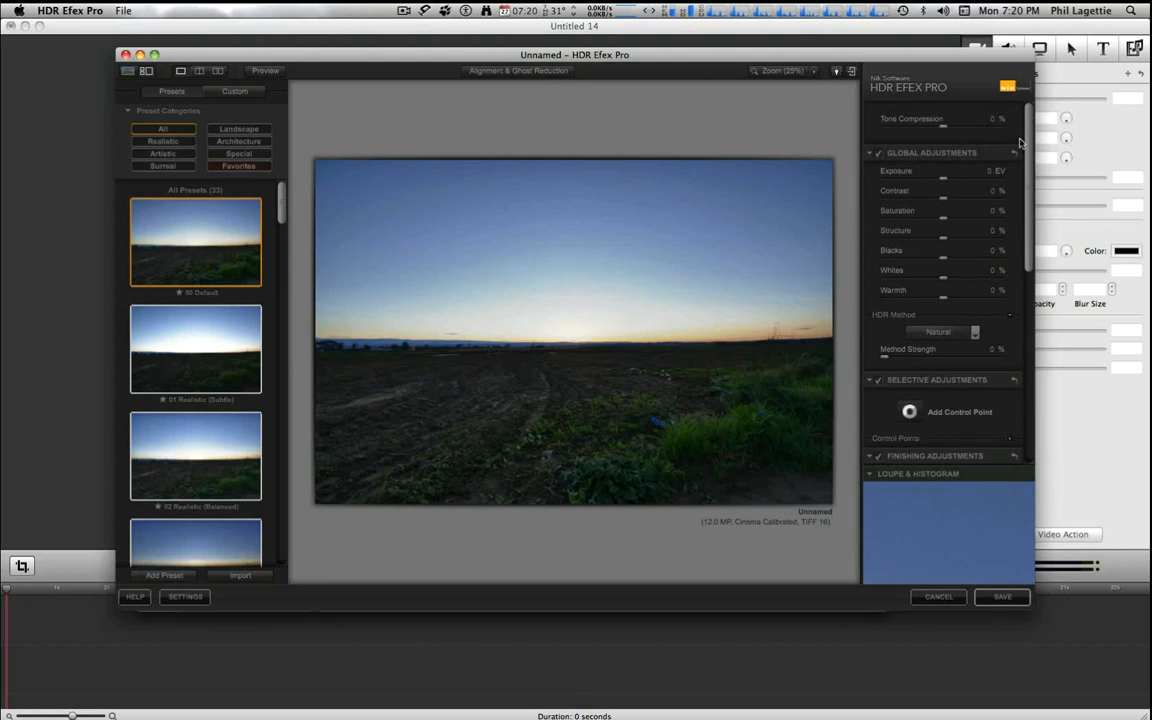
mouse_move(972, 196)
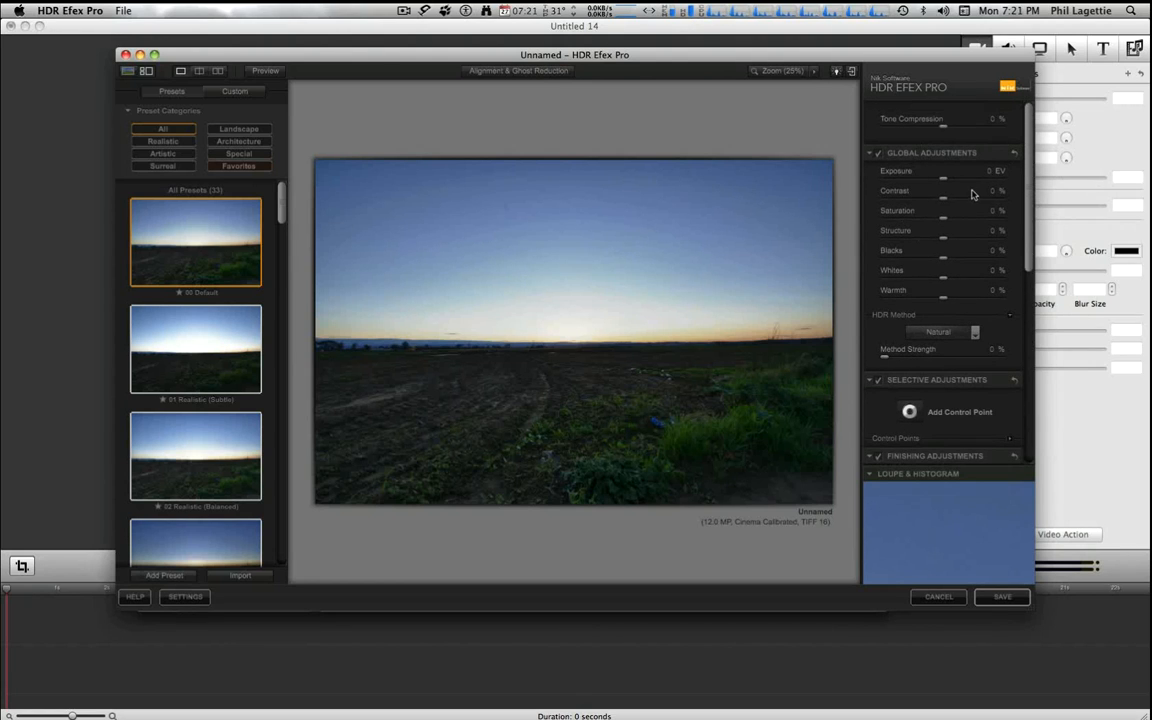
mouse_move(968, 171)
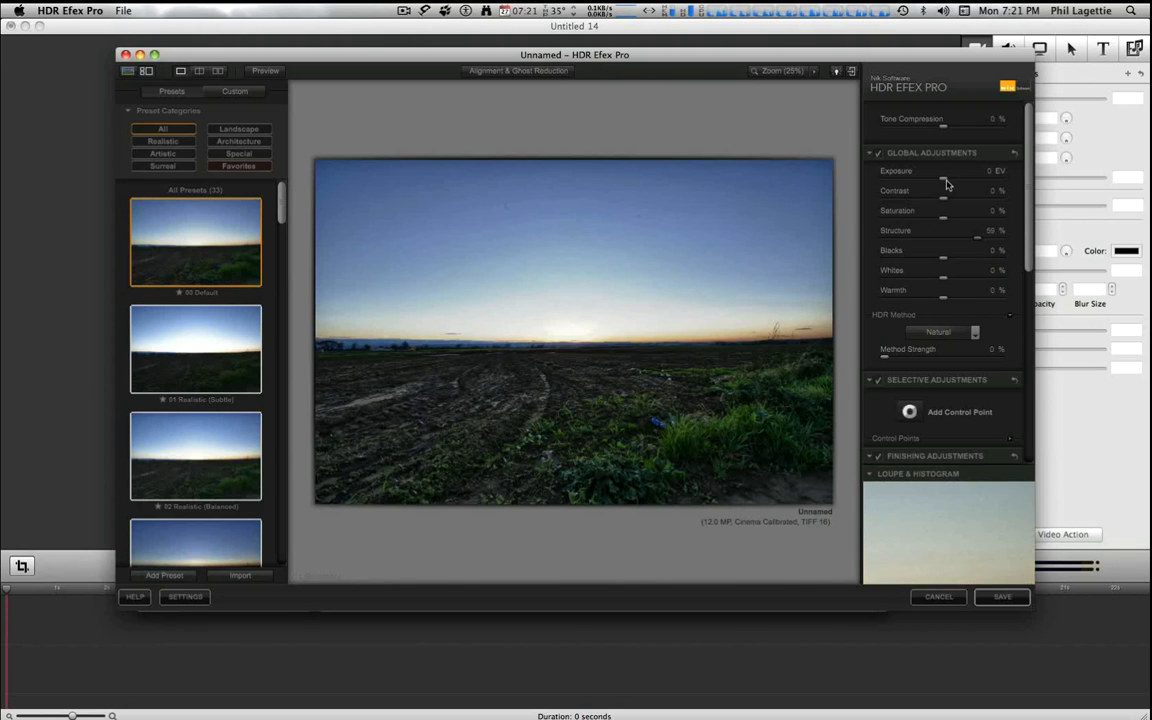
Step: Set Exposure 0.26 EV, Saturation 19%, Structure 40%, Whites 22% and Warmth 44%
left_click_drag(943, 181, 950, 181)
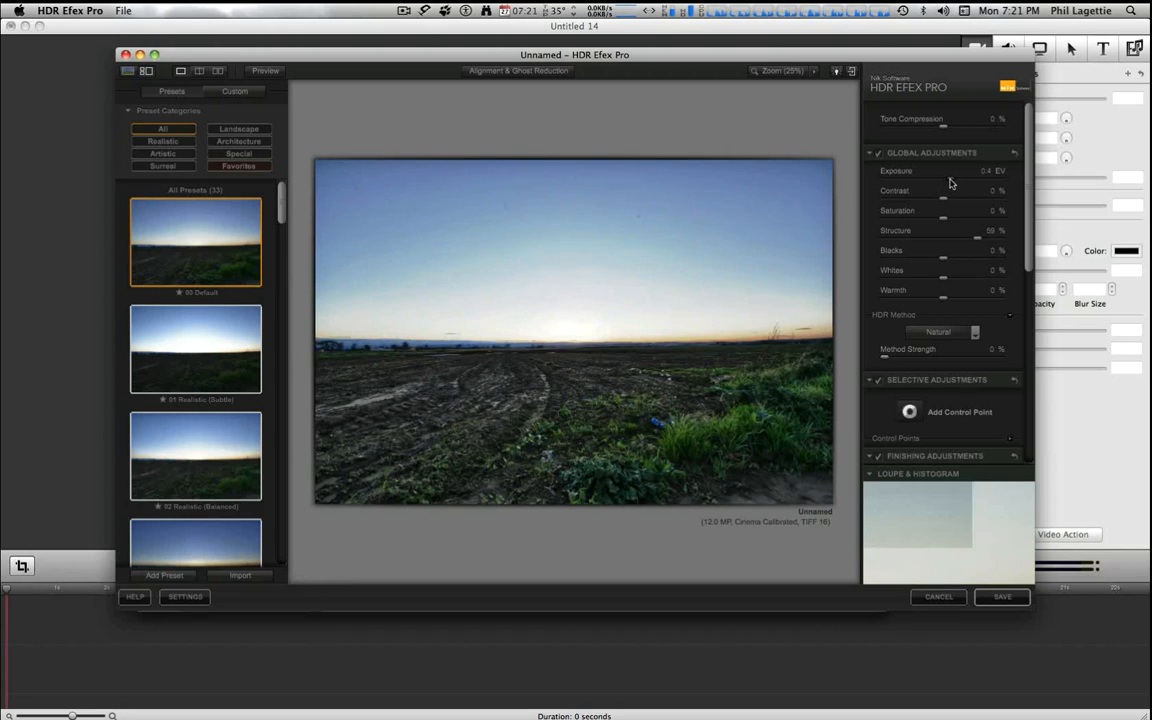
left_click_drag(946, 170, 946, 173)
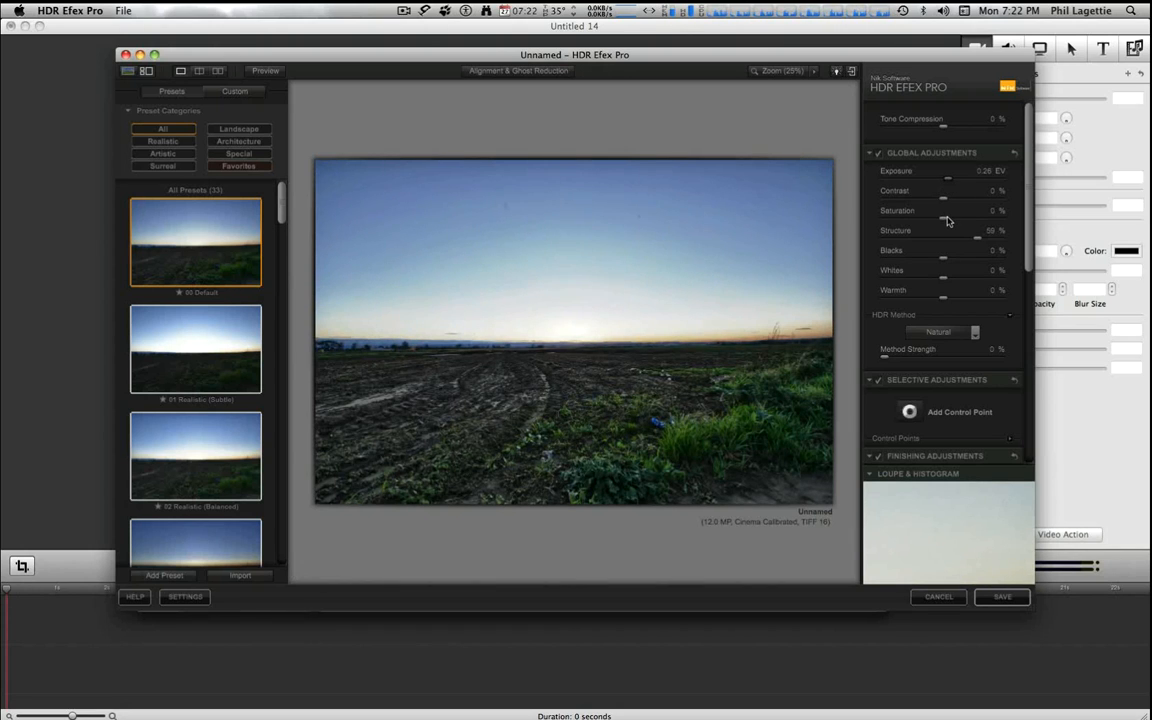
left_click_drag(970, 211, 963, 211)
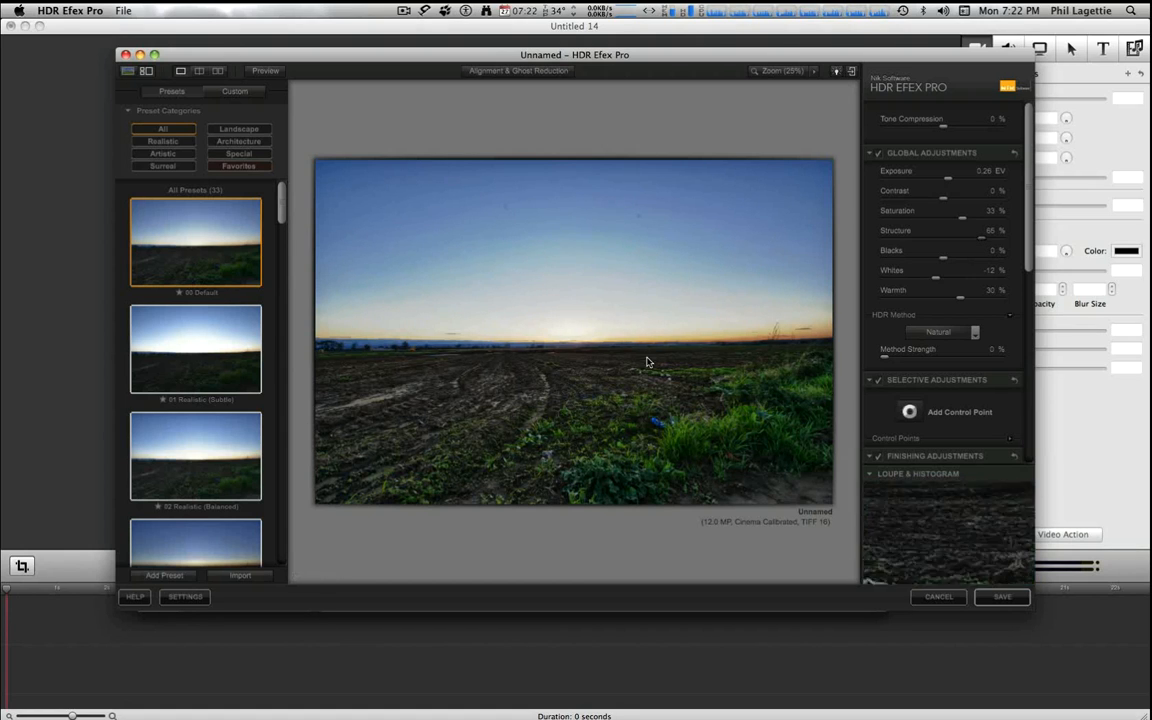
left_click_drag(982, 230, 968, 230)
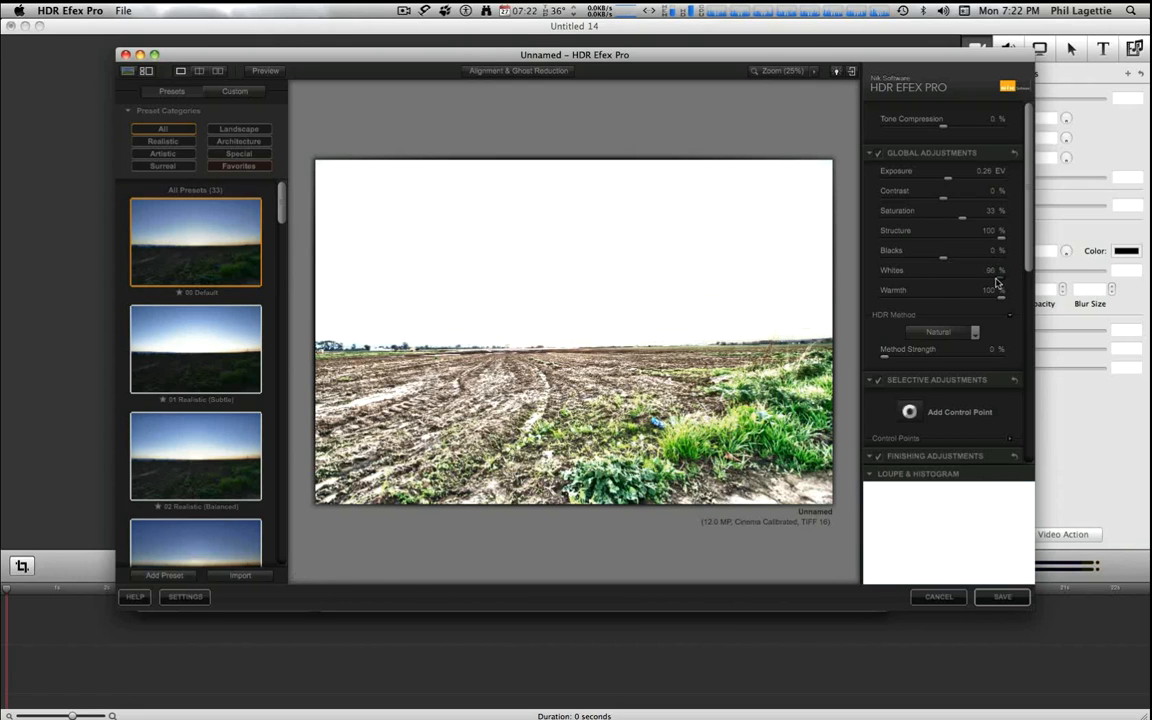
left_click_drag(997, 280, 925, 280)
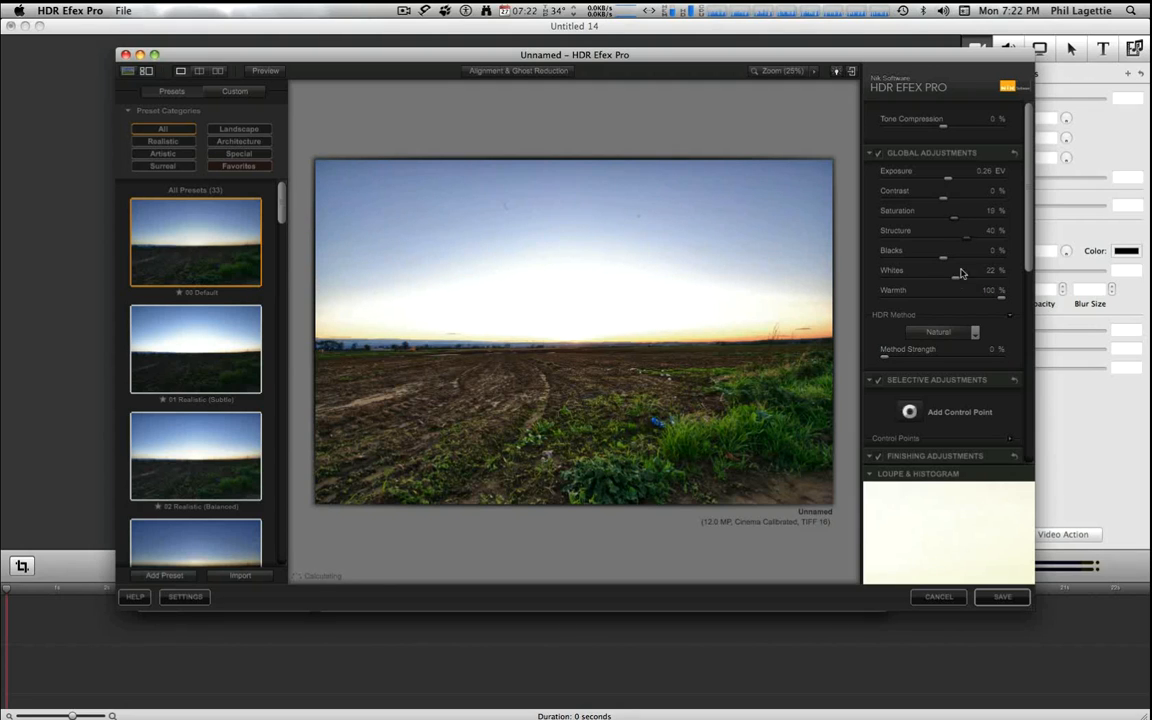
left_click_drag(990, 290, 960, 290)
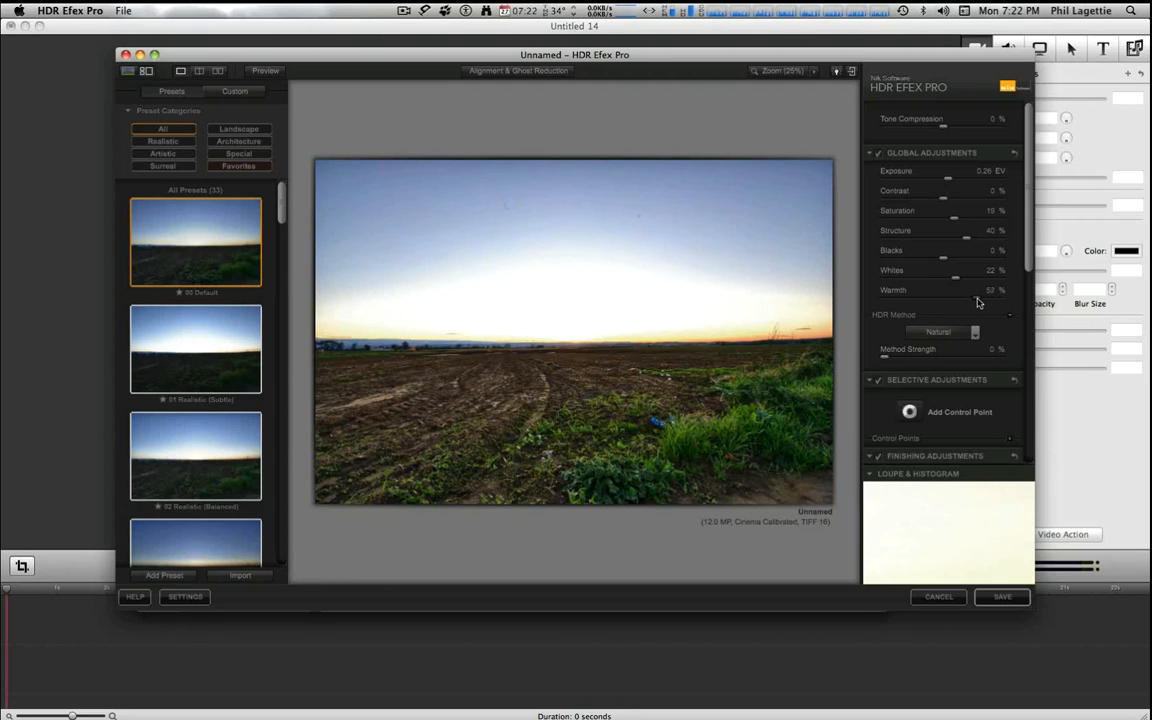
left_click_drag(948, 290, 940, 290)
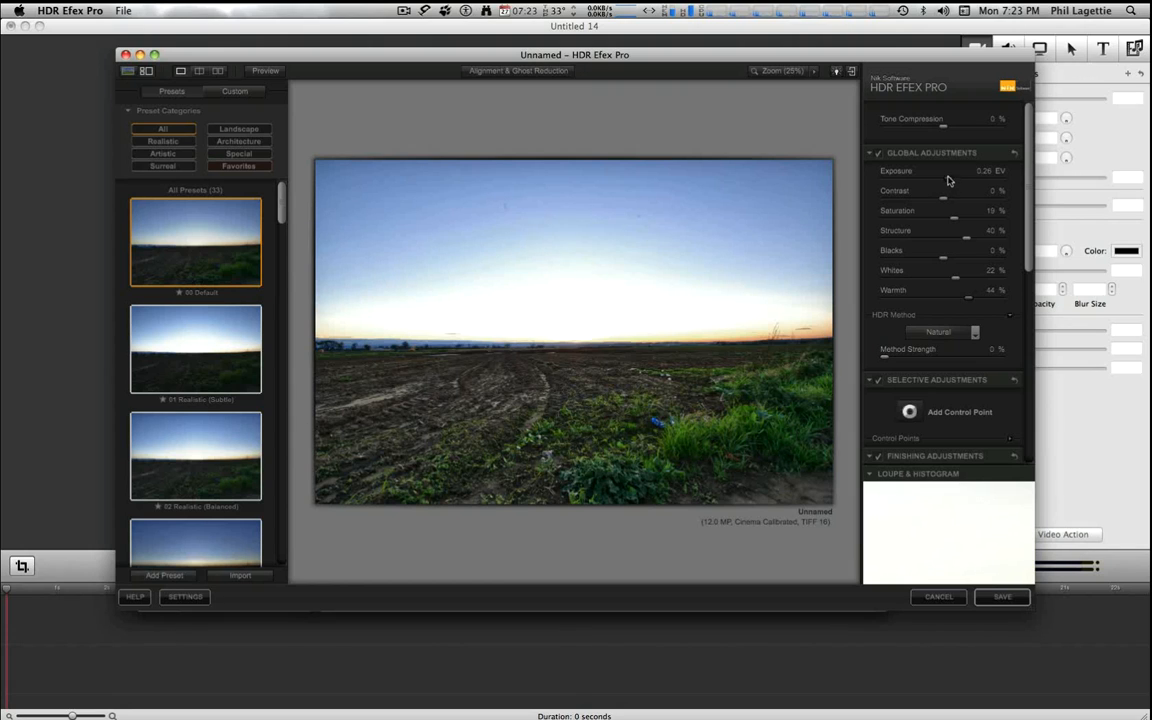
Step: Raise Exposure to about 0.33 EV and Tone Compression to 22%, then fine-tune exposure
left_click_drag(943, 181, 953, 181)
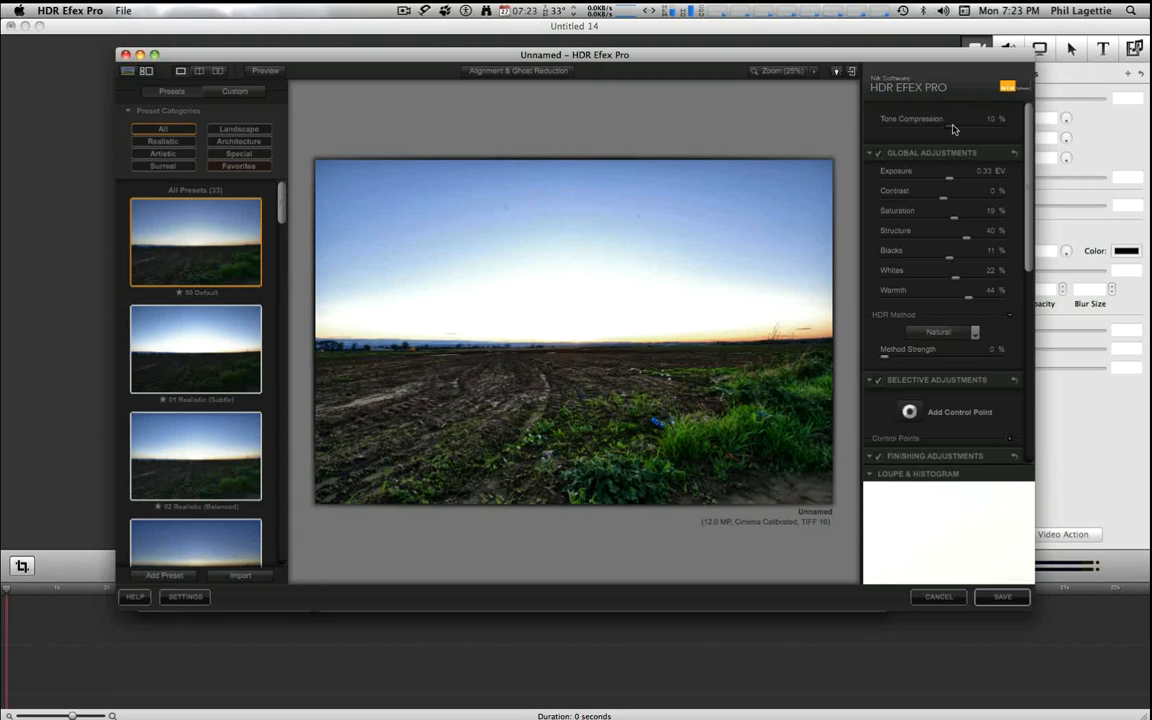
left_click_drag(968, 118, 955, 118)
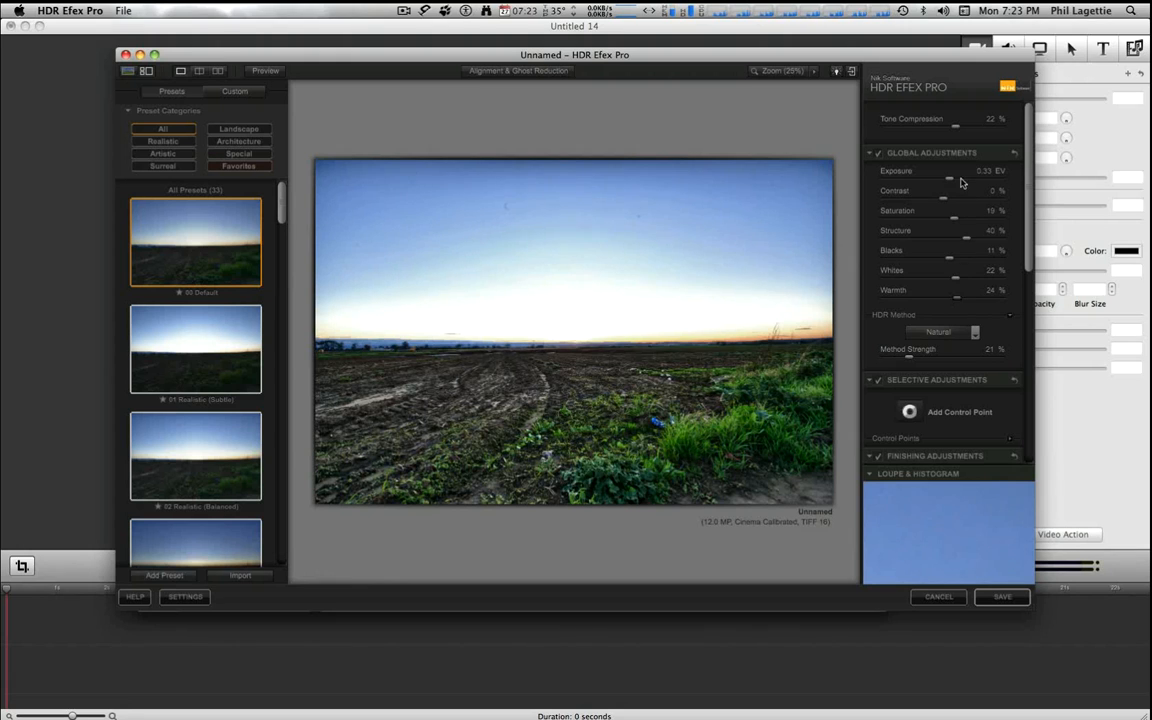
left_click_drag(948, 179, 946, 179)
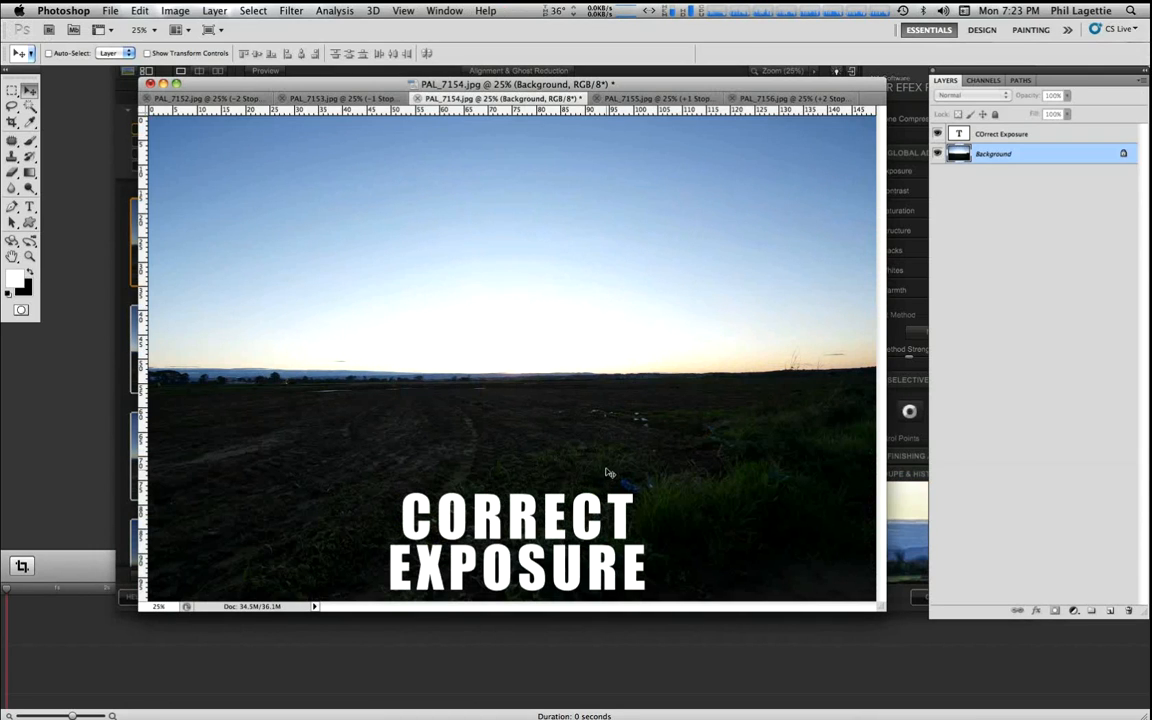
Step: Hide the Correct Exposure text layer so PAL_7154.jpg shows as a plain field photo
left_click(951, 137)
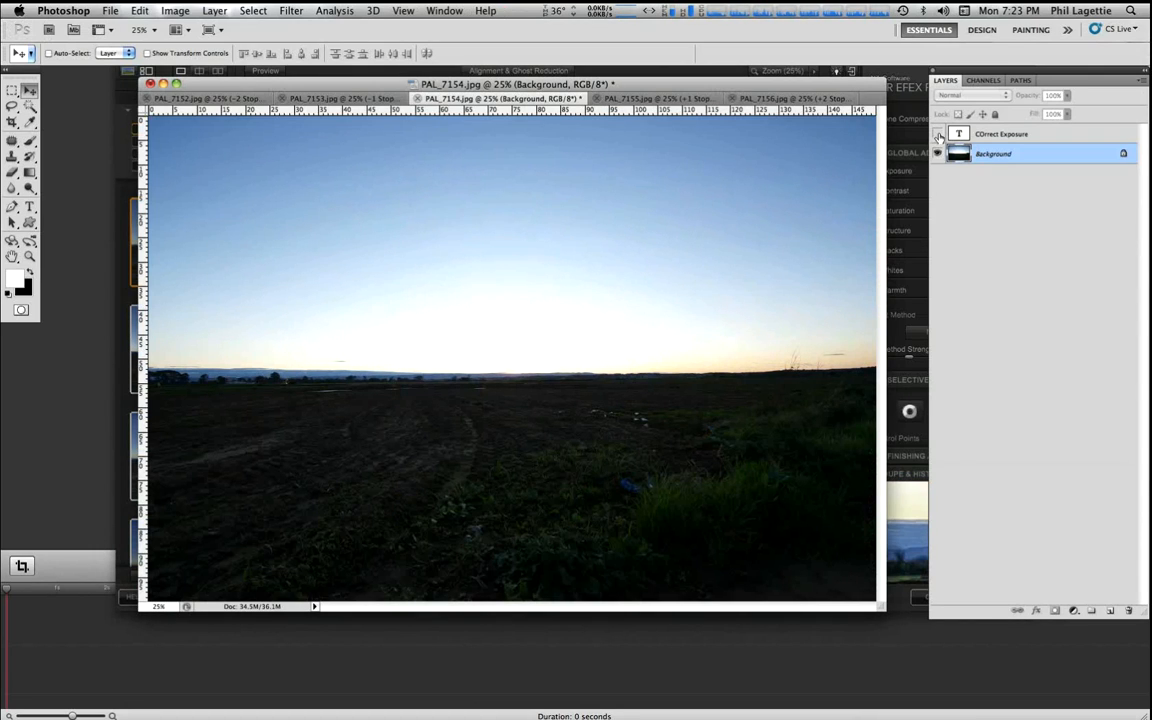